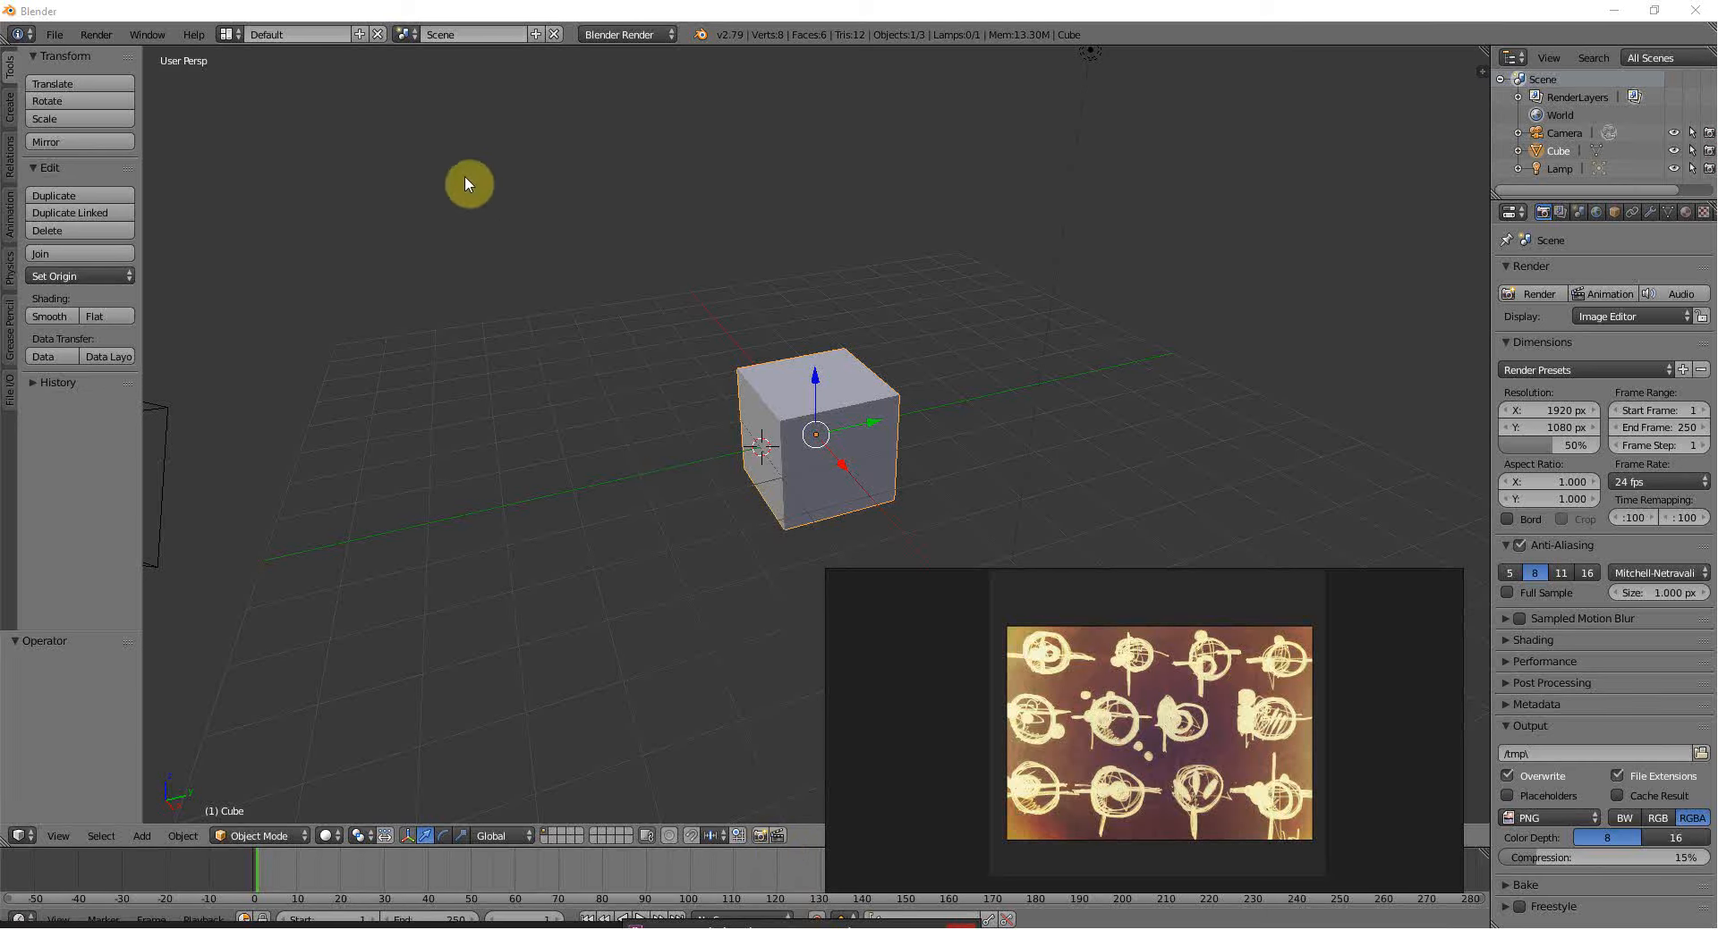
mouse_move(1170, 751)
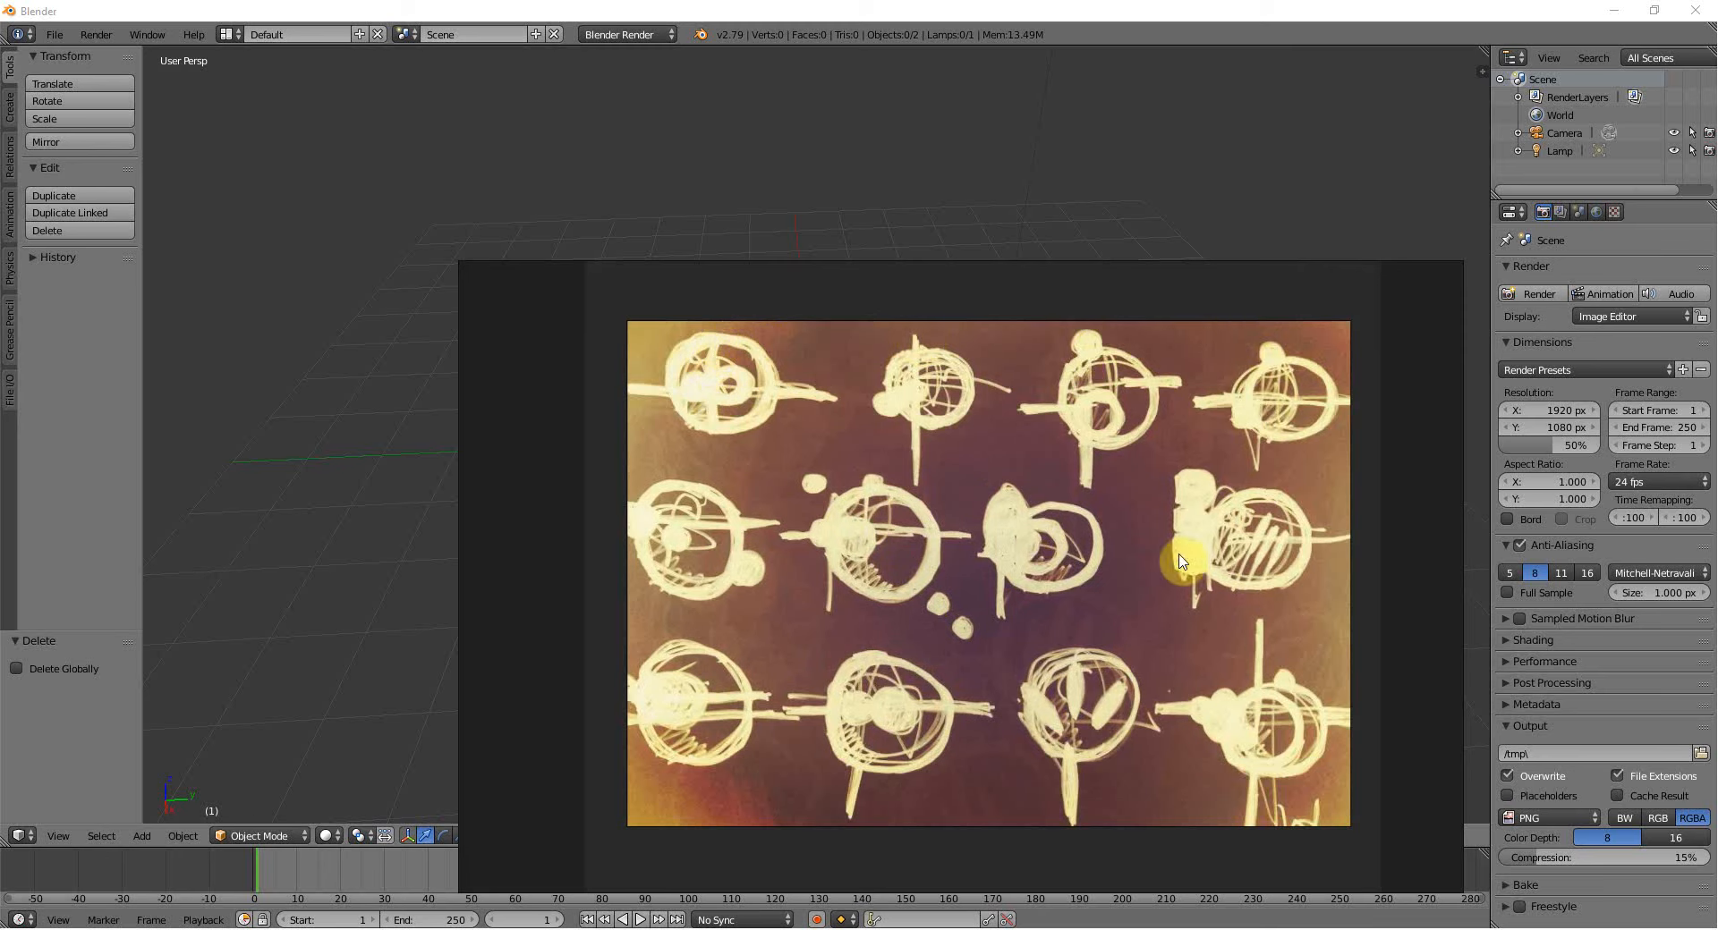
mouse_move(1109, 595)
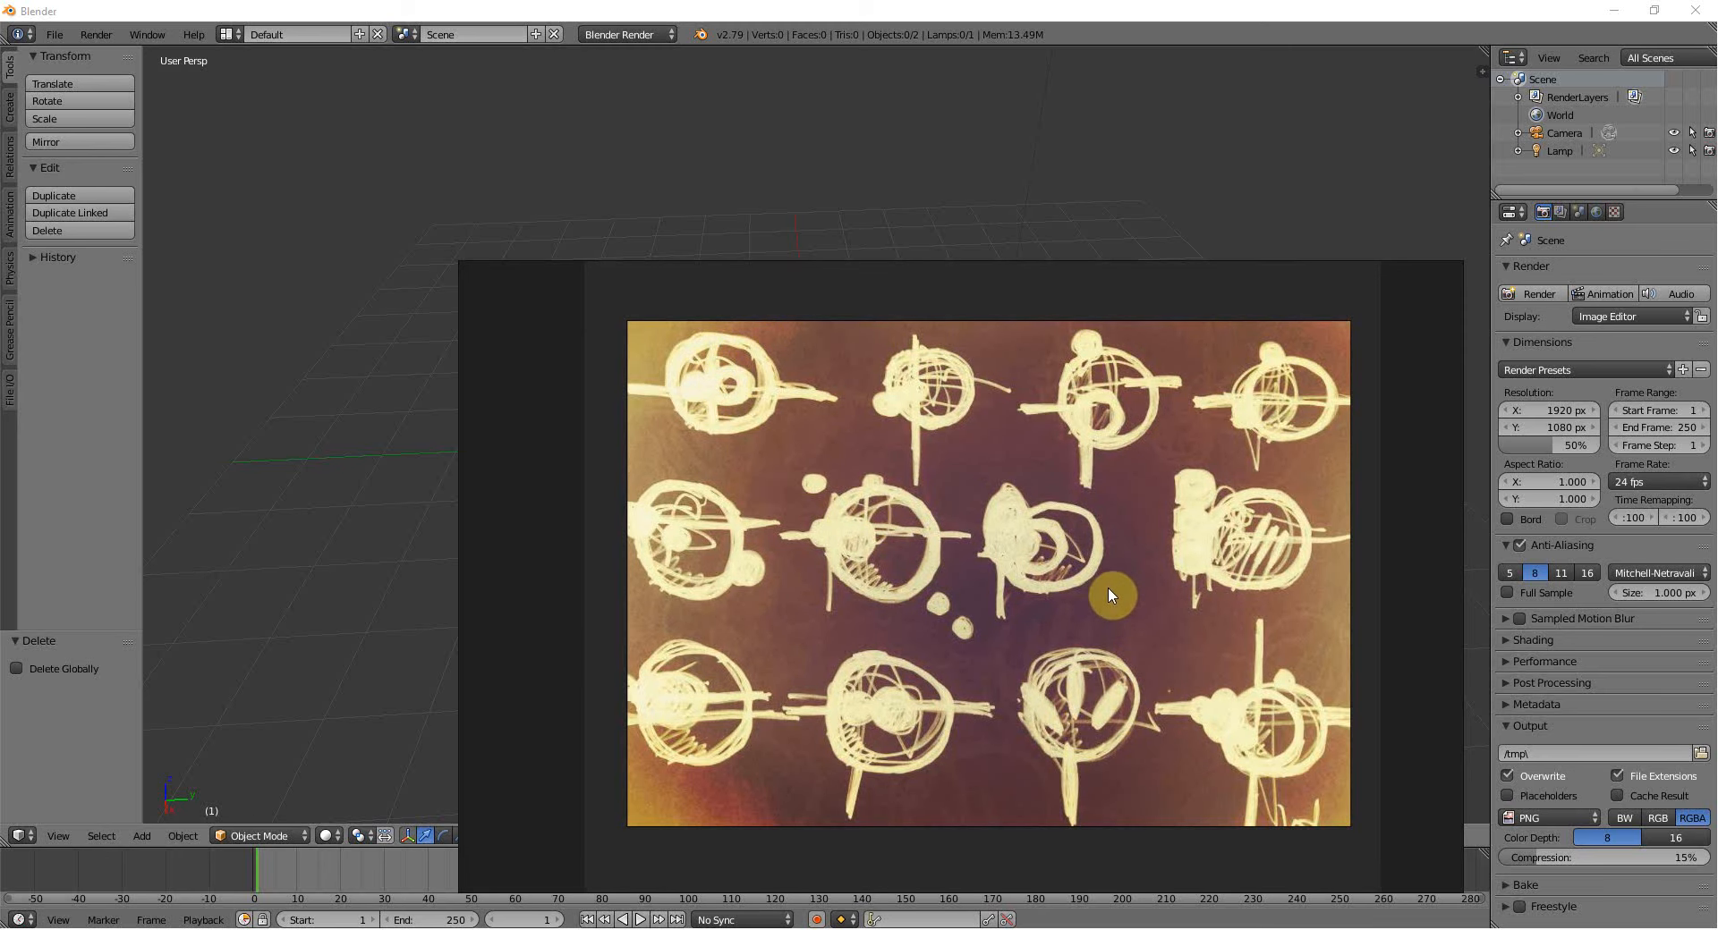
mouse_move(972, 562)
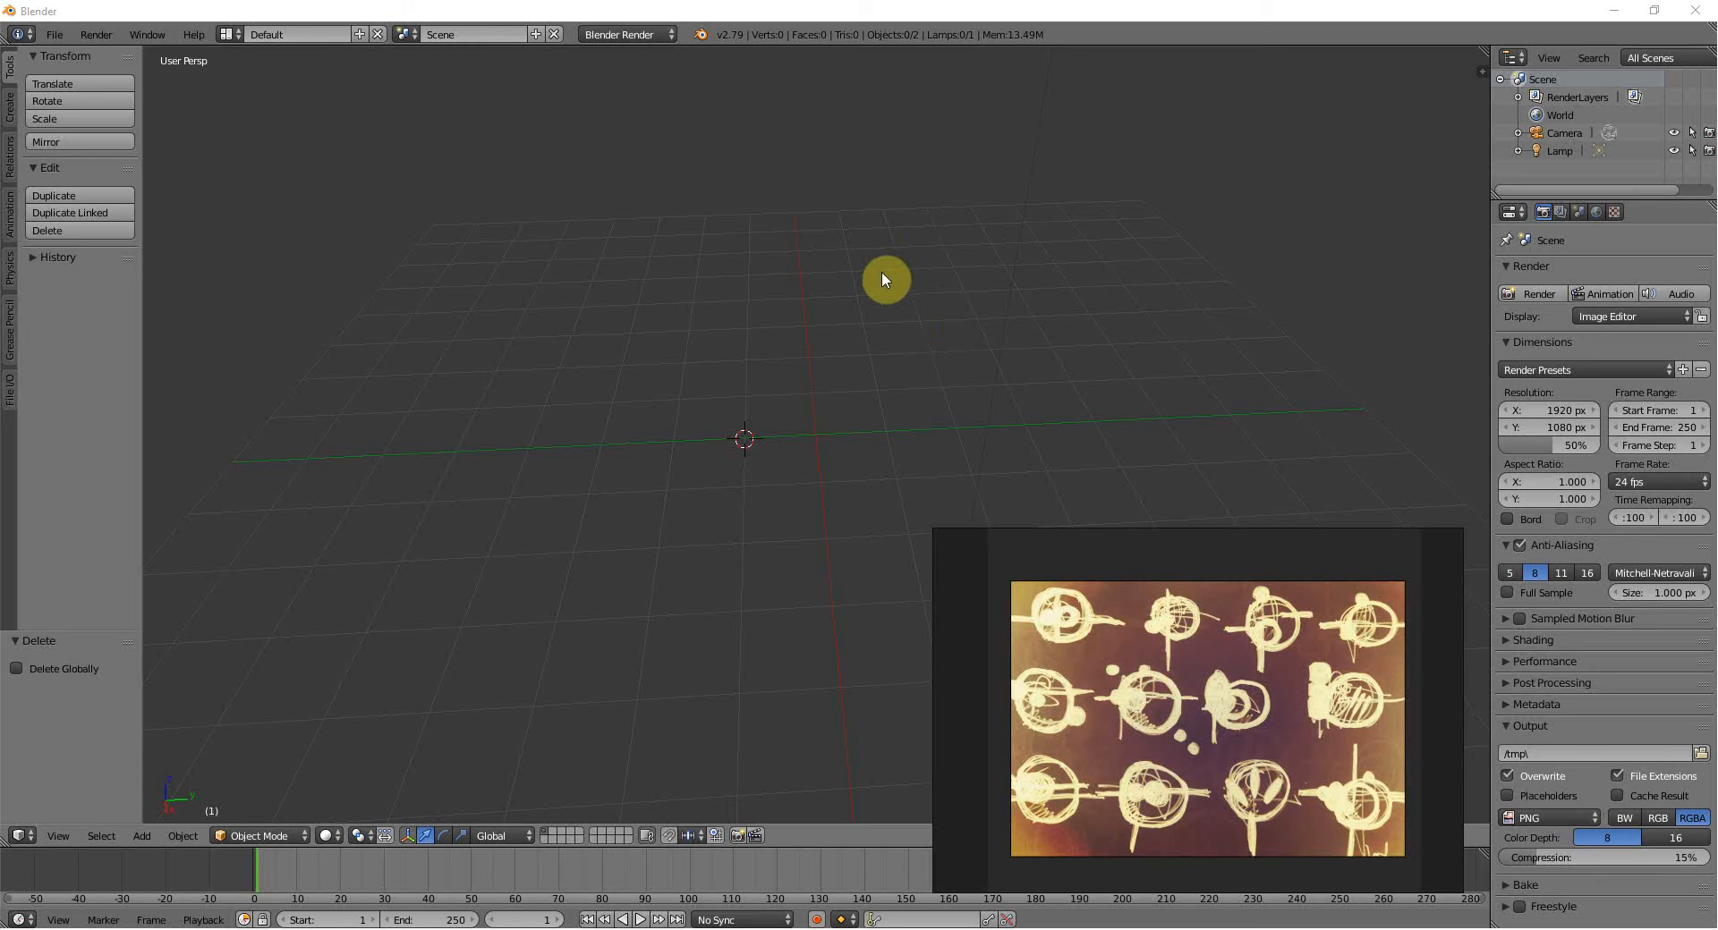
mouse_move(172, 14)
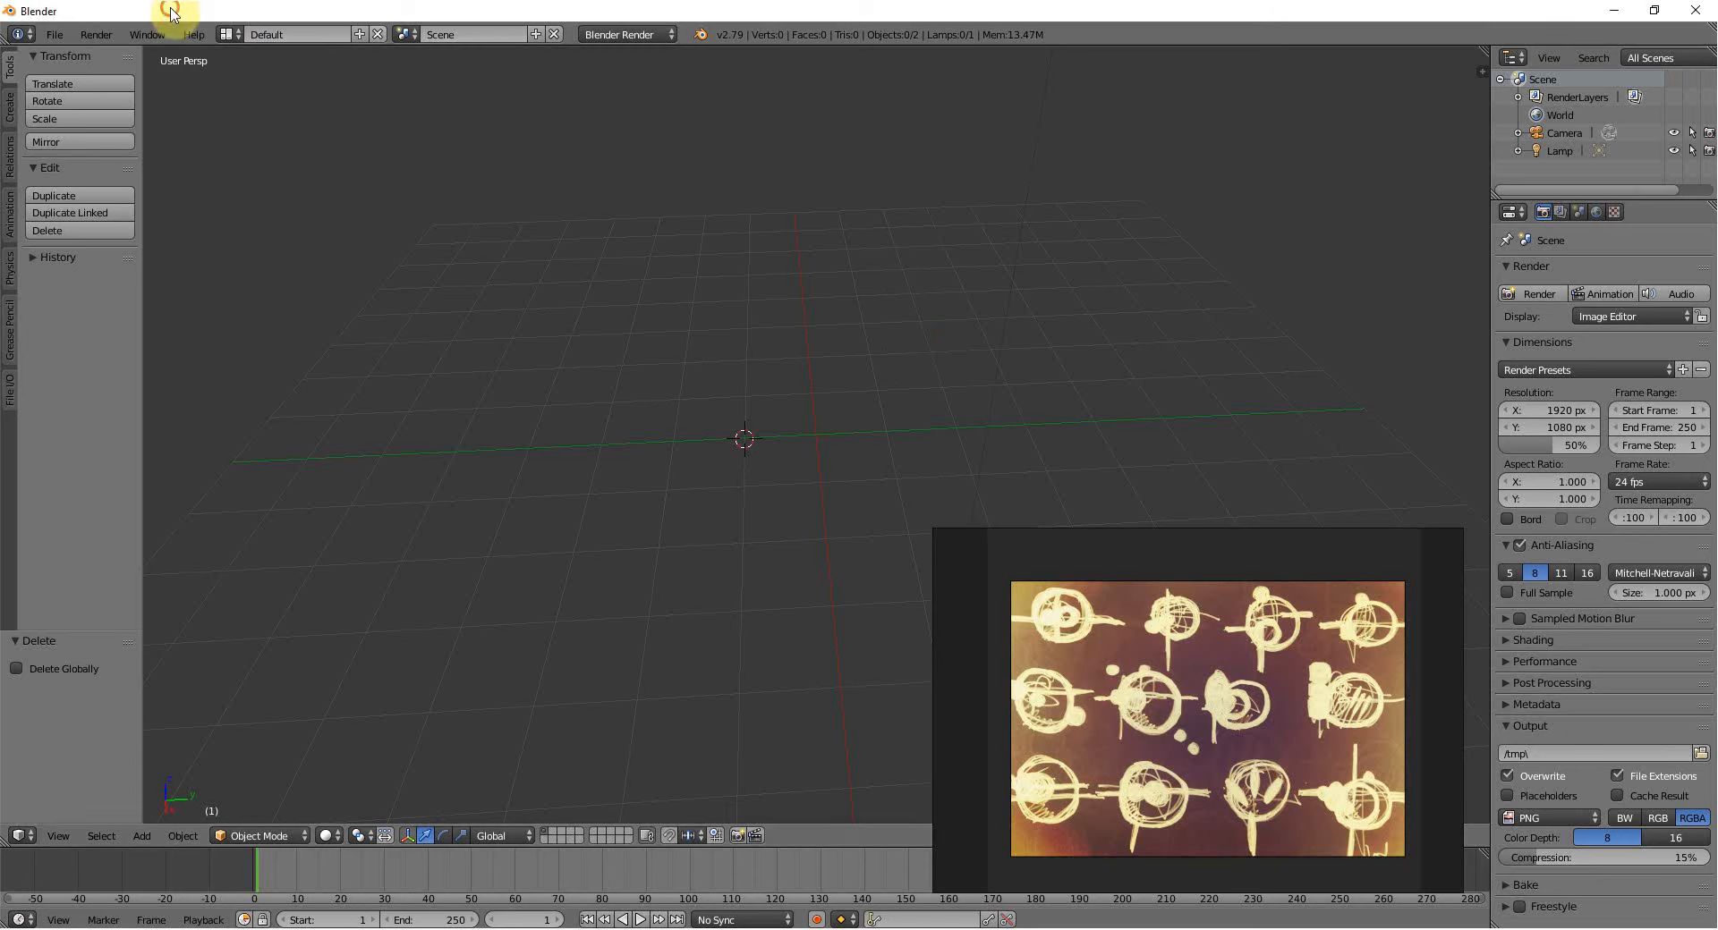
mouse_move(428, 414)
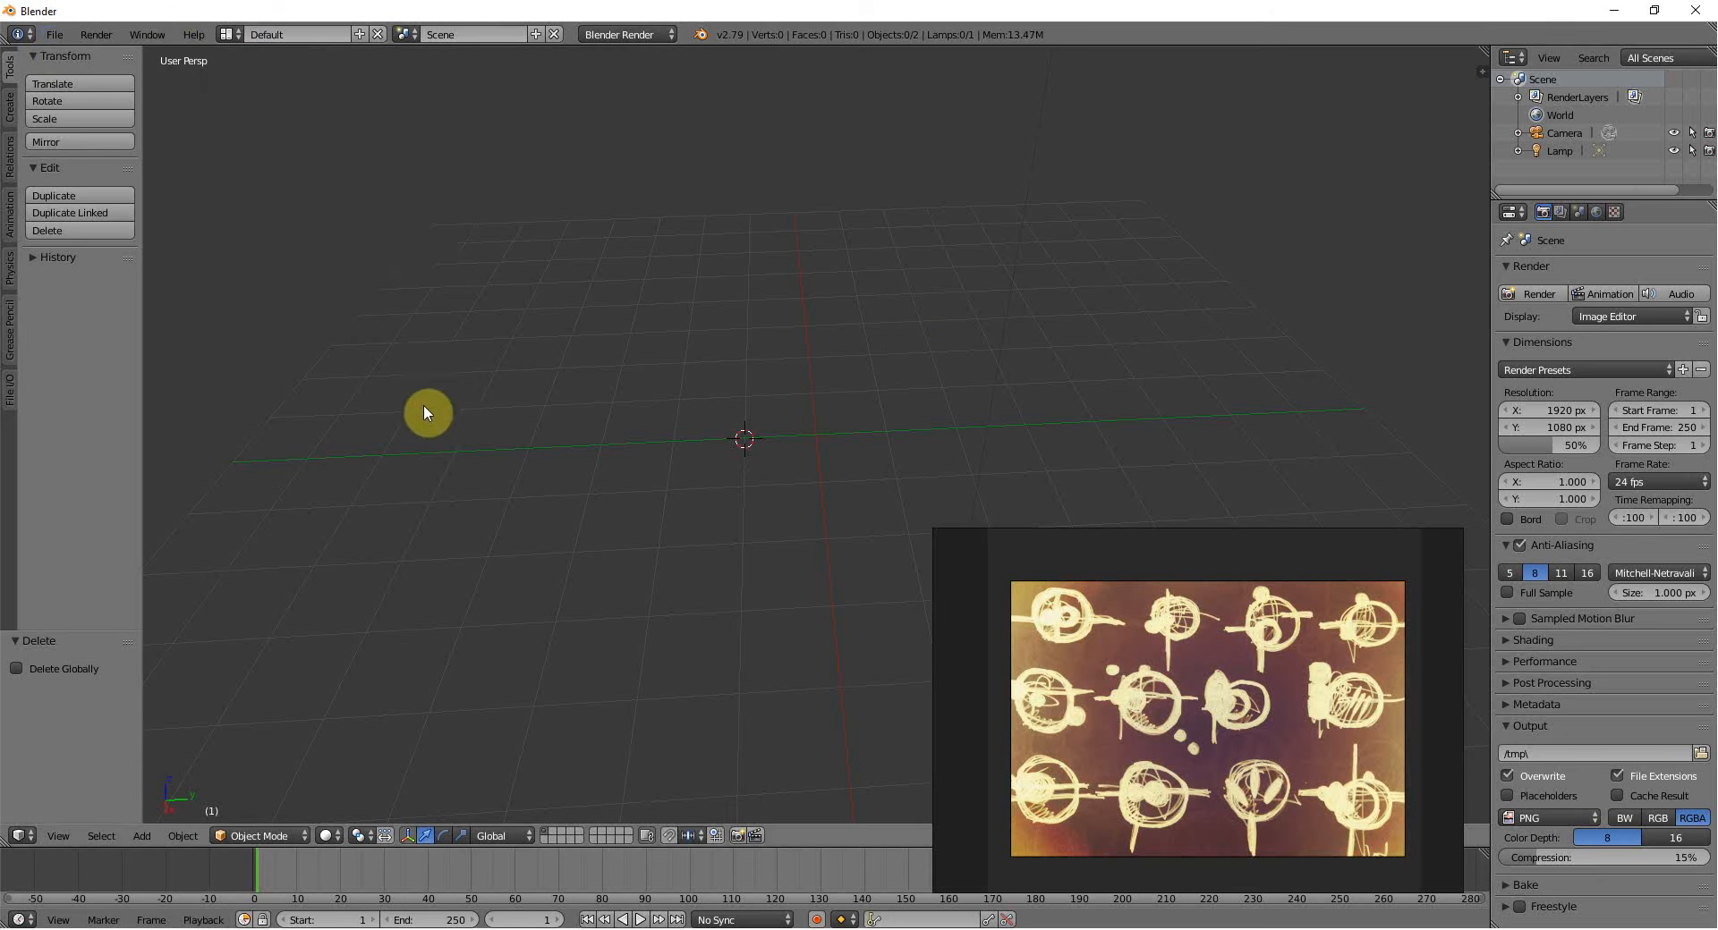
mouse_move(421, 463)
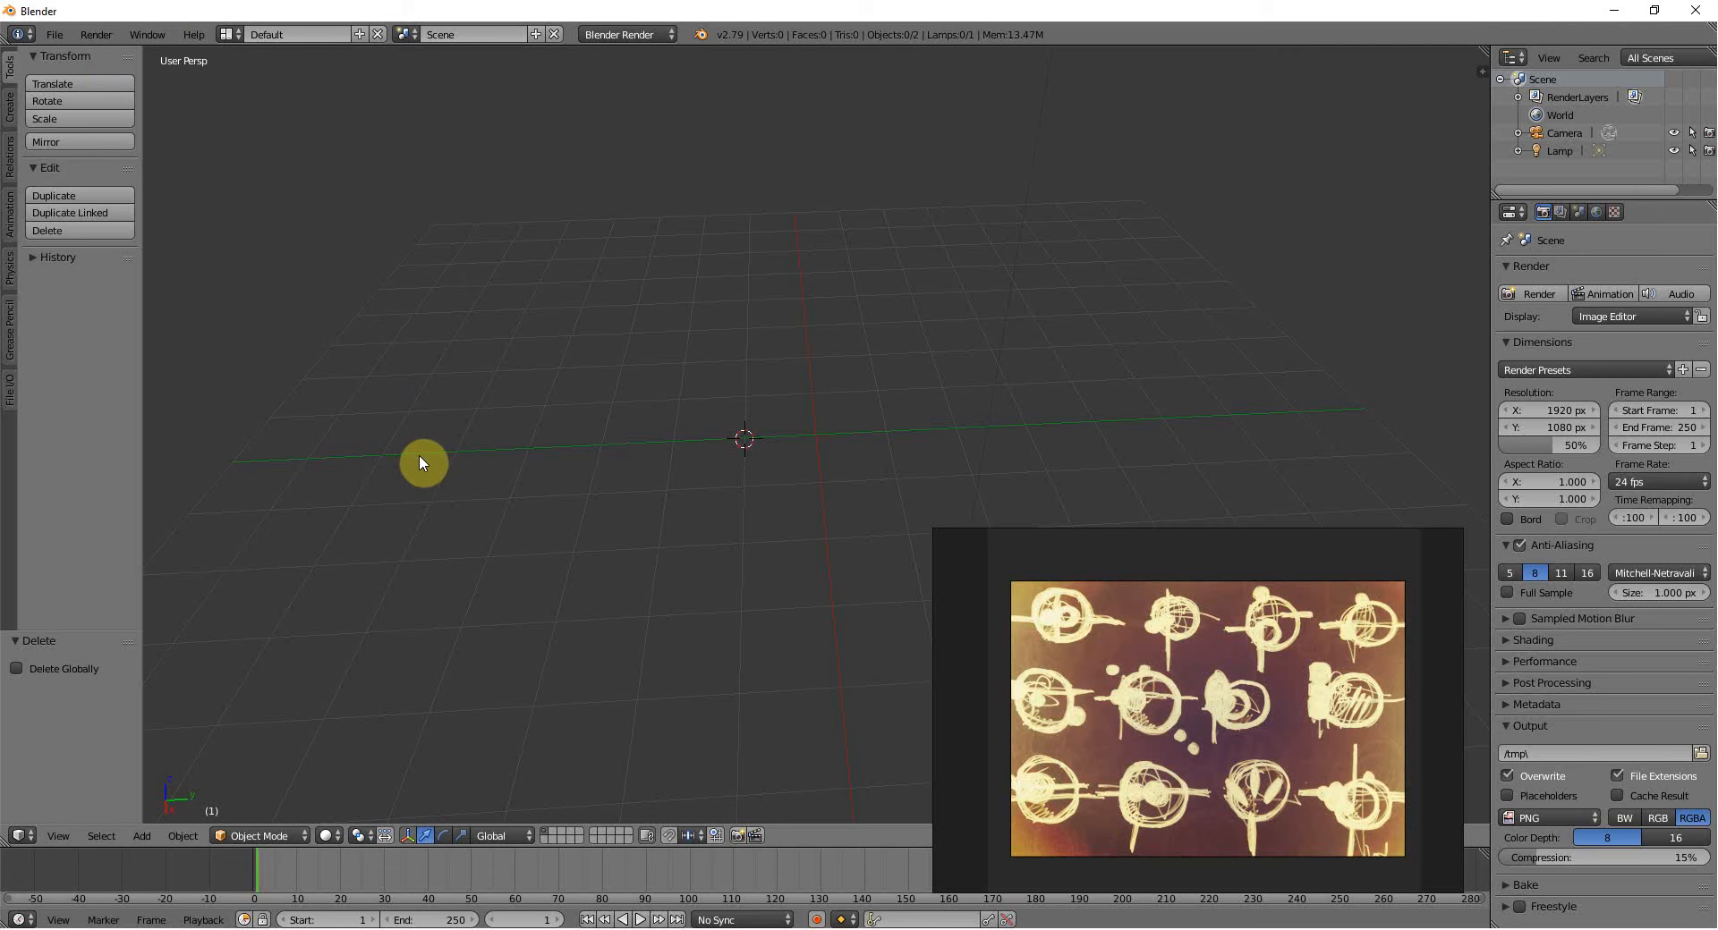
mouse_move(375, 454)
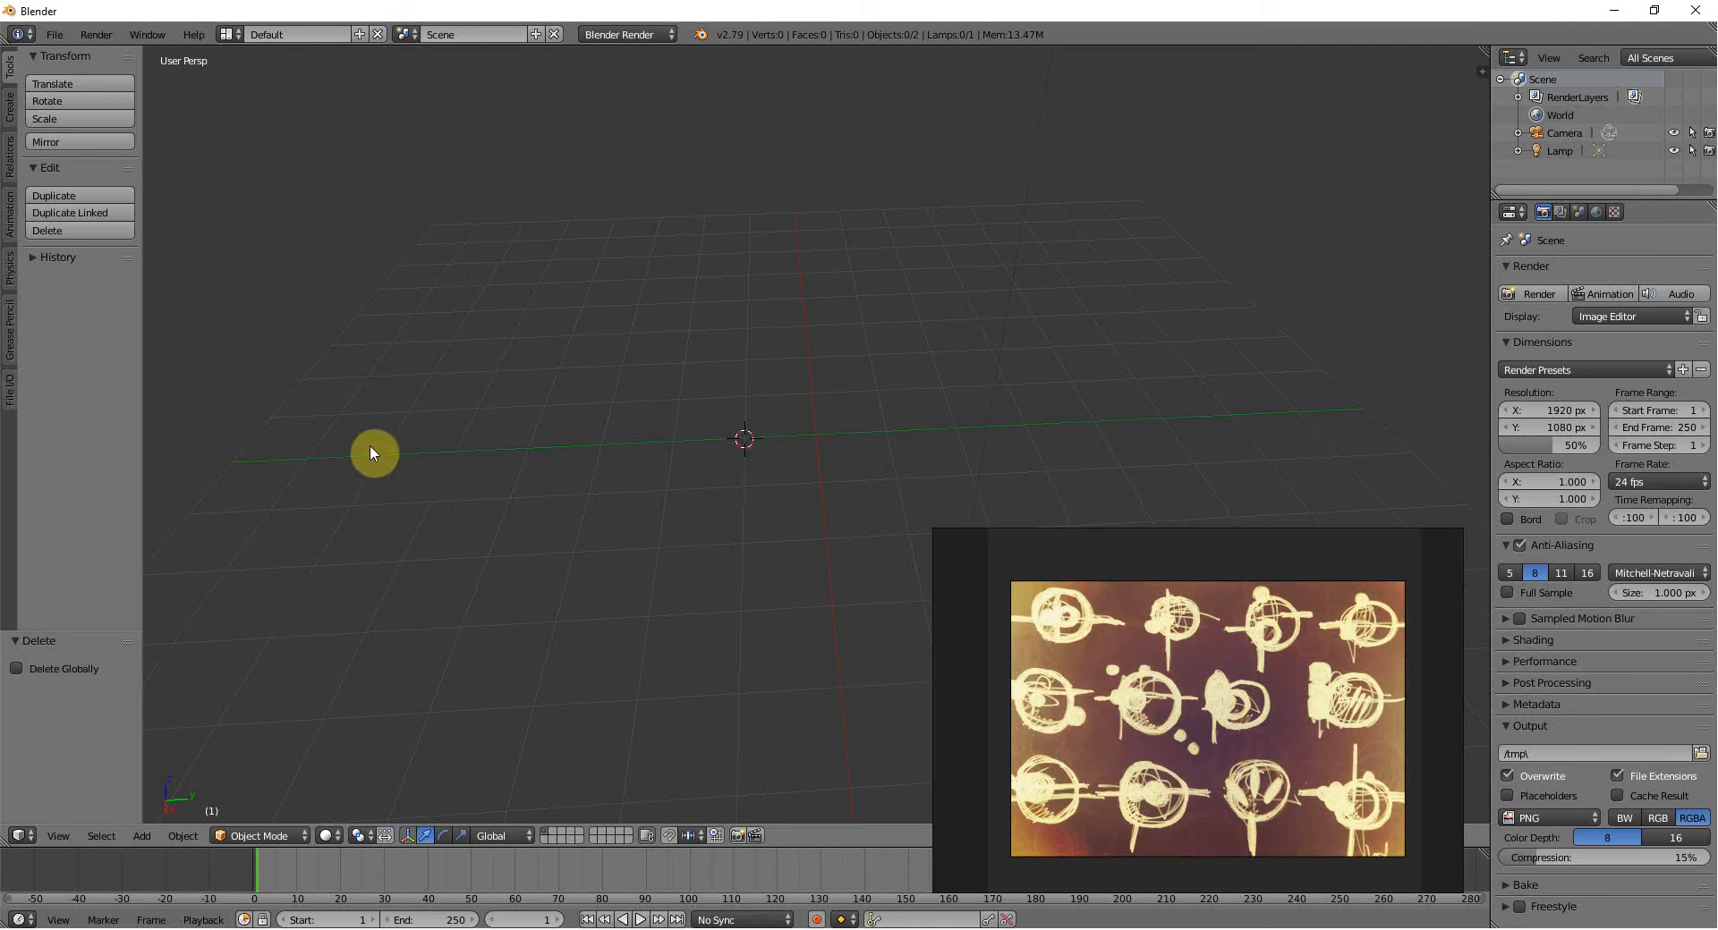
mouse_move(99, 844)
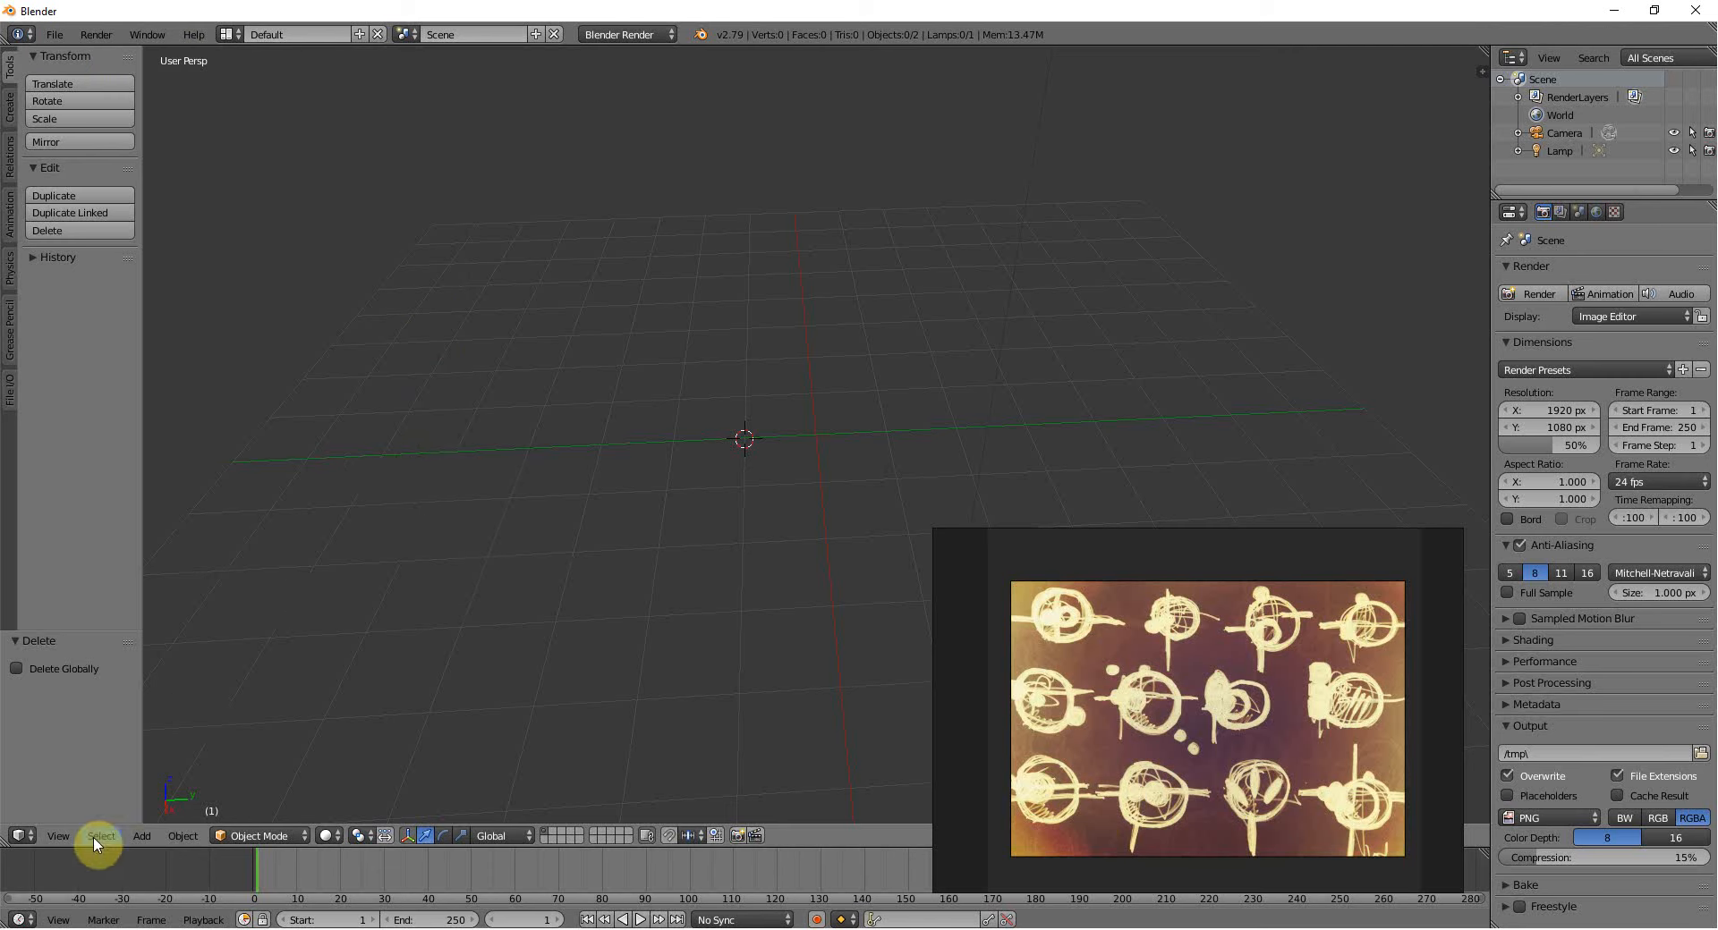
Add an icosphere with 5 subdivisions and drag a copy elsewhere on the grid.
click(141, 835)
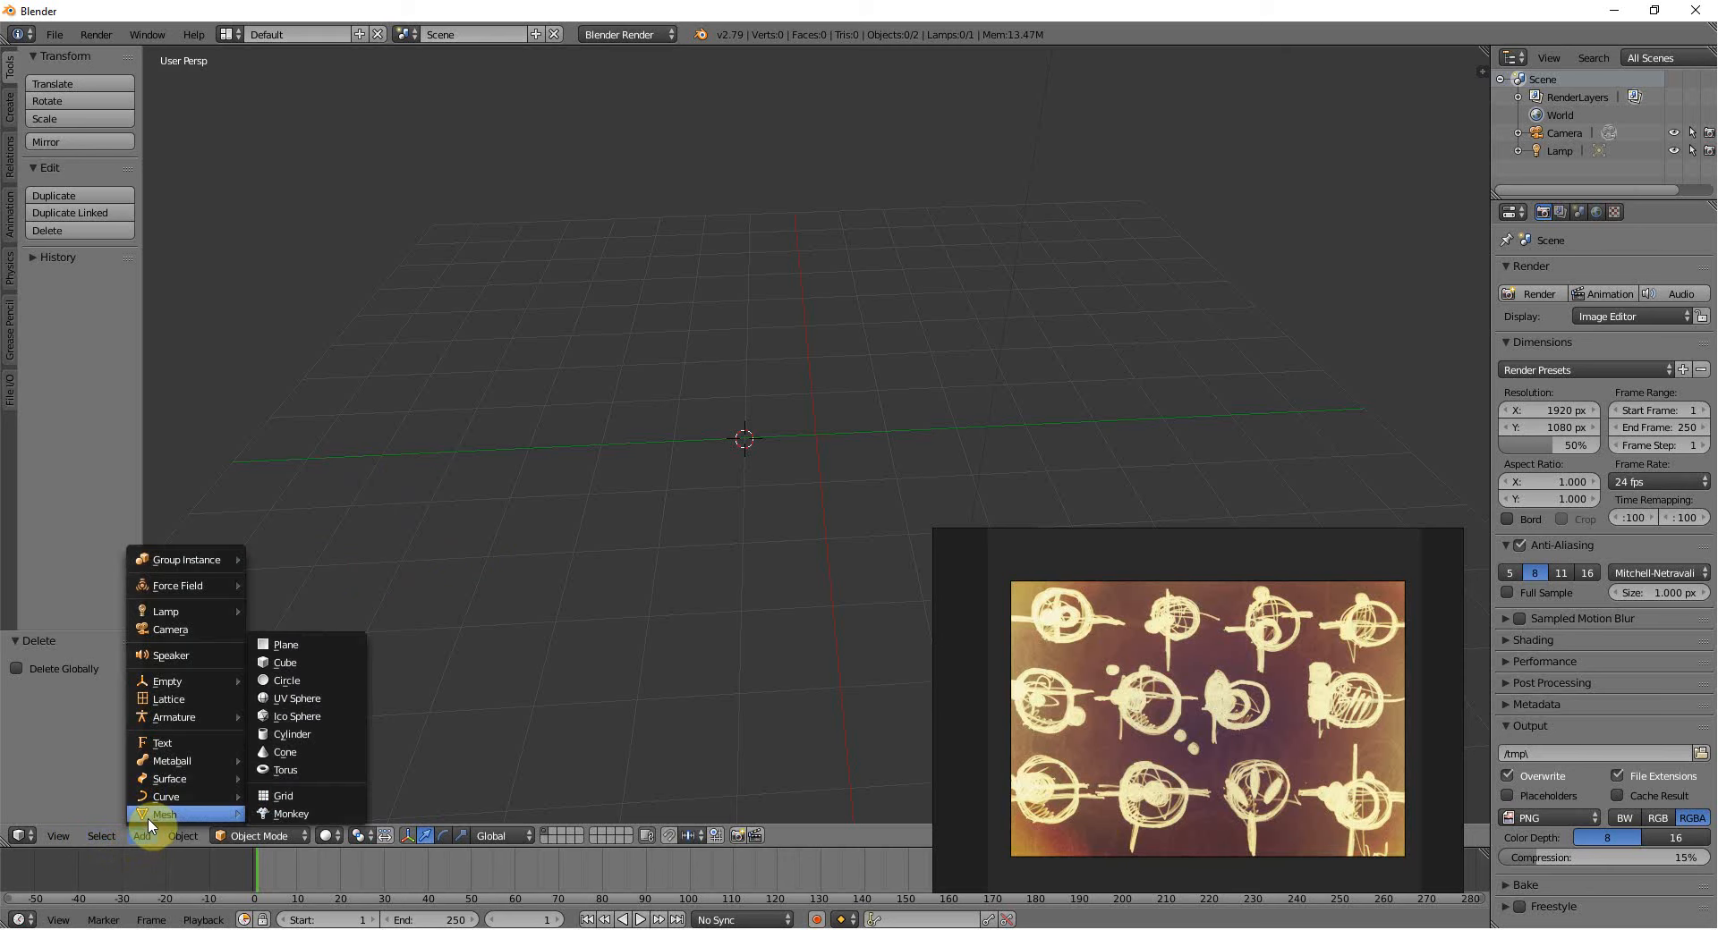
mouse_move(156, 825)
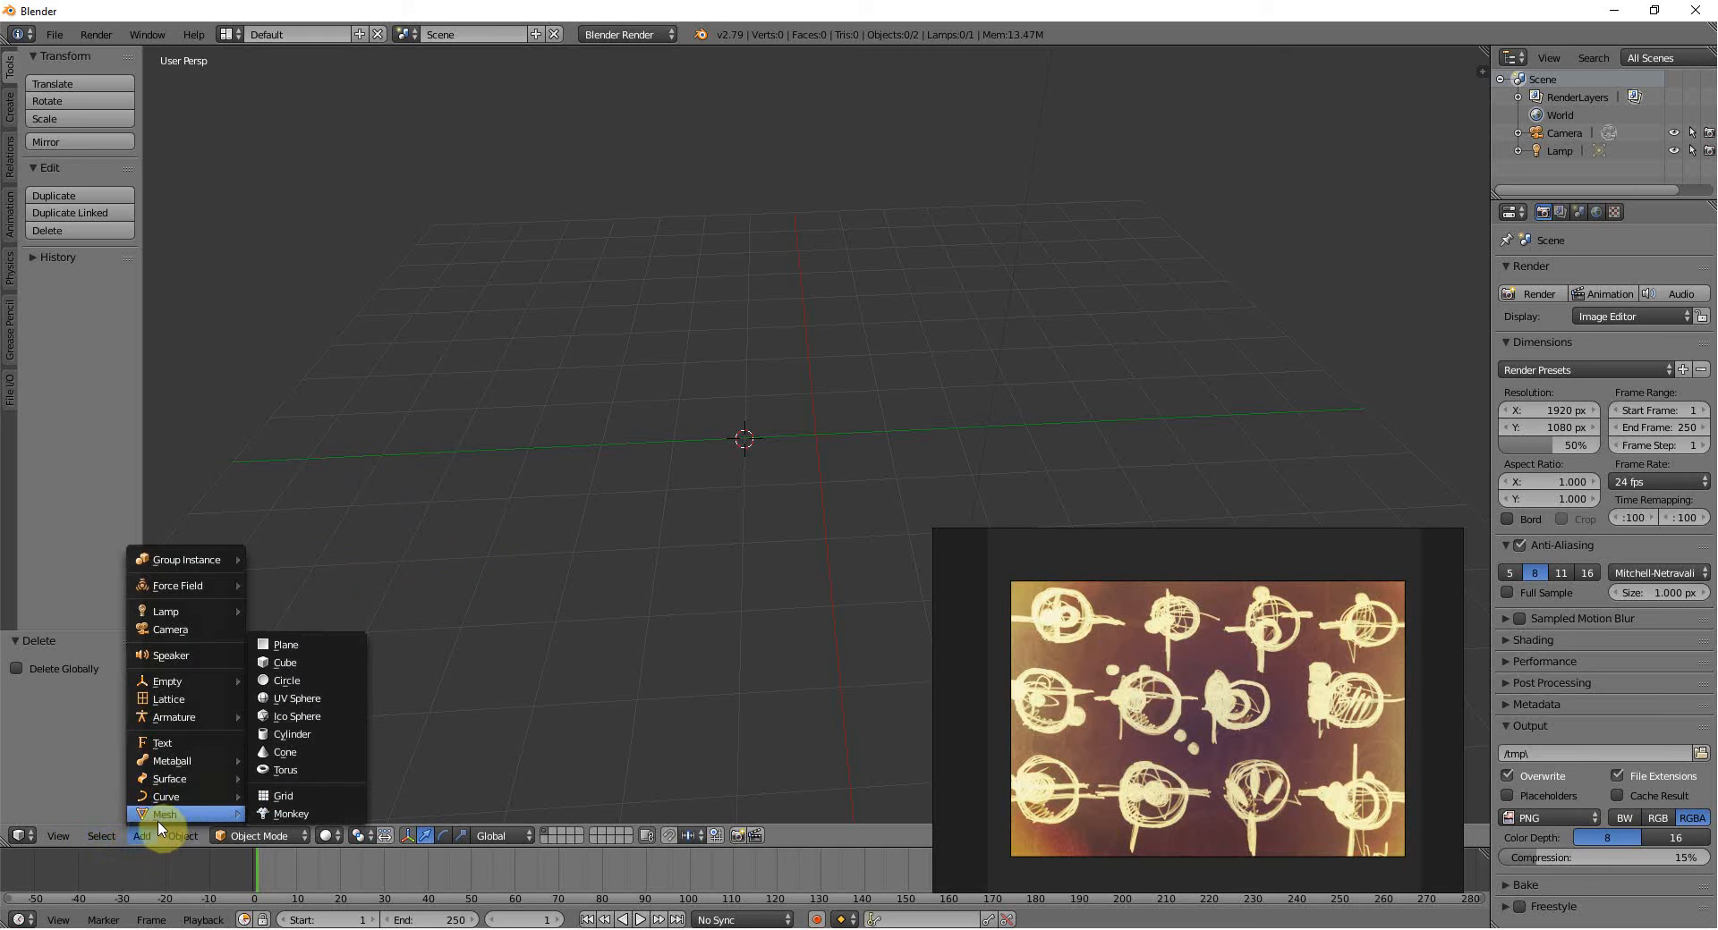
mouse_move(293, 733)
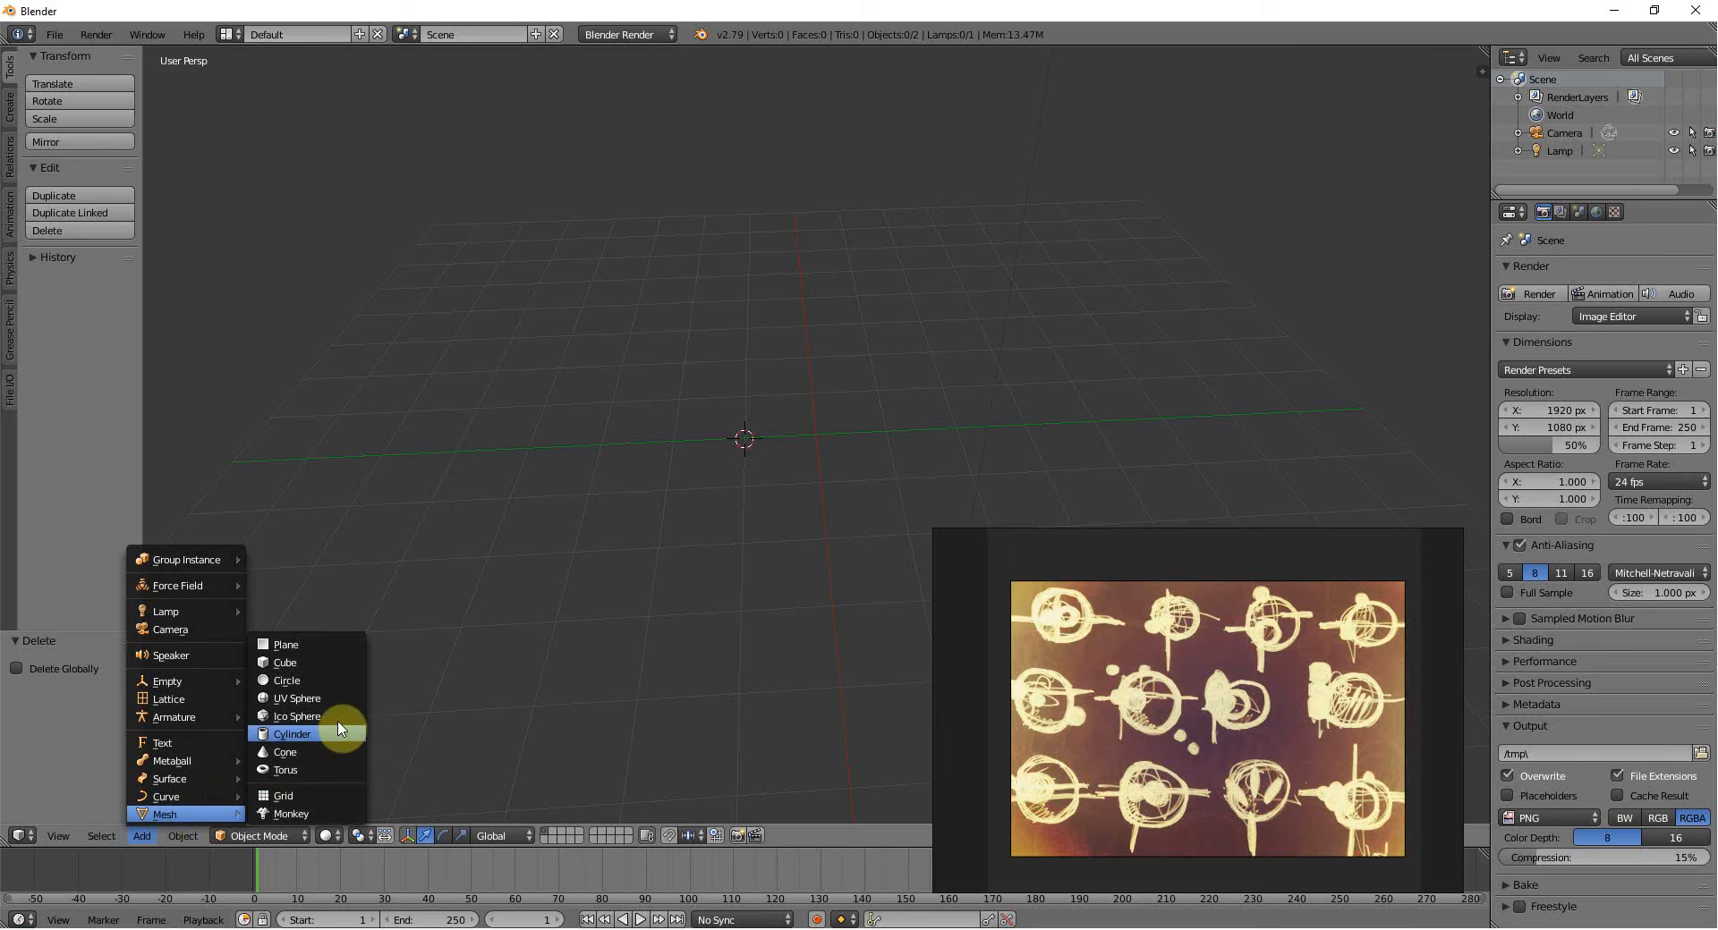
click(297, 716)
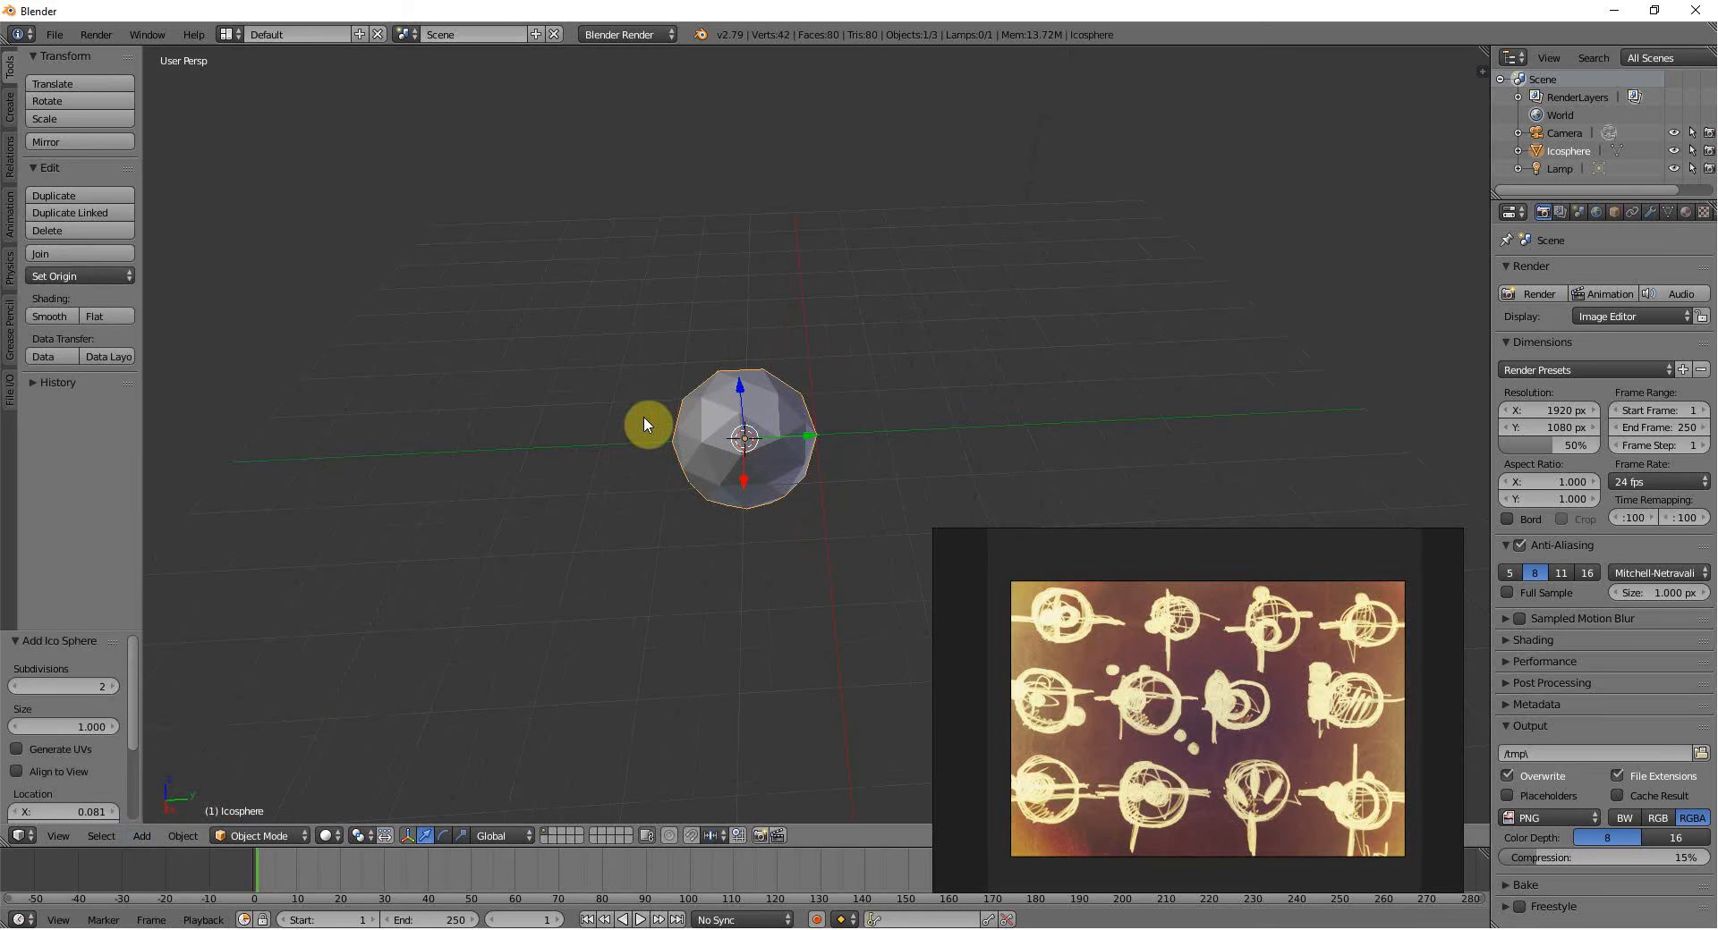
click(111, 687)
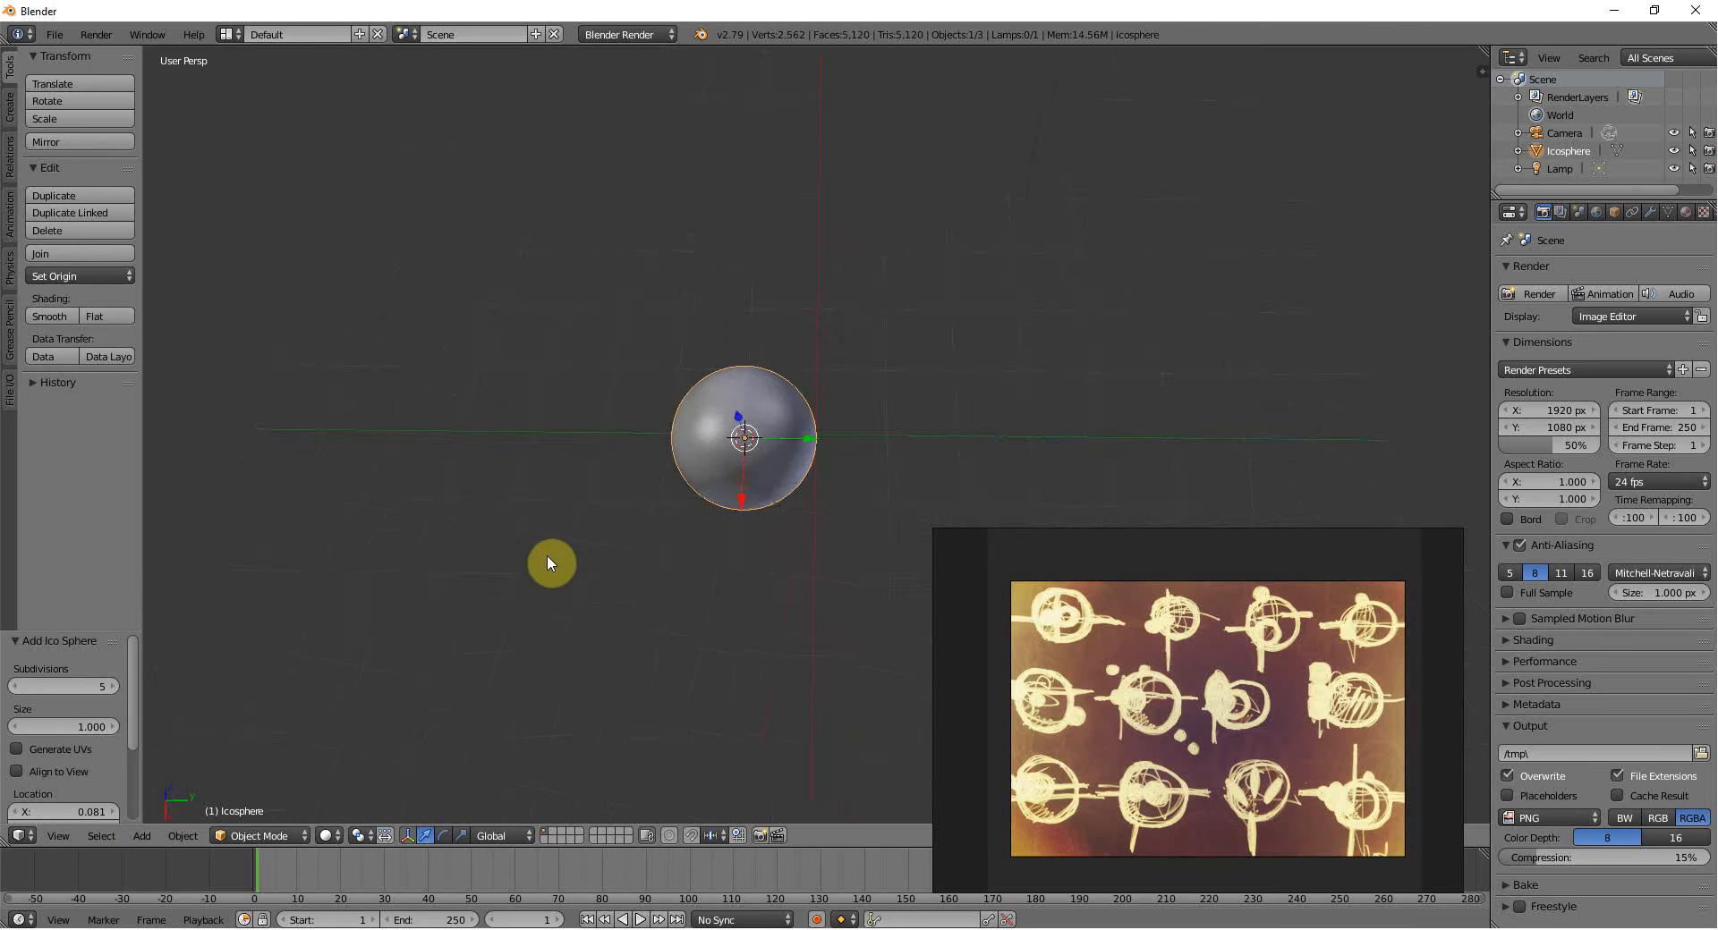
drag(745, 438, 605, 211)
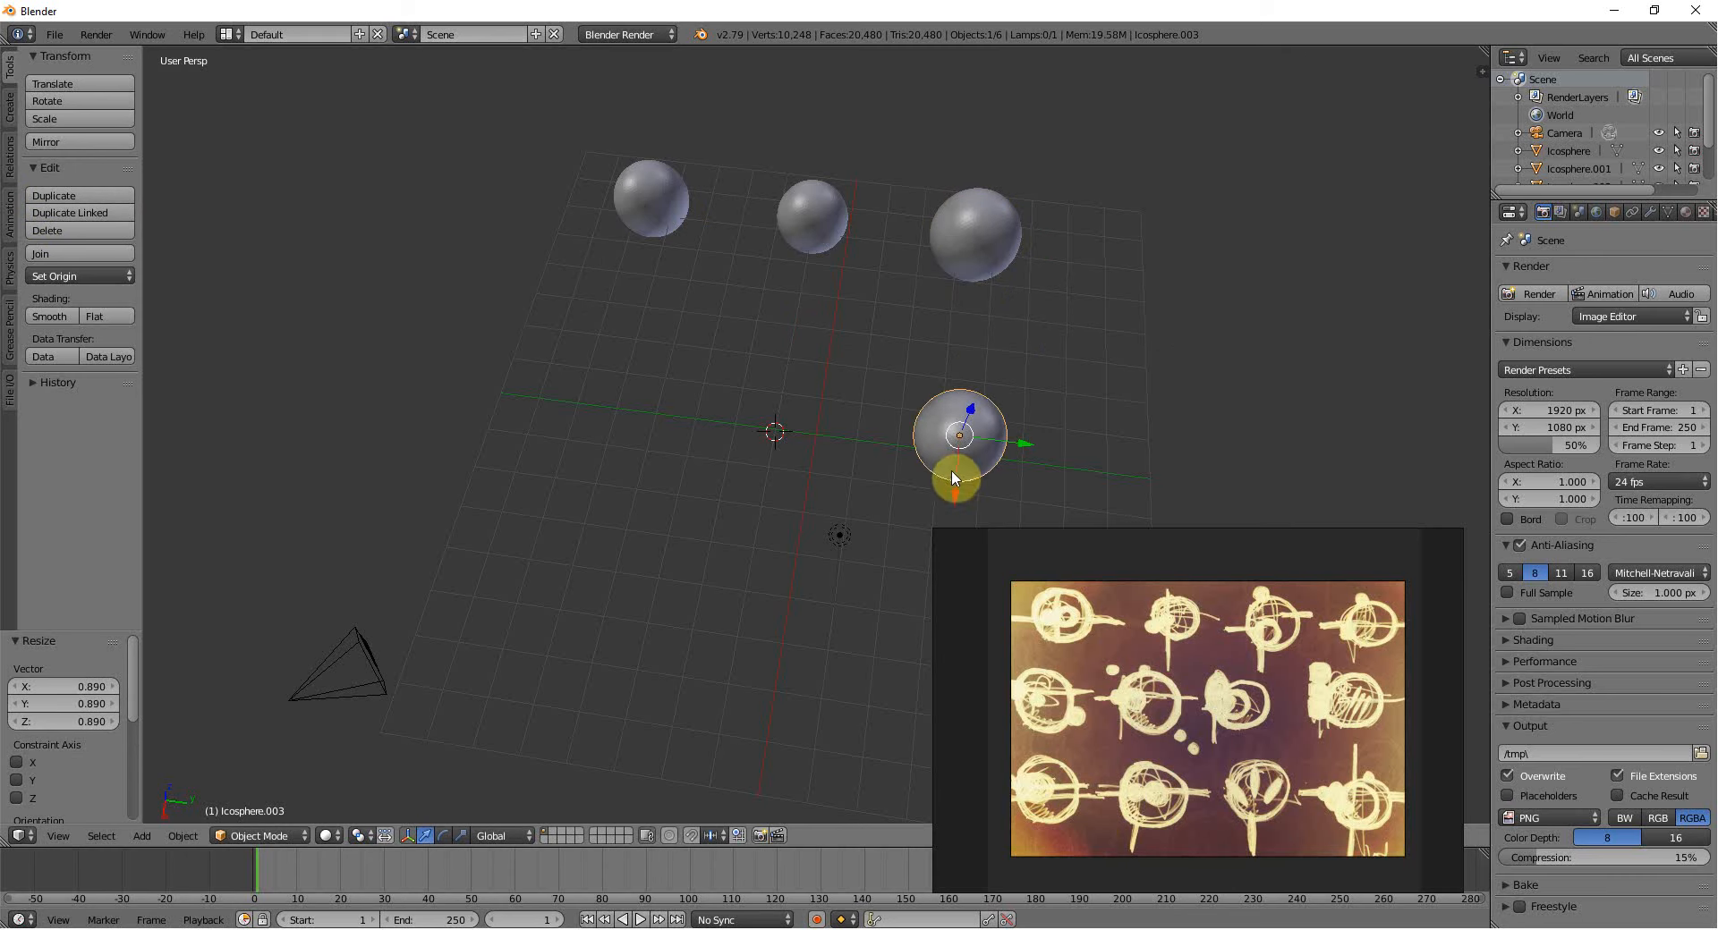
Duplicate the spheres into the middle and remaining rows to fill nine grid positions.
key(shift+d)
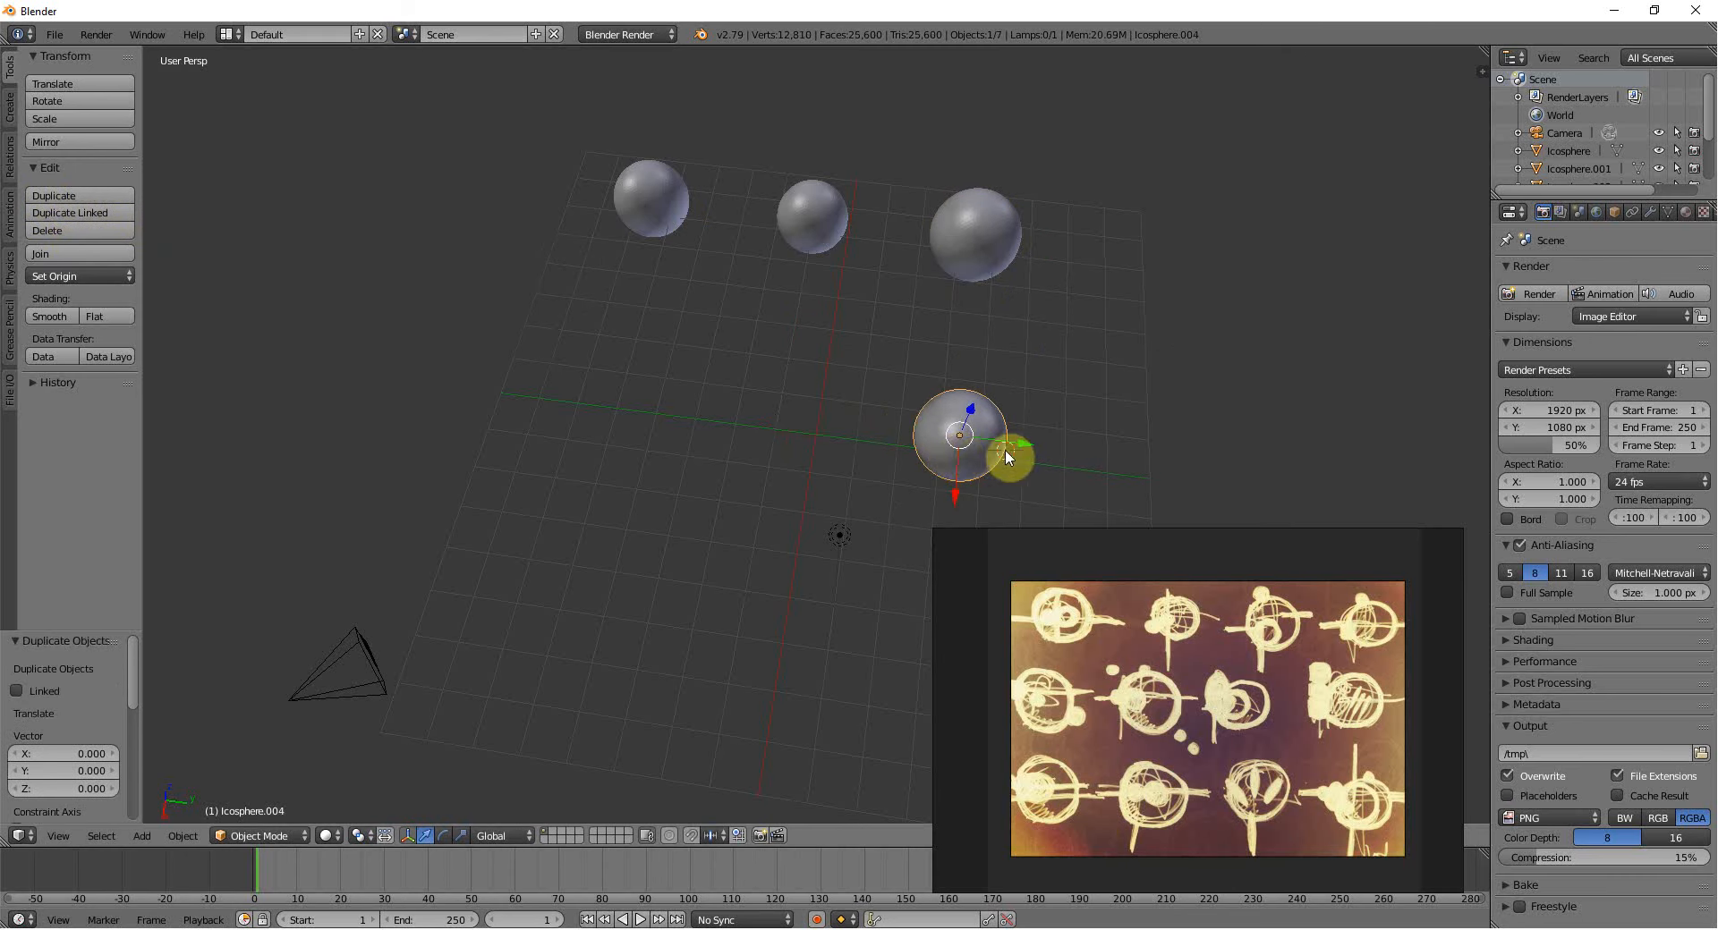
drag(958, 434, 777, 411)
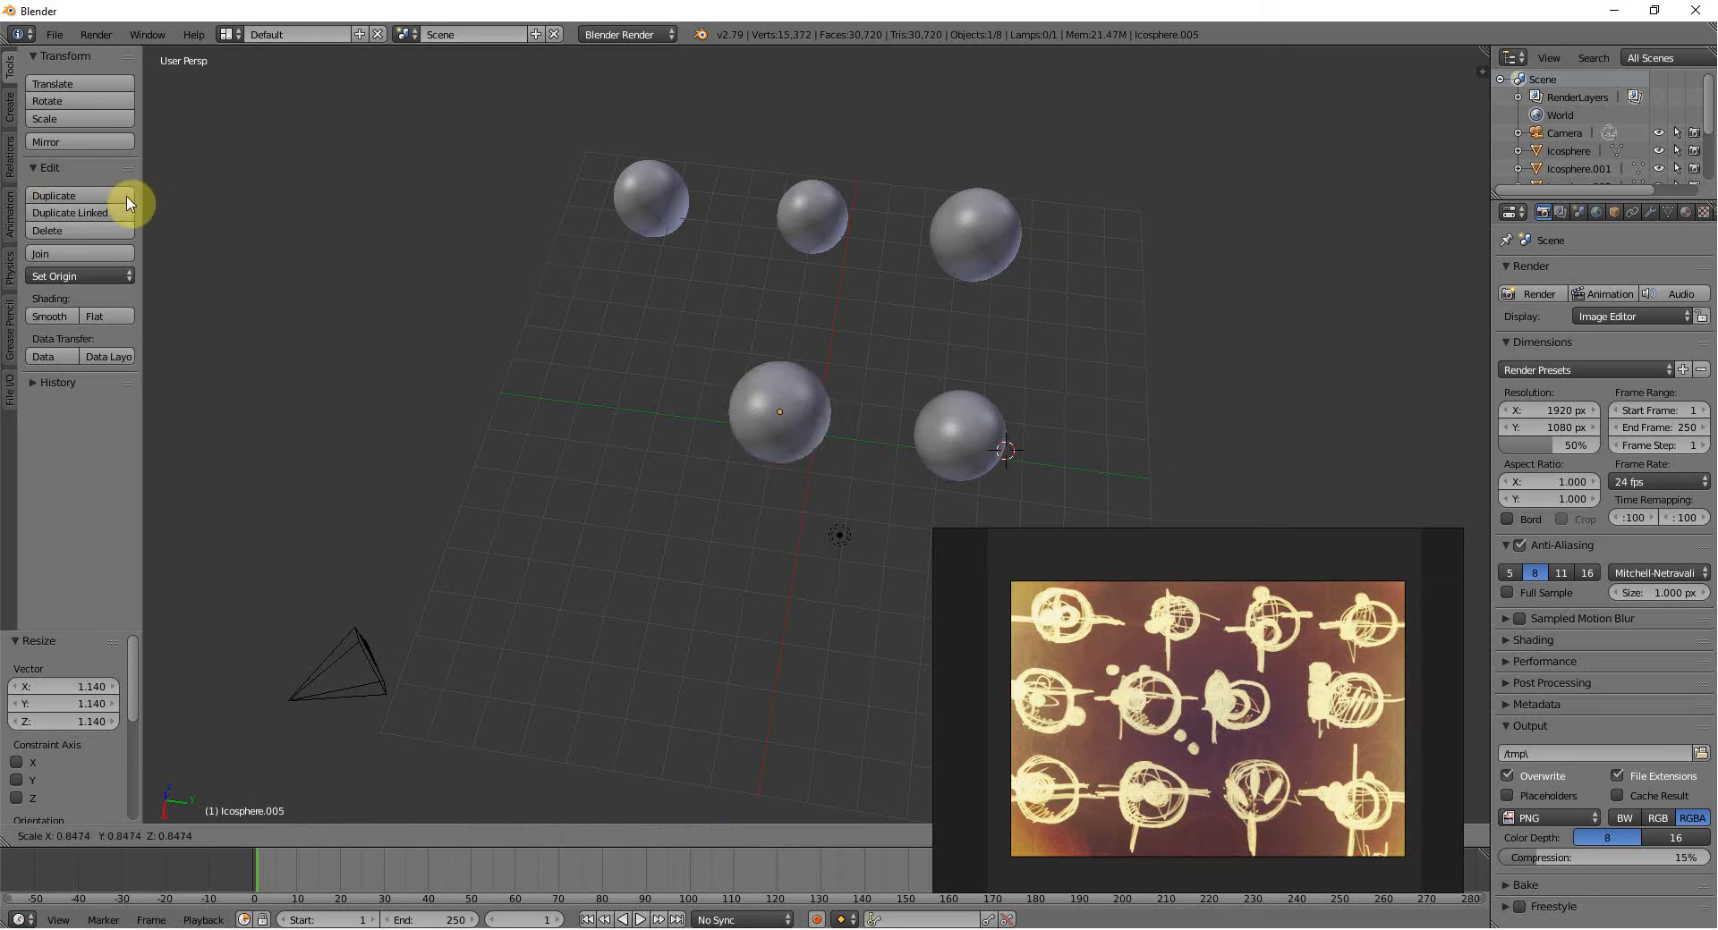
click(54, 195)
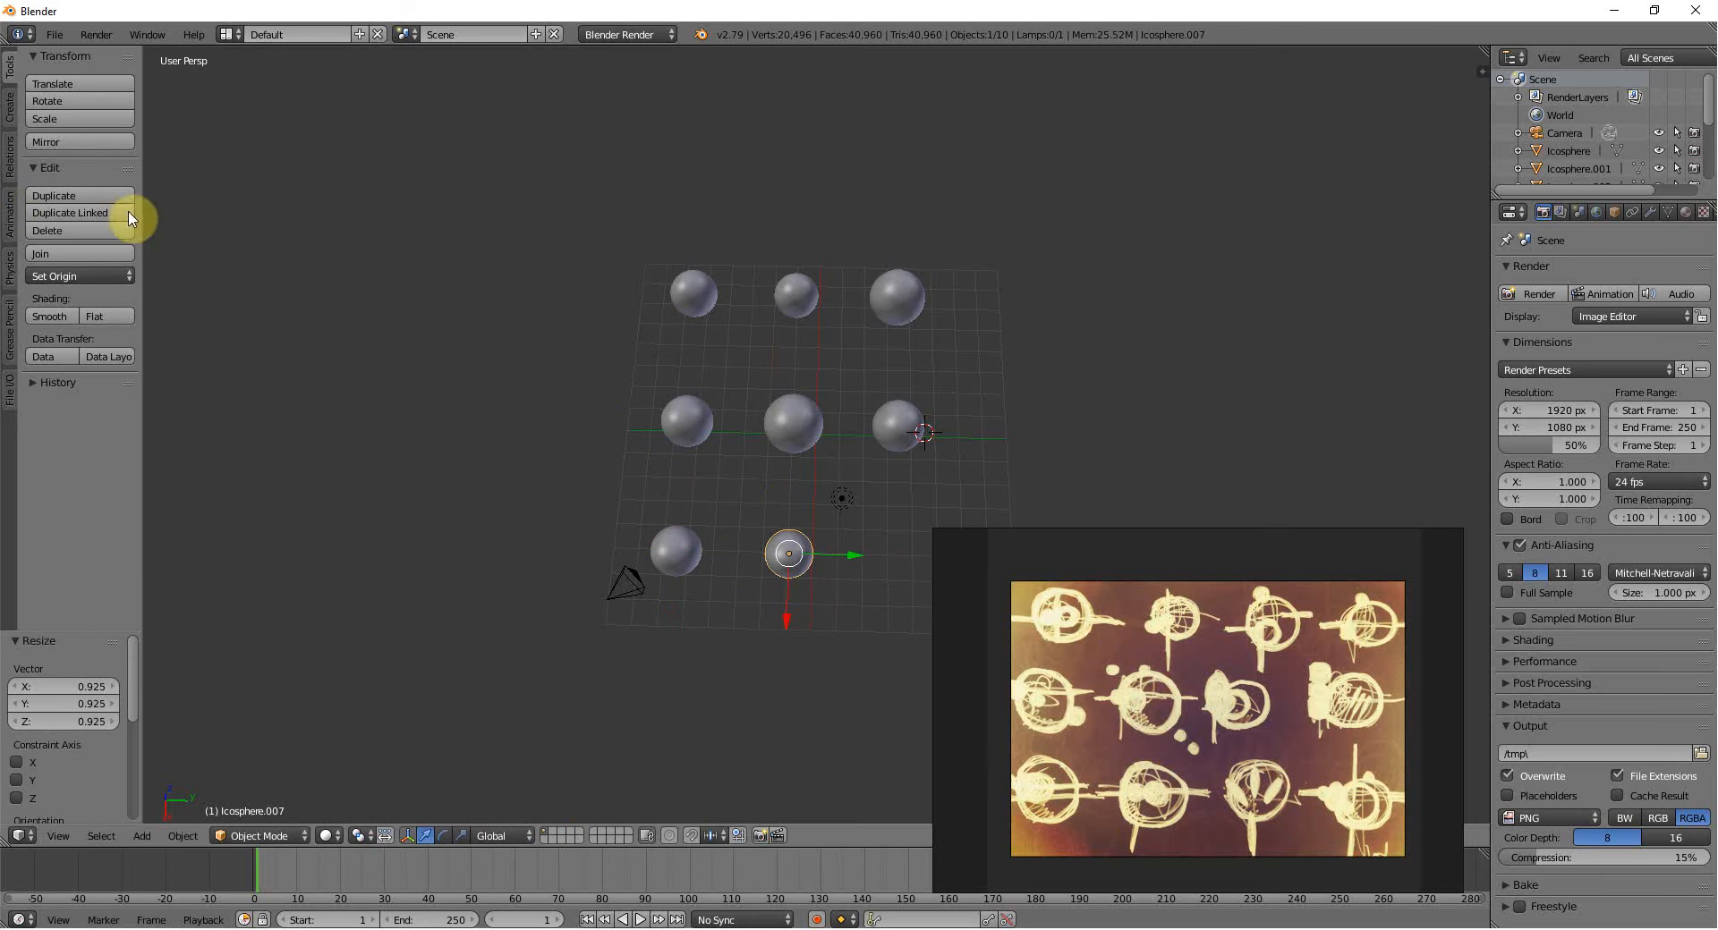
click(53, 195)
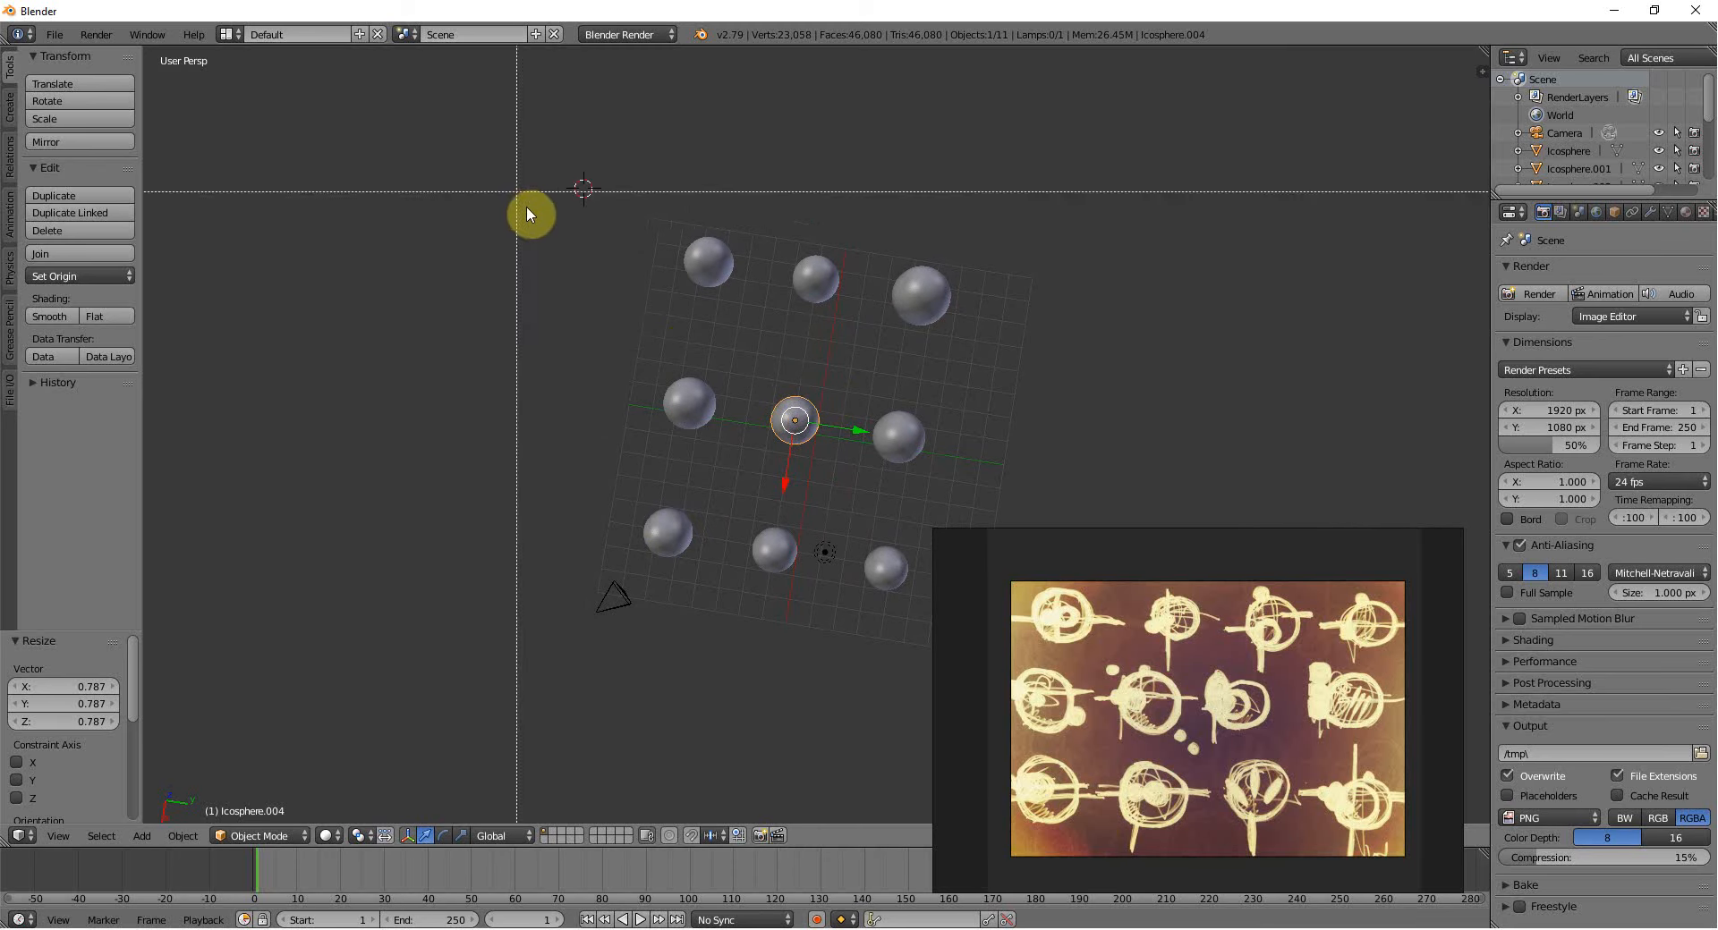
key(a)
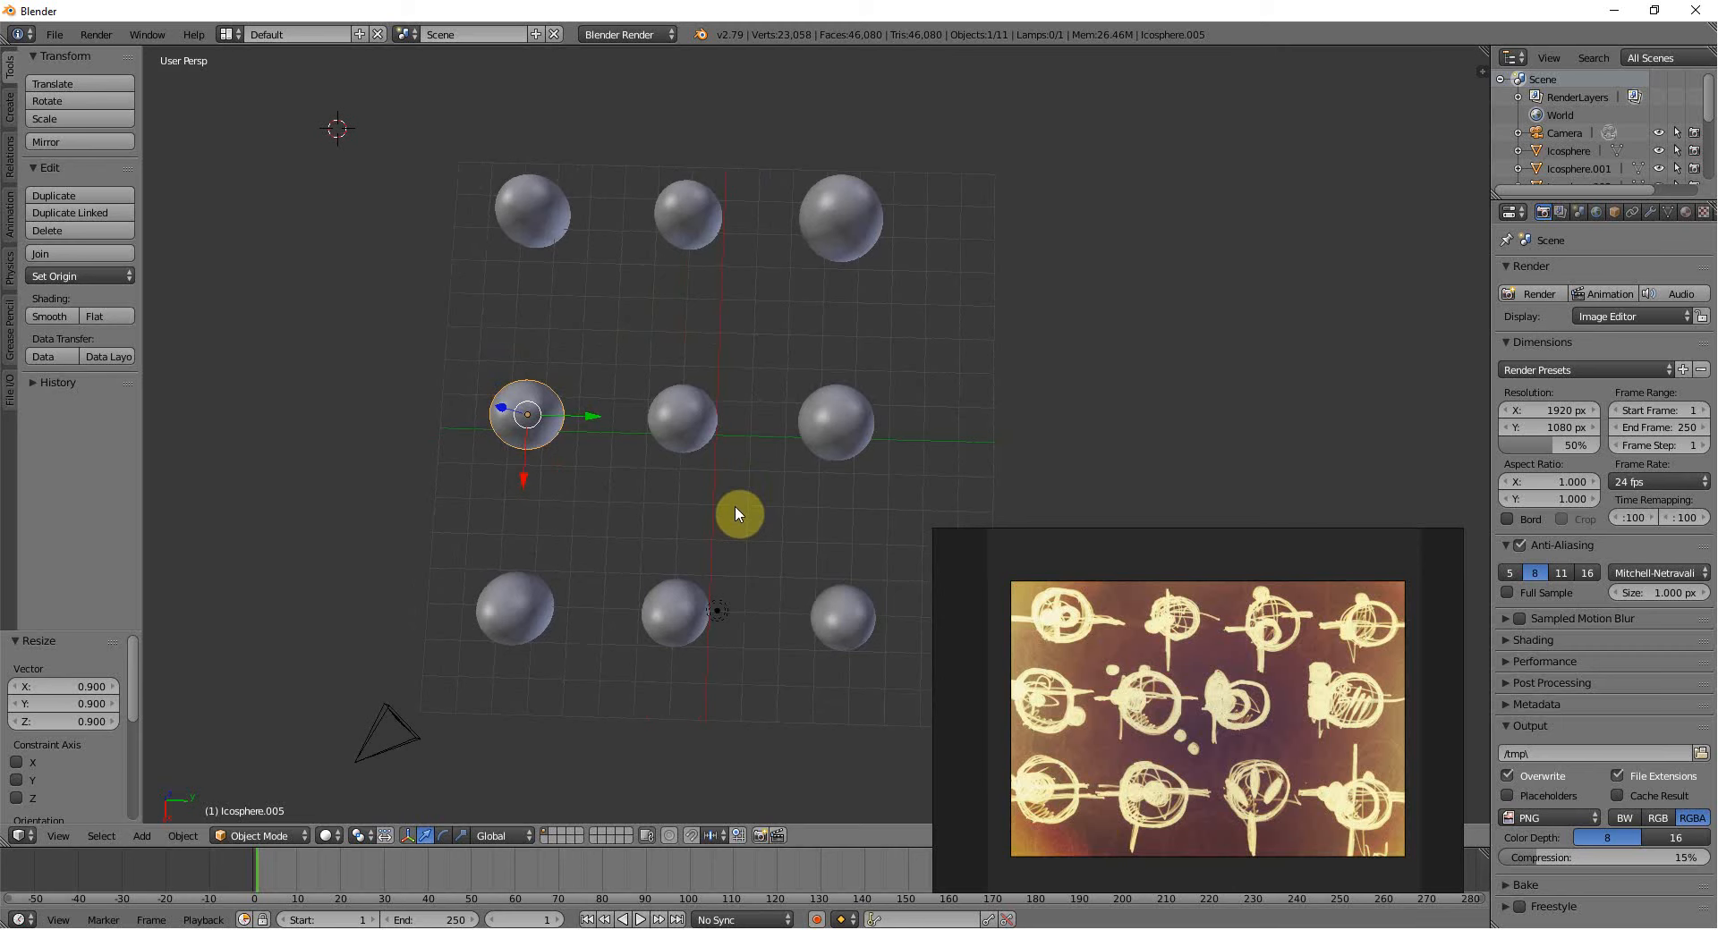
Zoom out and select a top-row sphere to copy small spheres from.
scroll(down, 3)
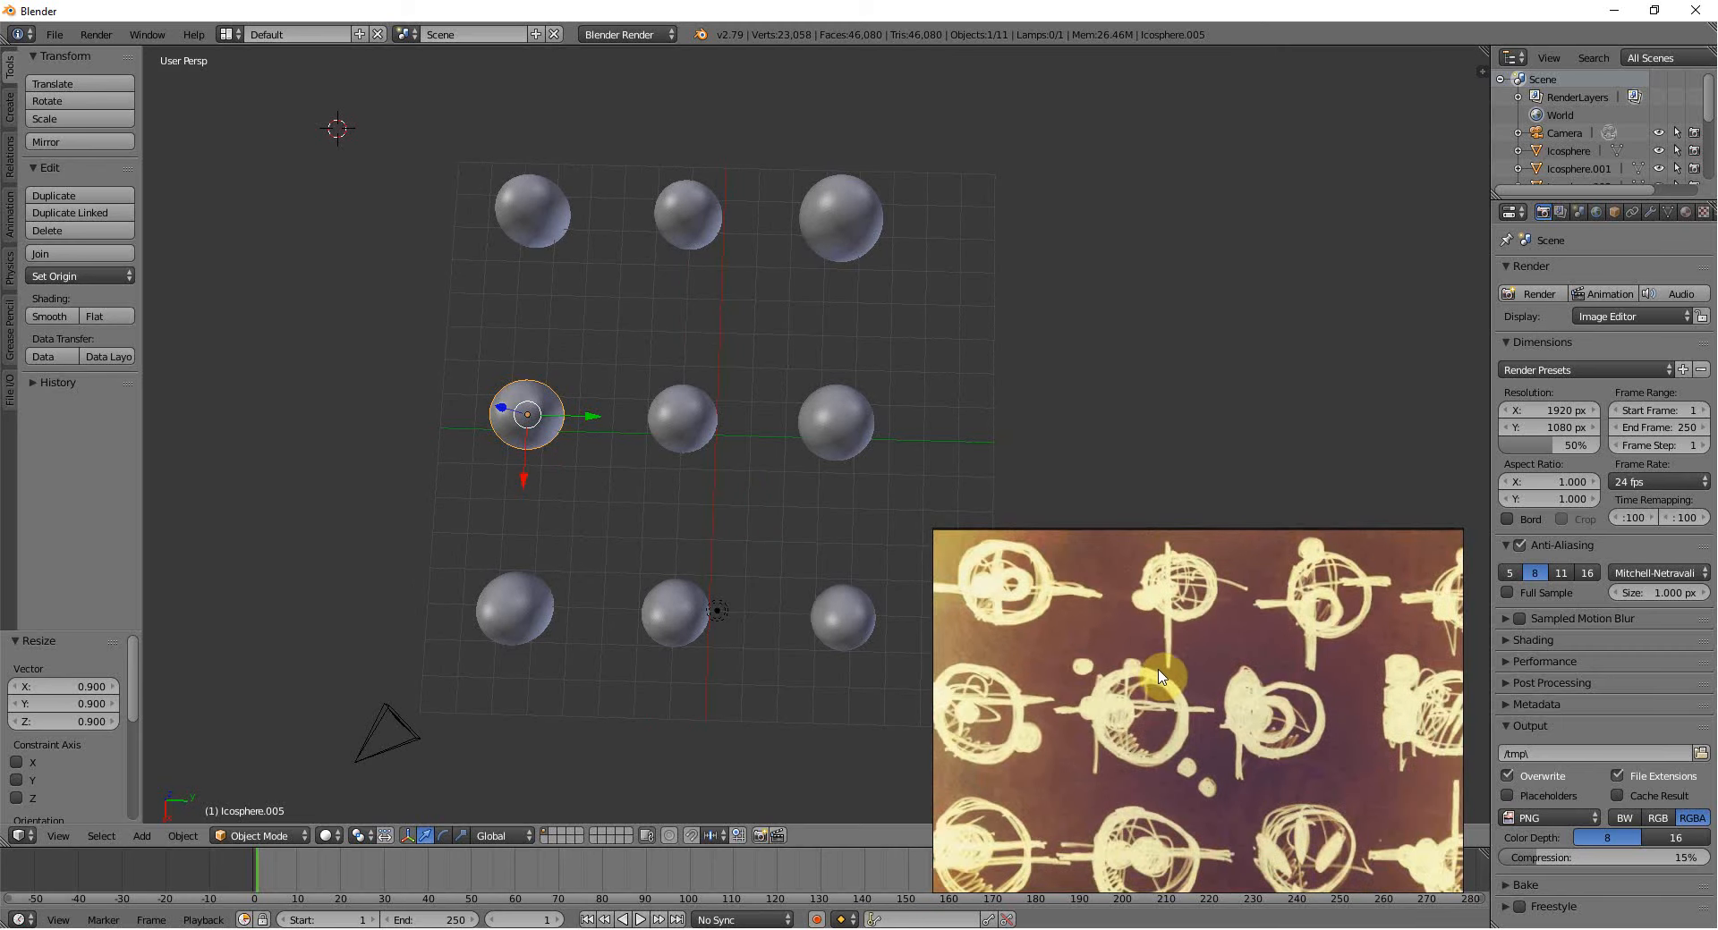
click(688, 215)
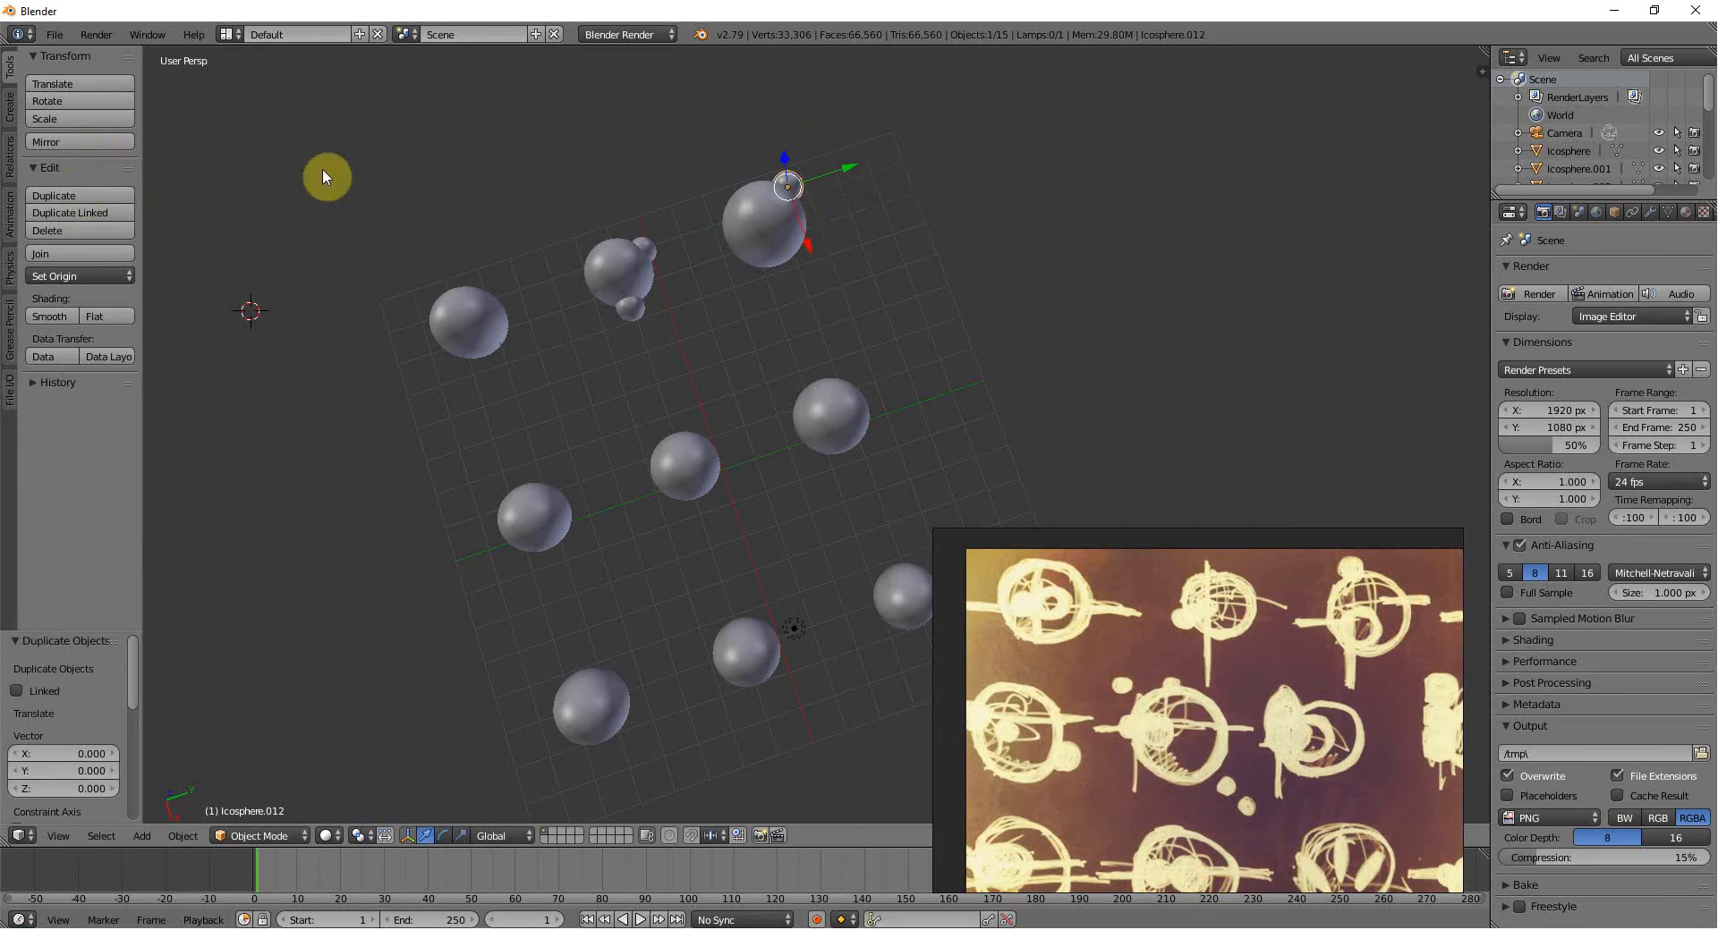
Position the small sphere copy, then duplicate another against the top-left icosphere.
drag(326, 176, 866, 238)
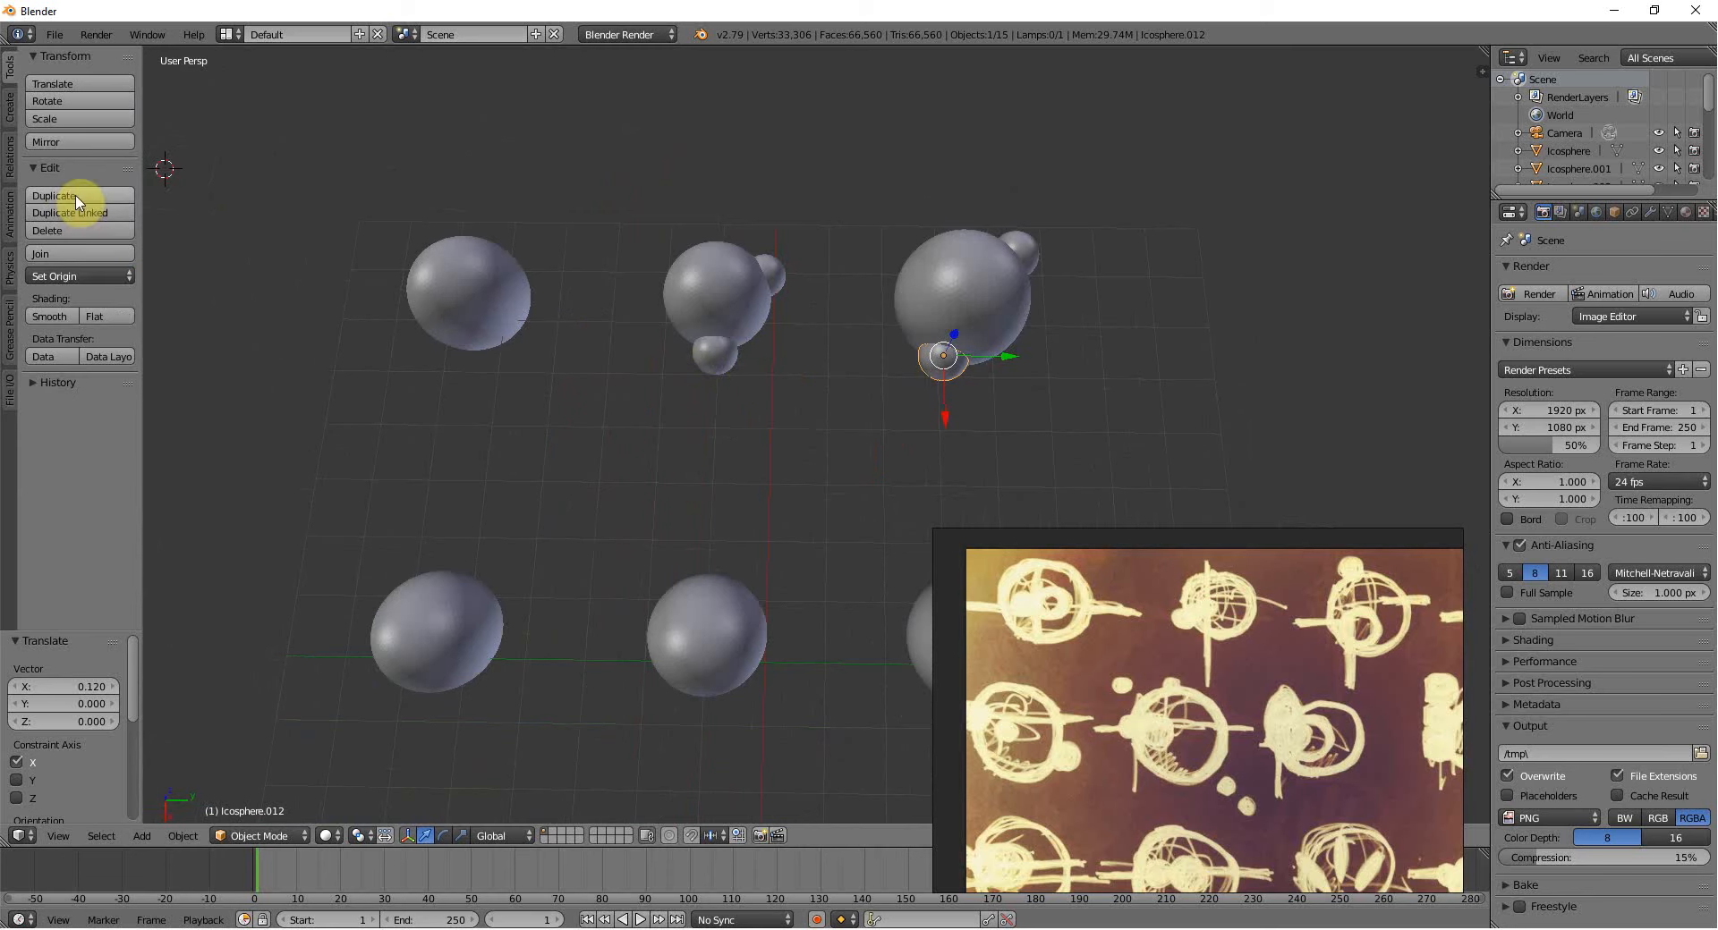
click(53, 195)
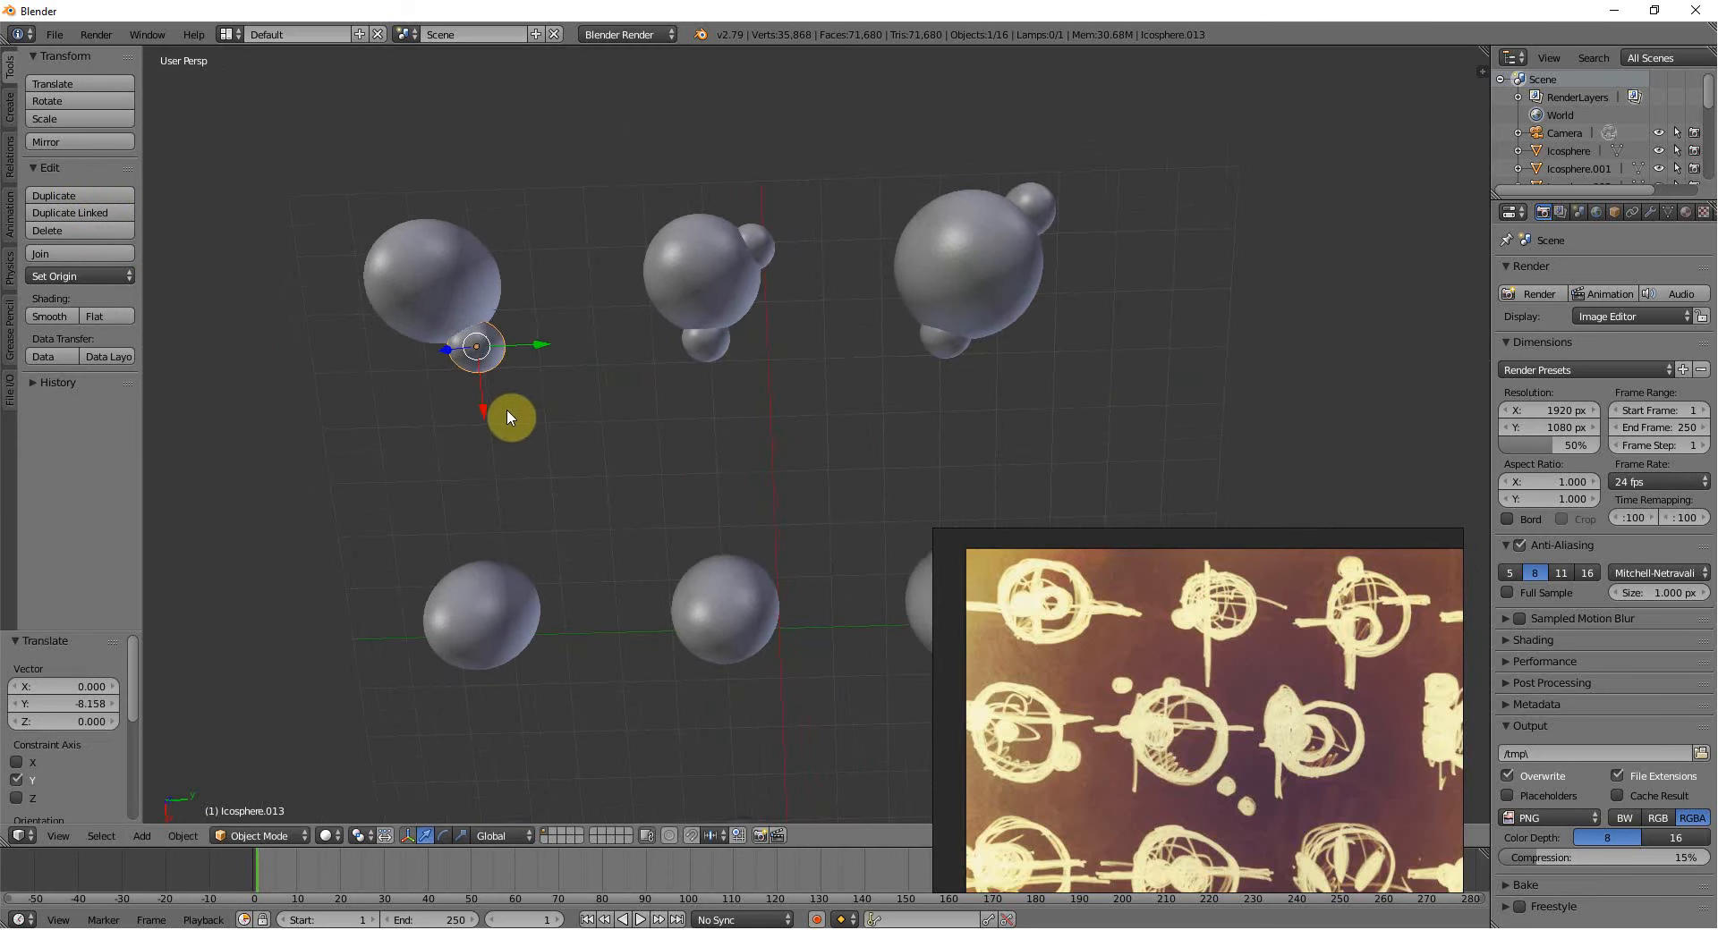
drag(509, 416, 474, 390)
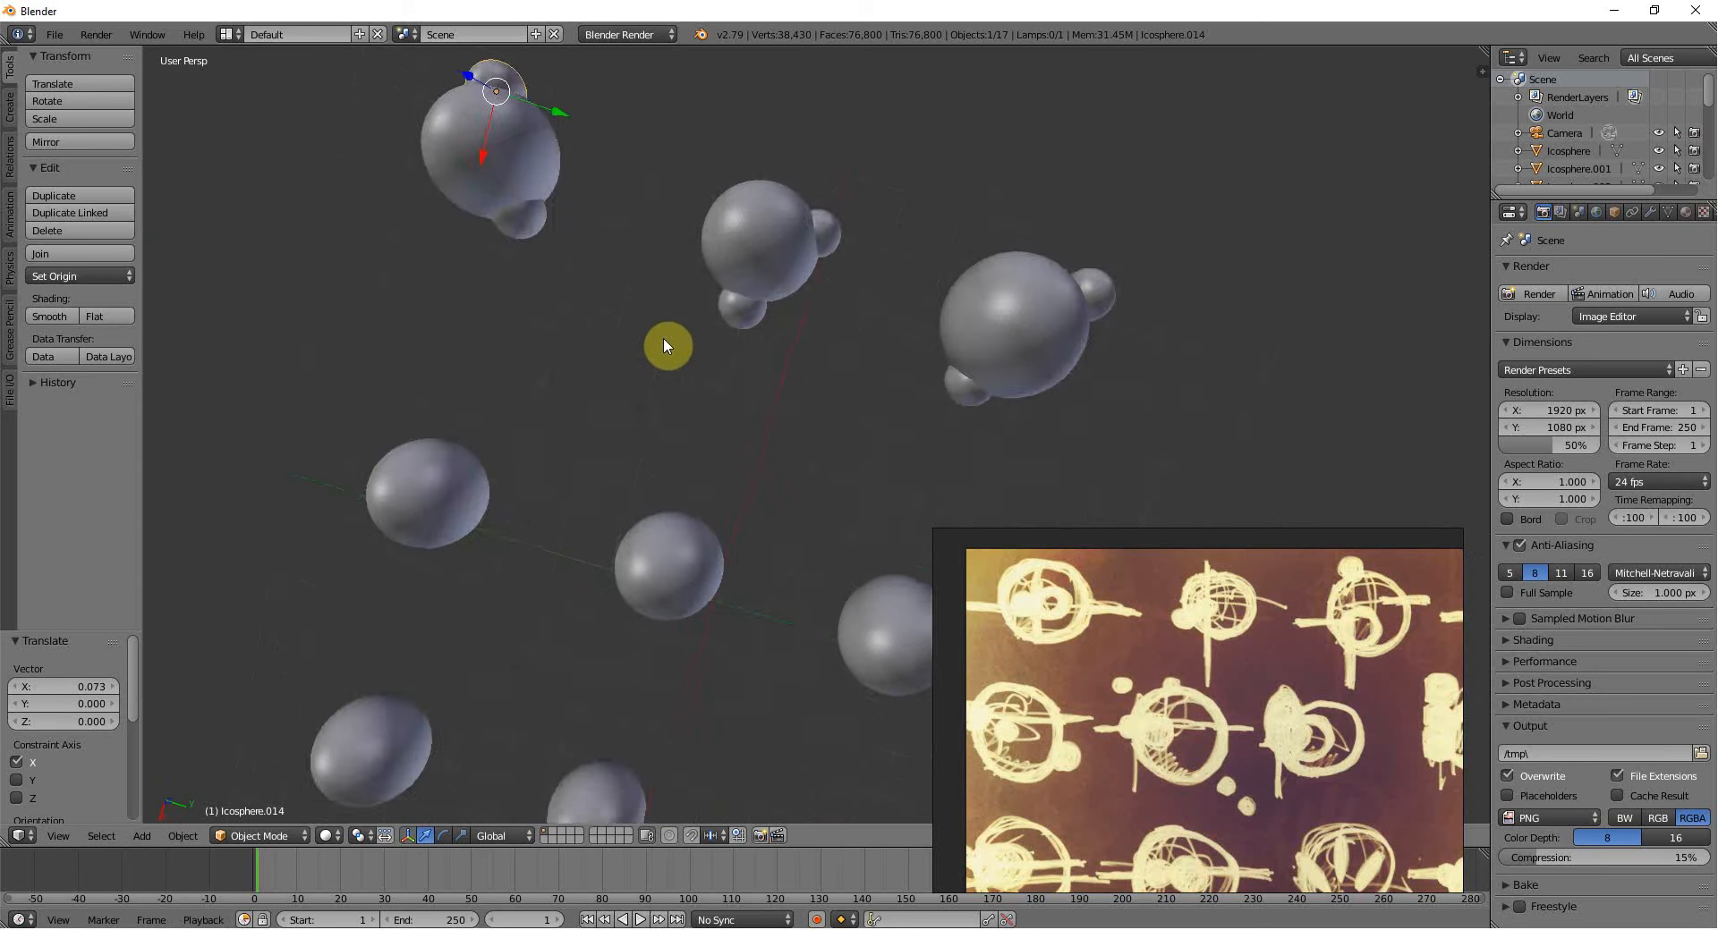
scroll(down, 3)
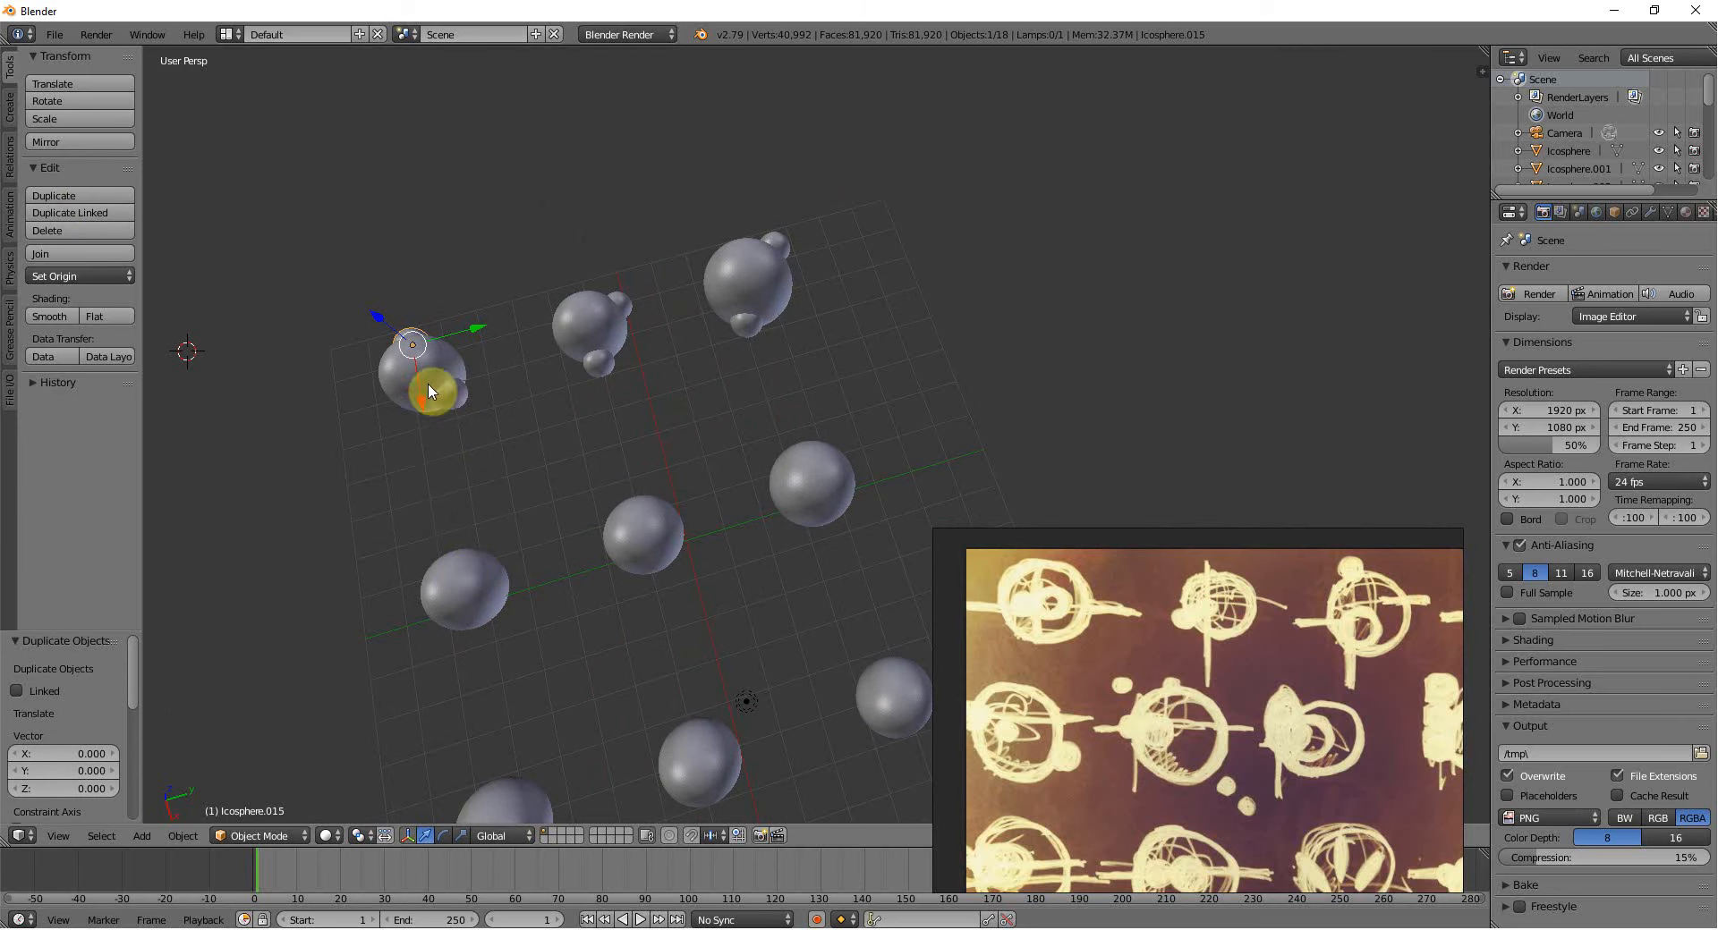
drag(428, 391, 365, 510)
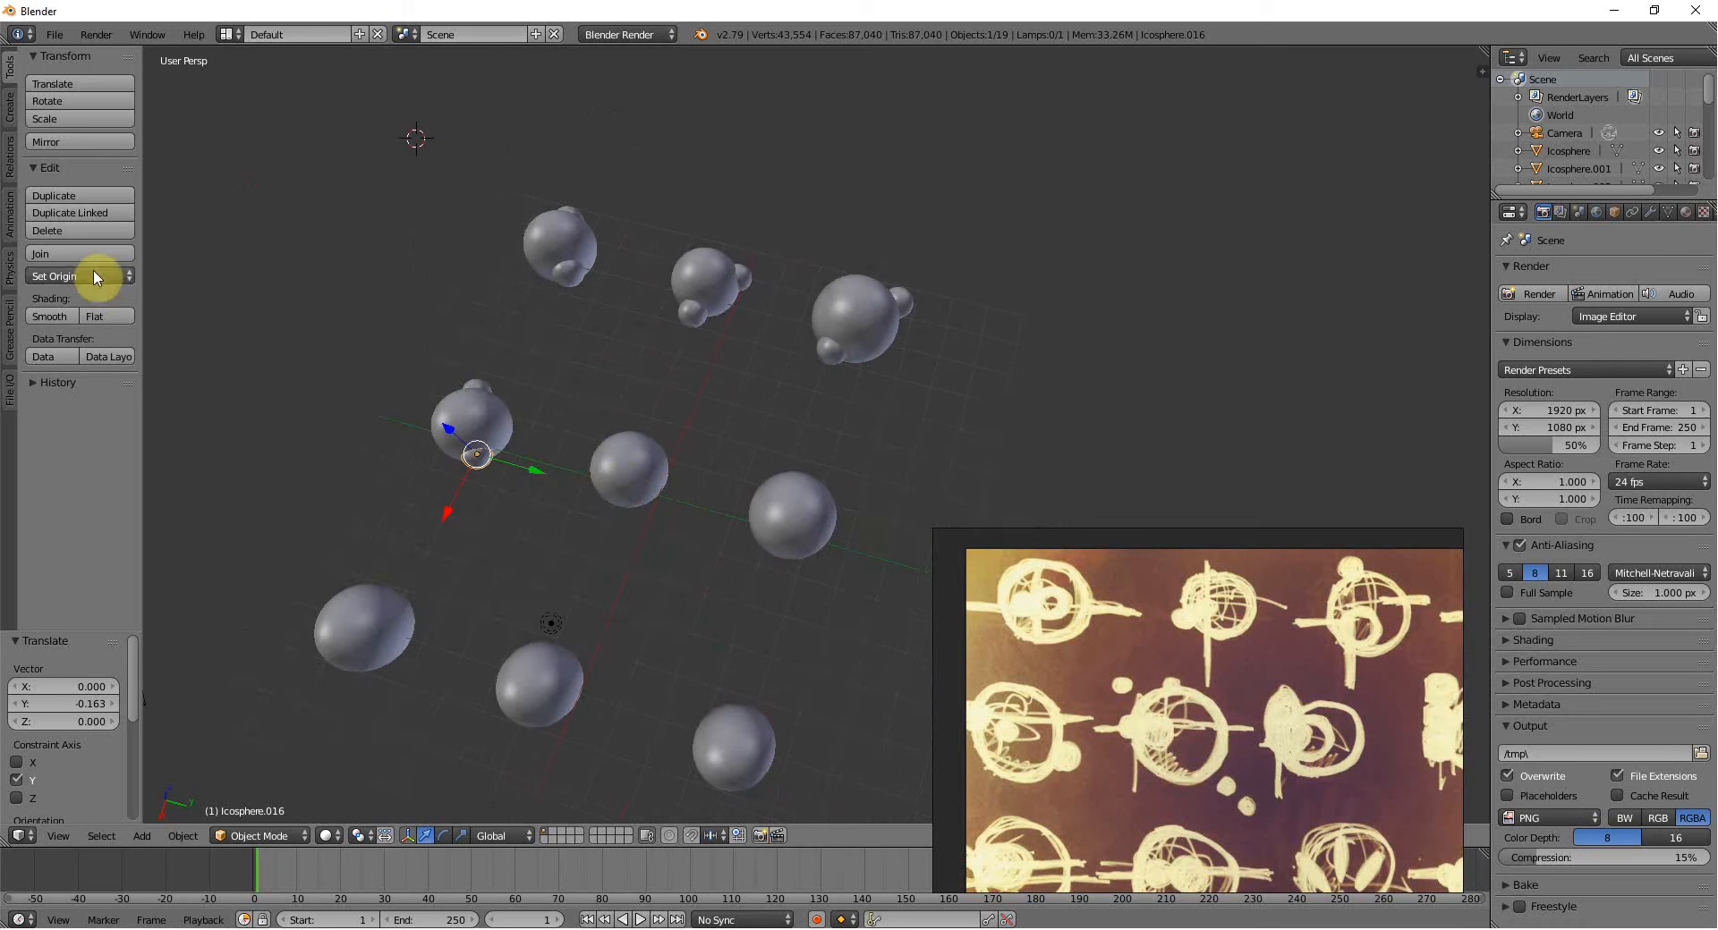
Duplicate small spheres onto the remaining top-row and middle-row icospheres.
click(52, 195)
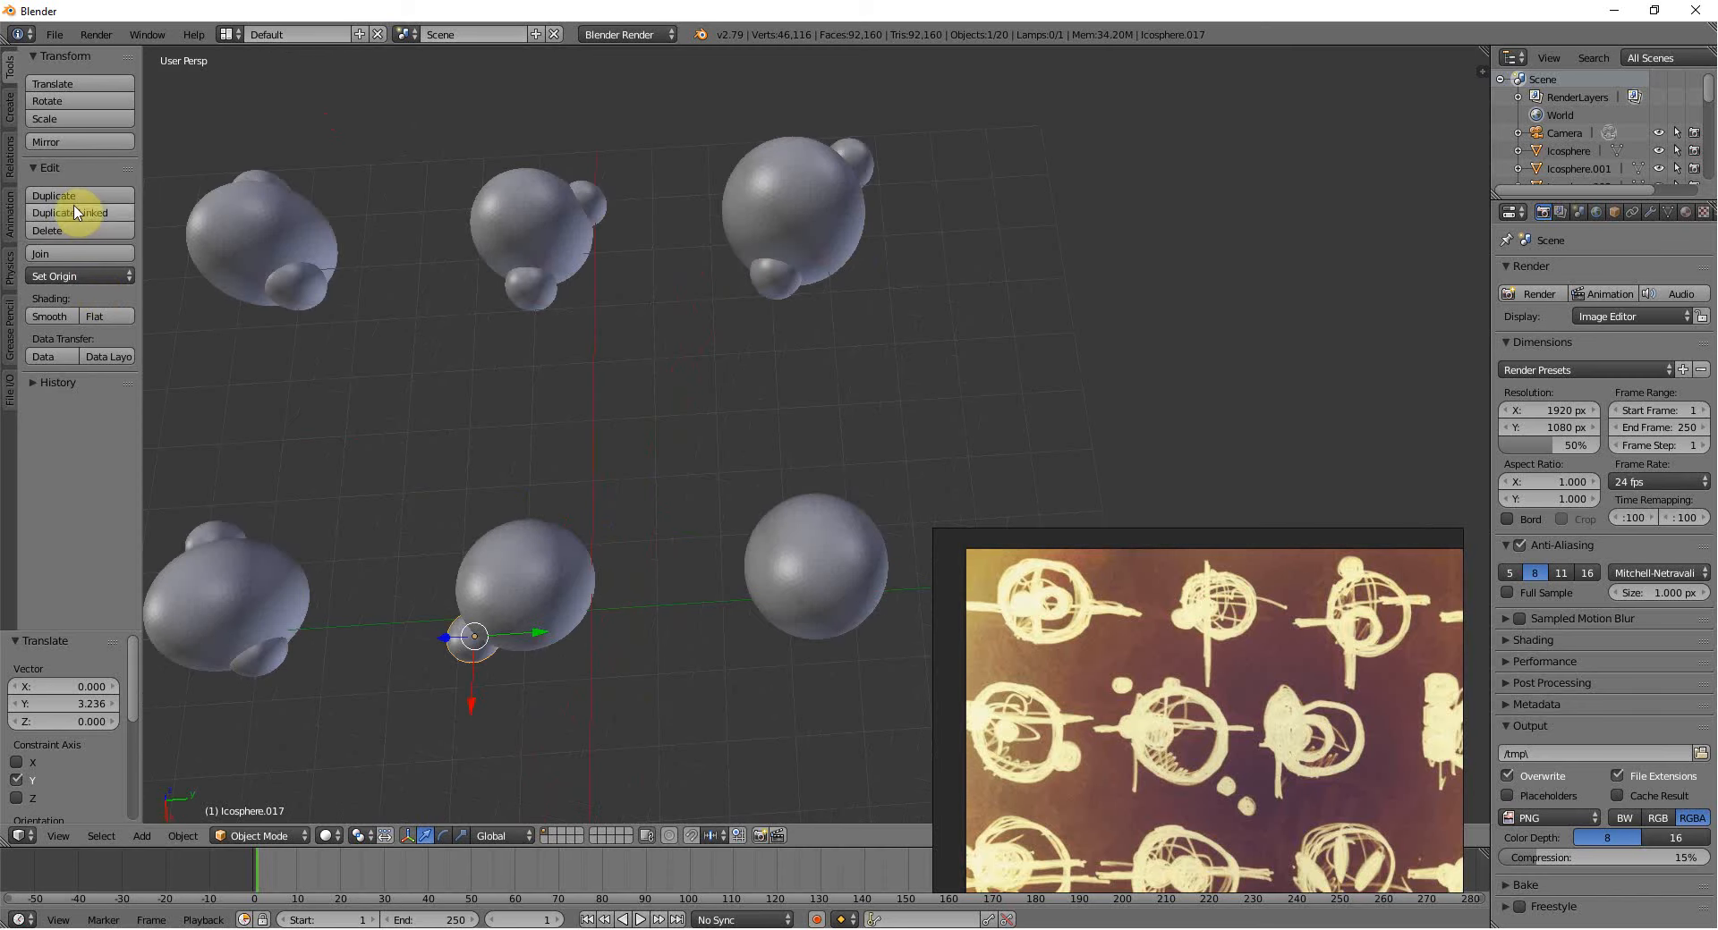
click(53, 195)
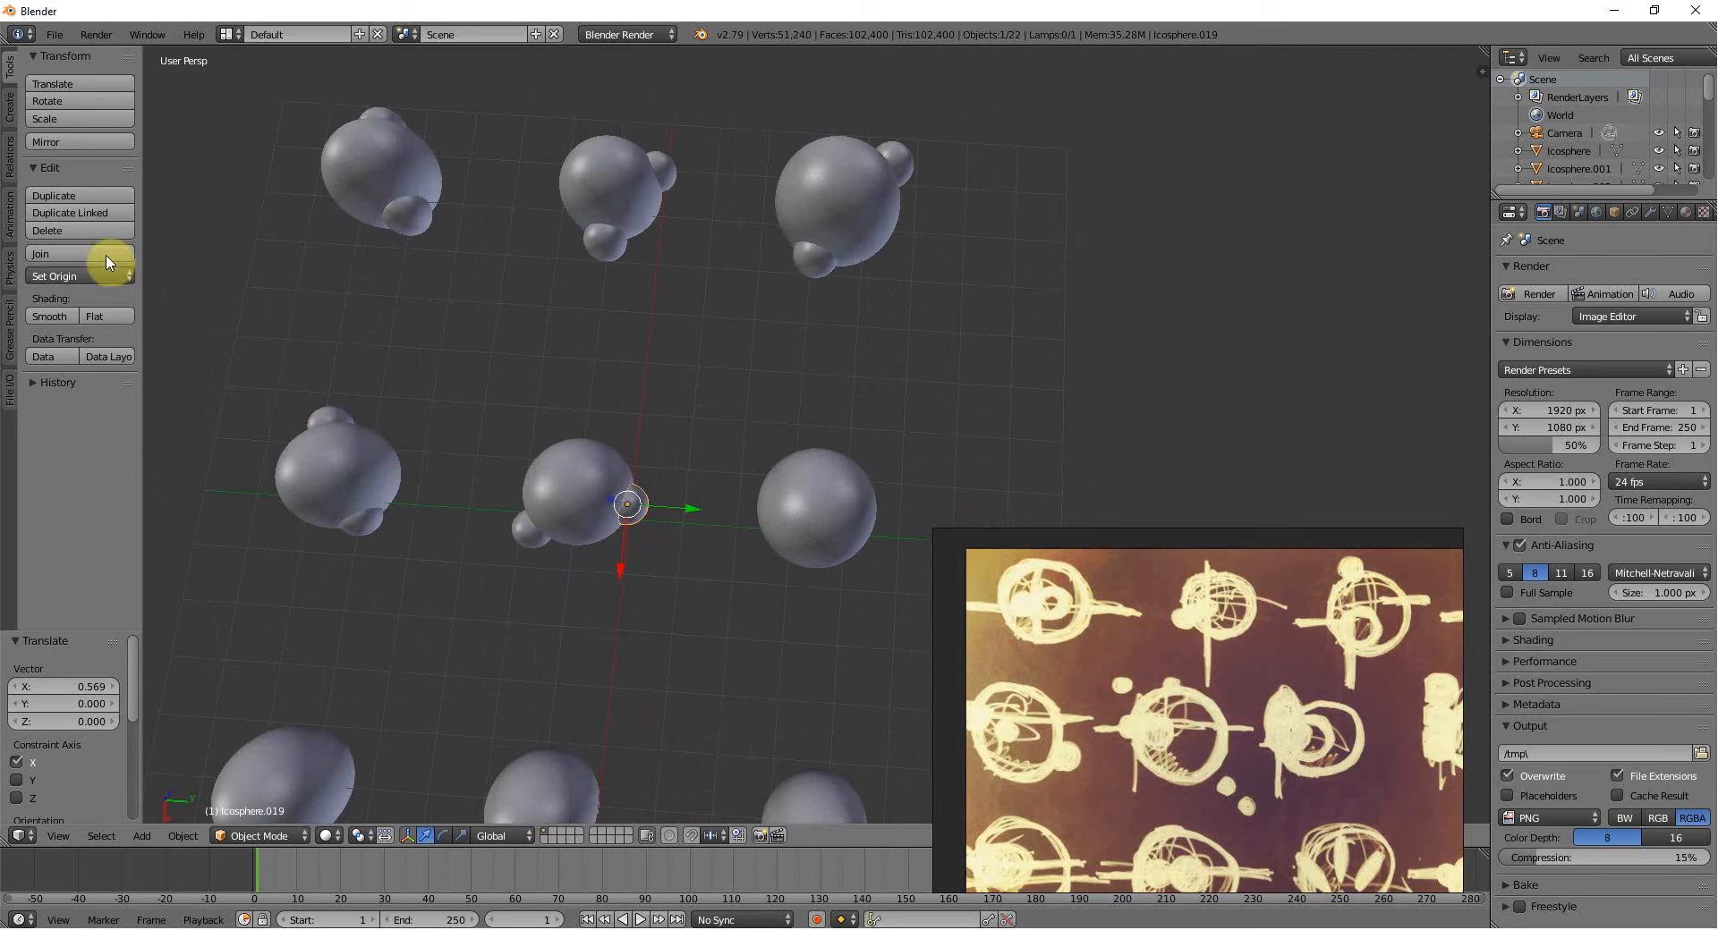
click(54, 195)
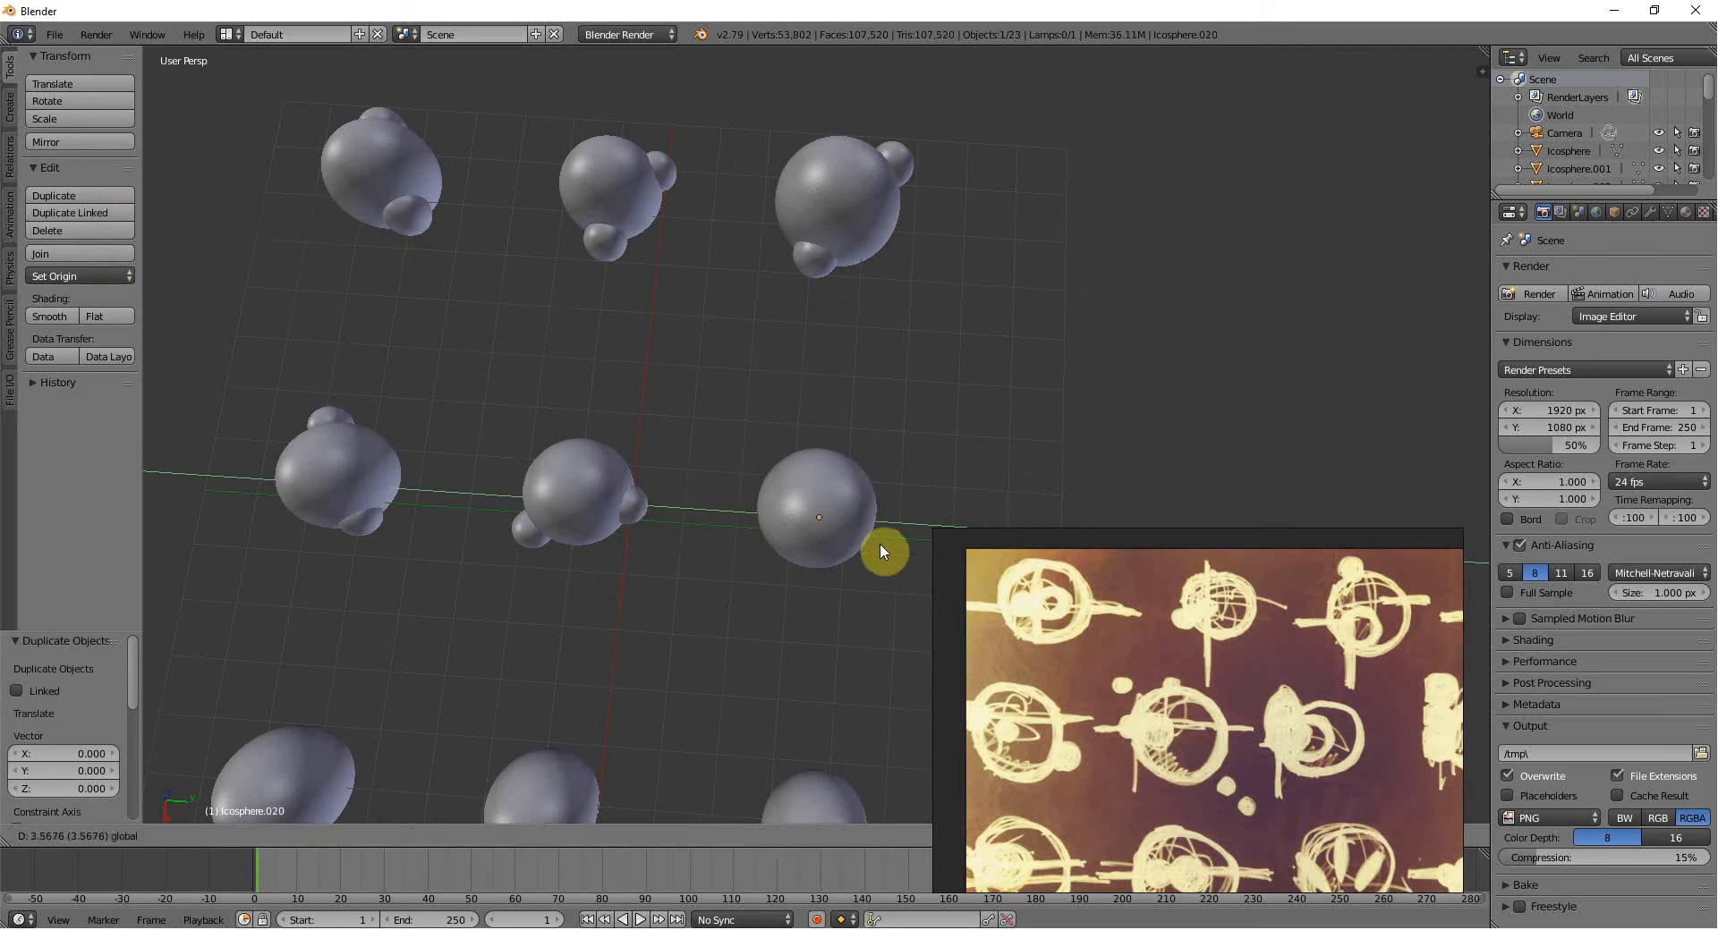
mouse_move(495, 262)
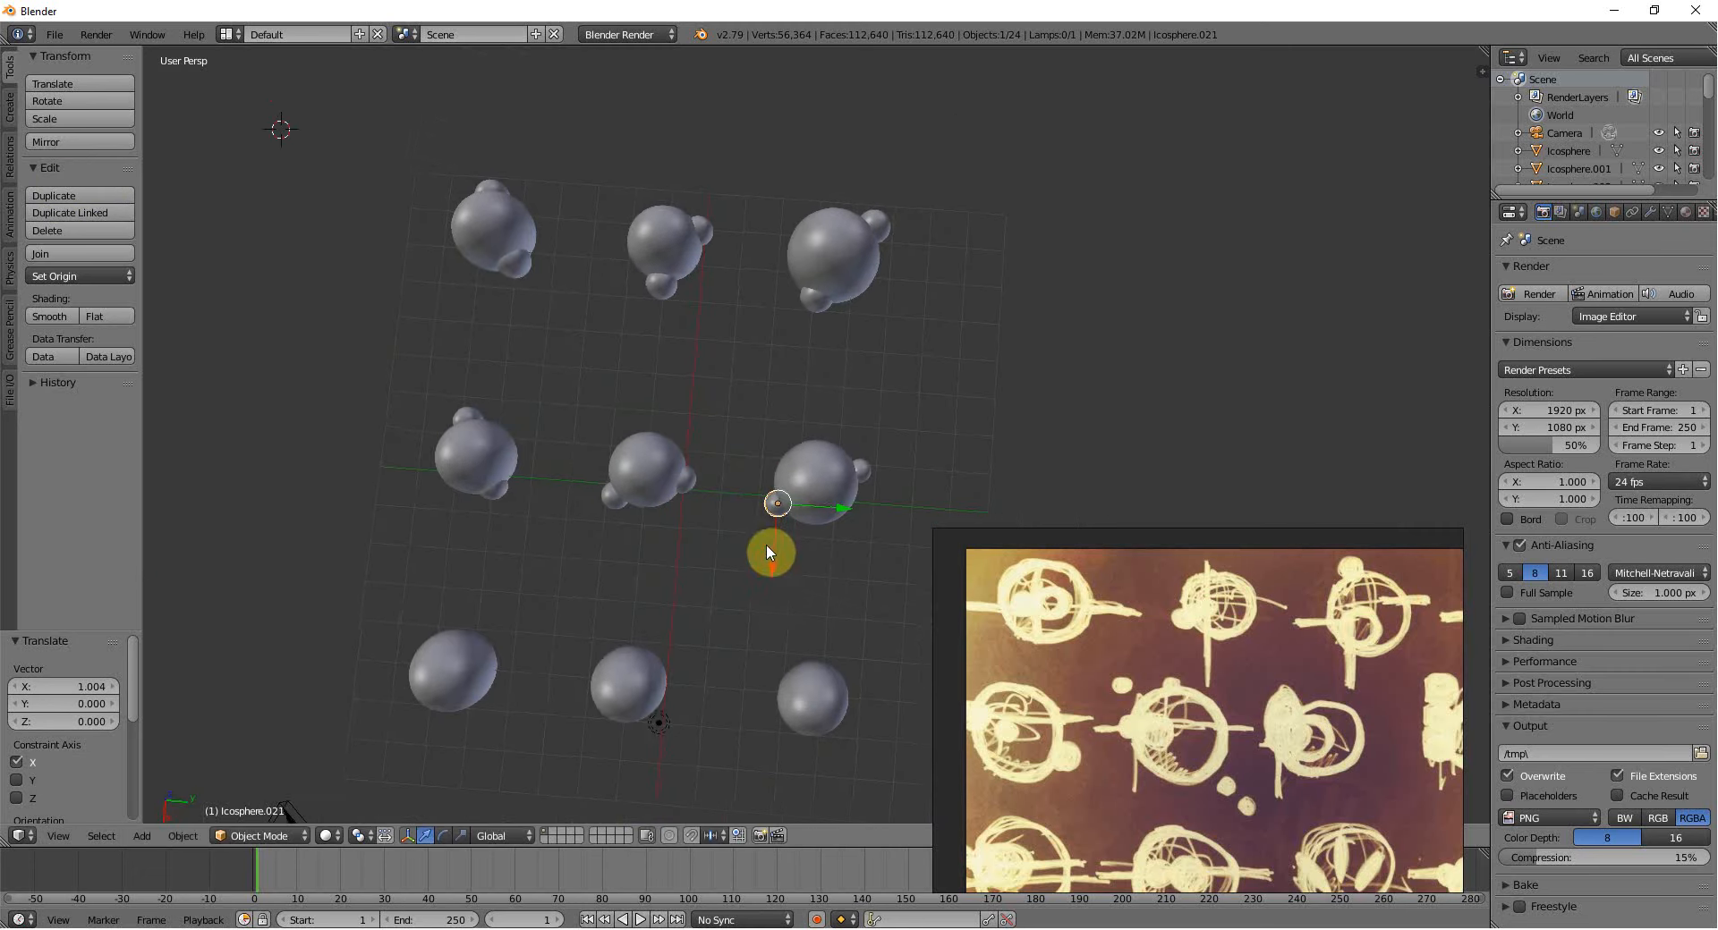
key(shift+d)
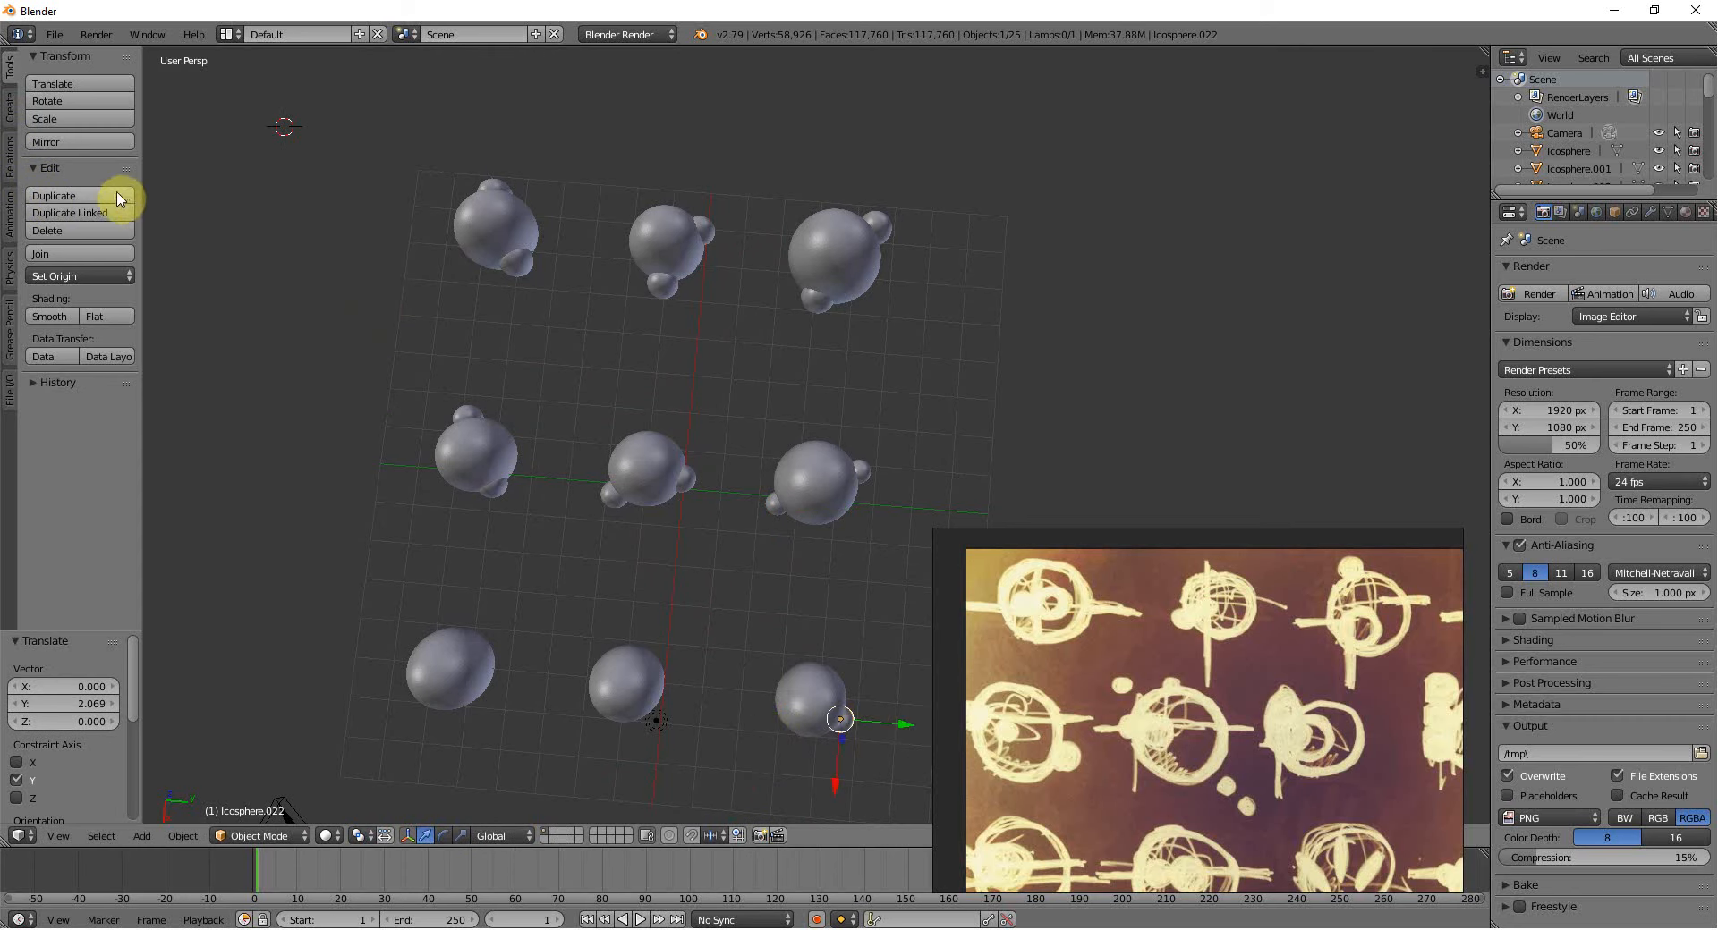
click(53, 195)
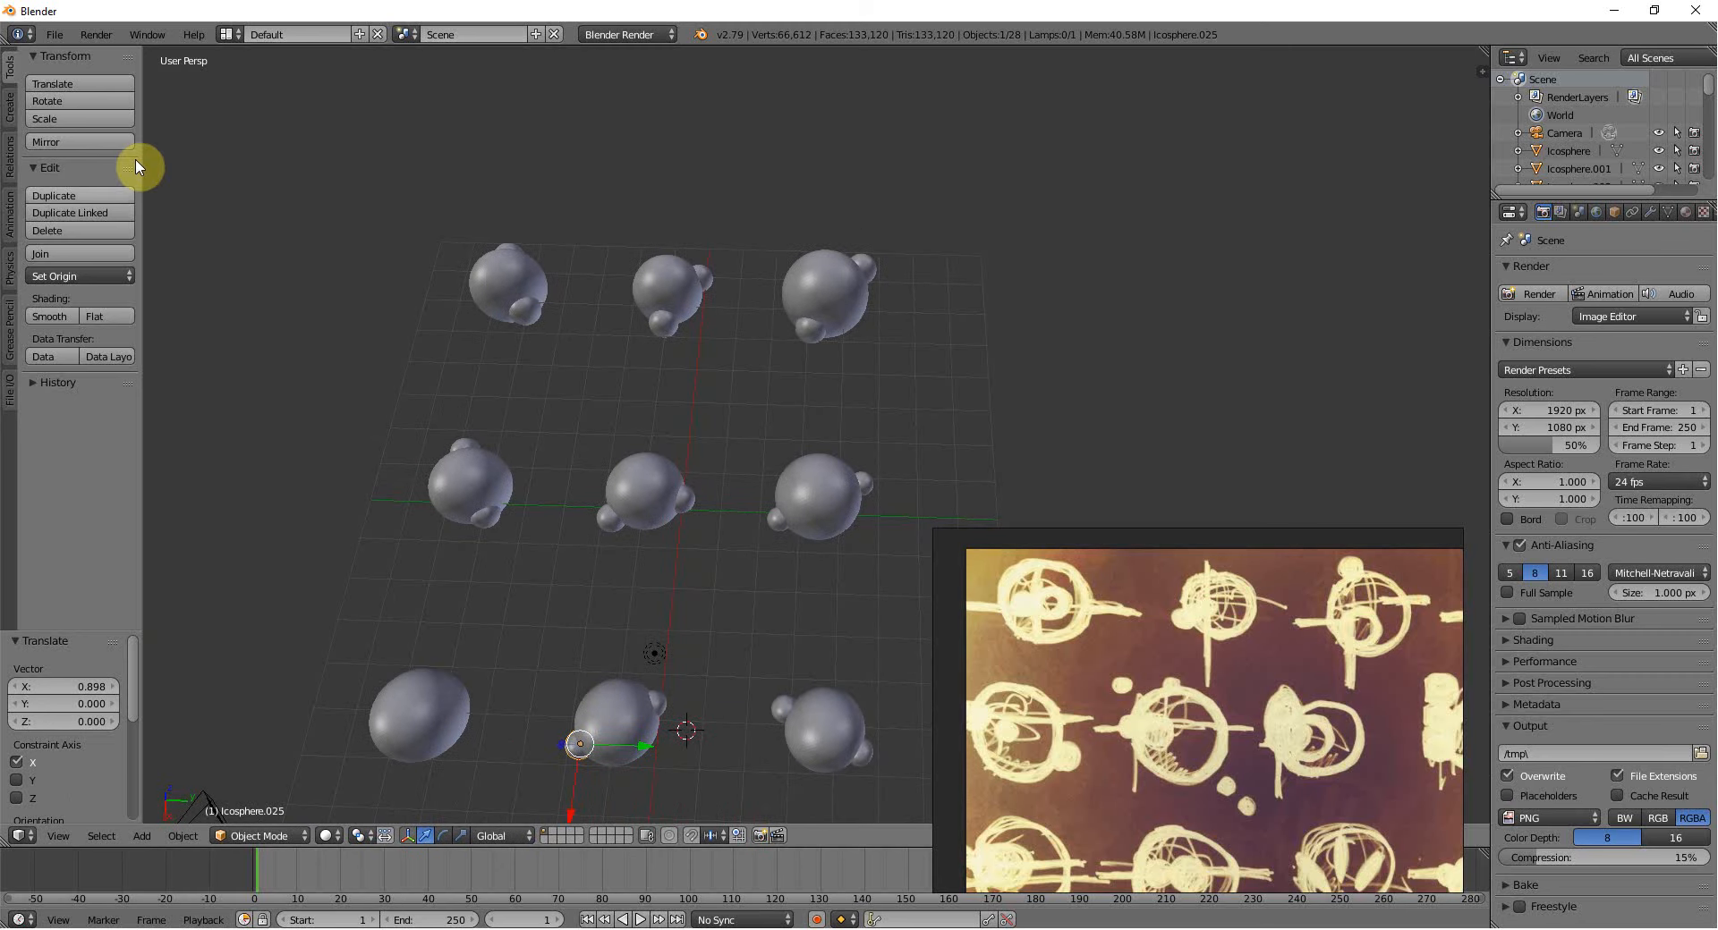
Copy small spheres onto the bottom row and reposition the top-right sphere's small sphere.
click(53, 195)
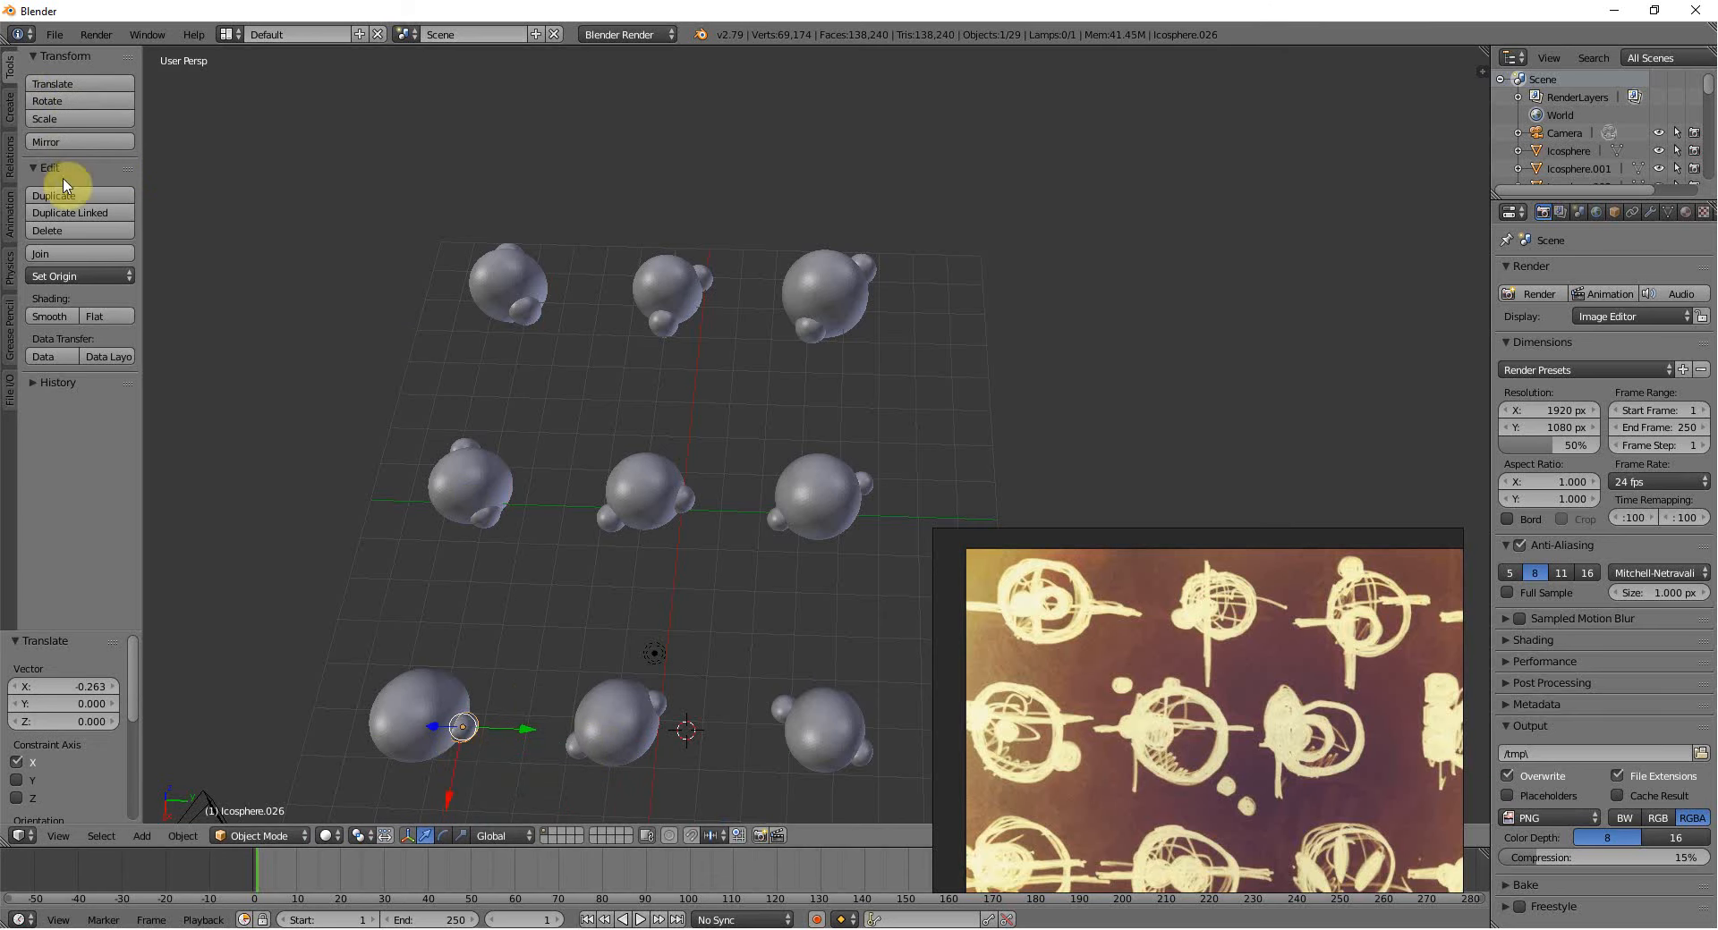
click(53, 195)
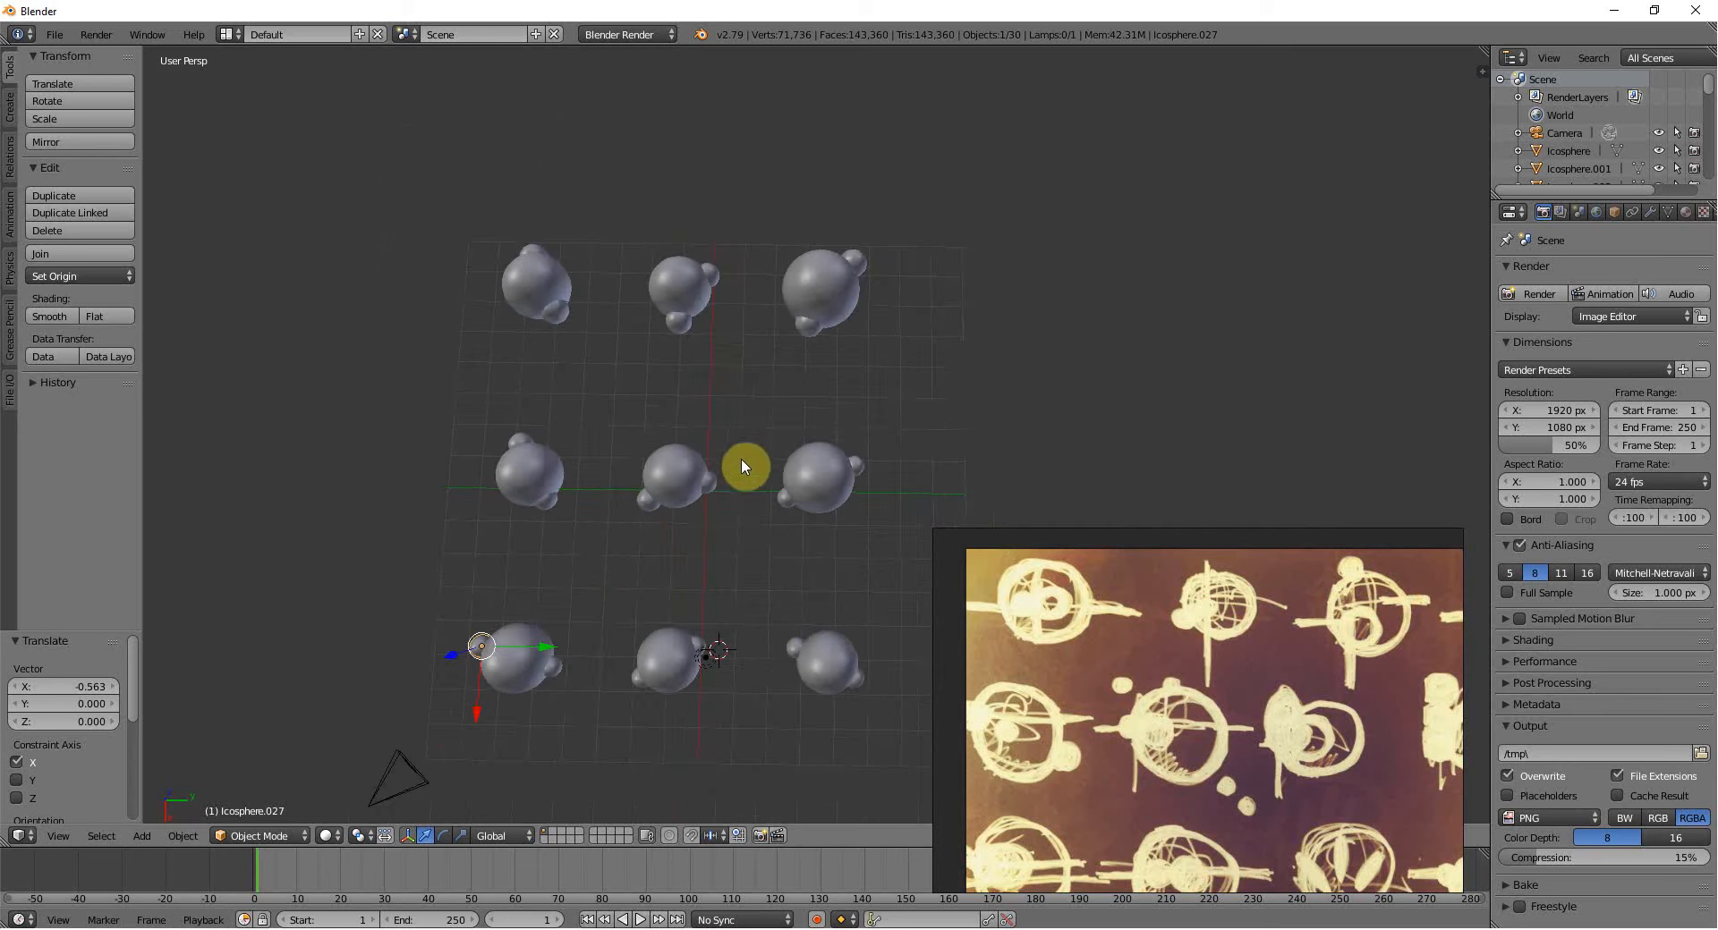
click(809, 323)
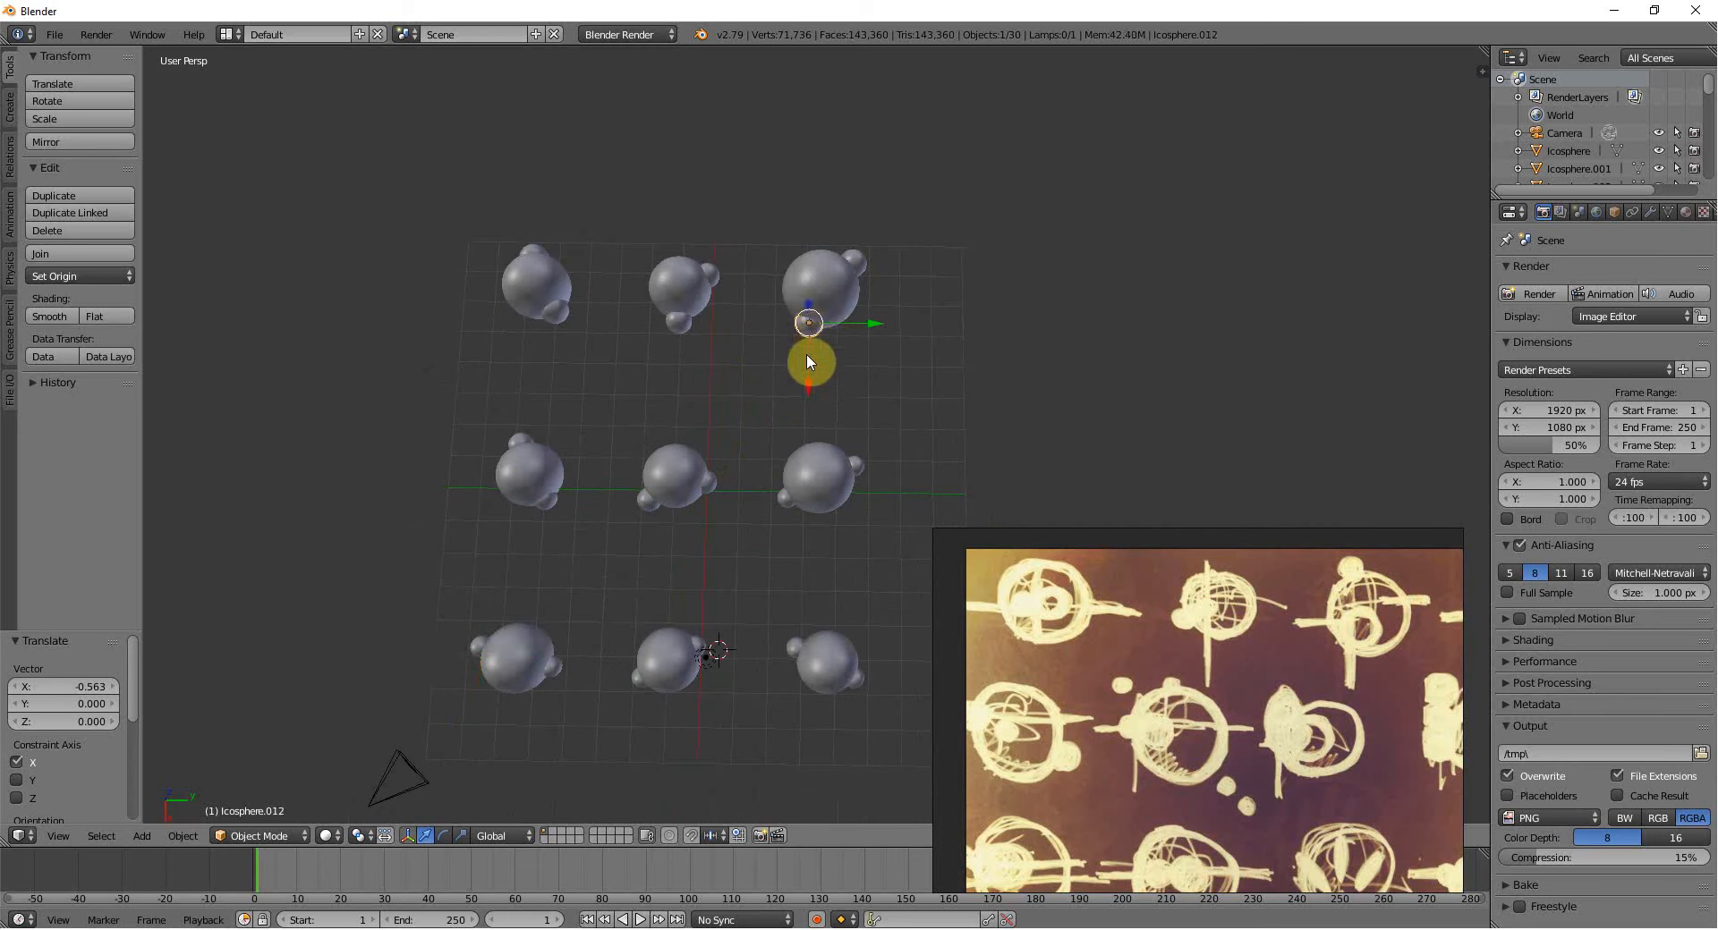
drag(809, 361, 712, 376)
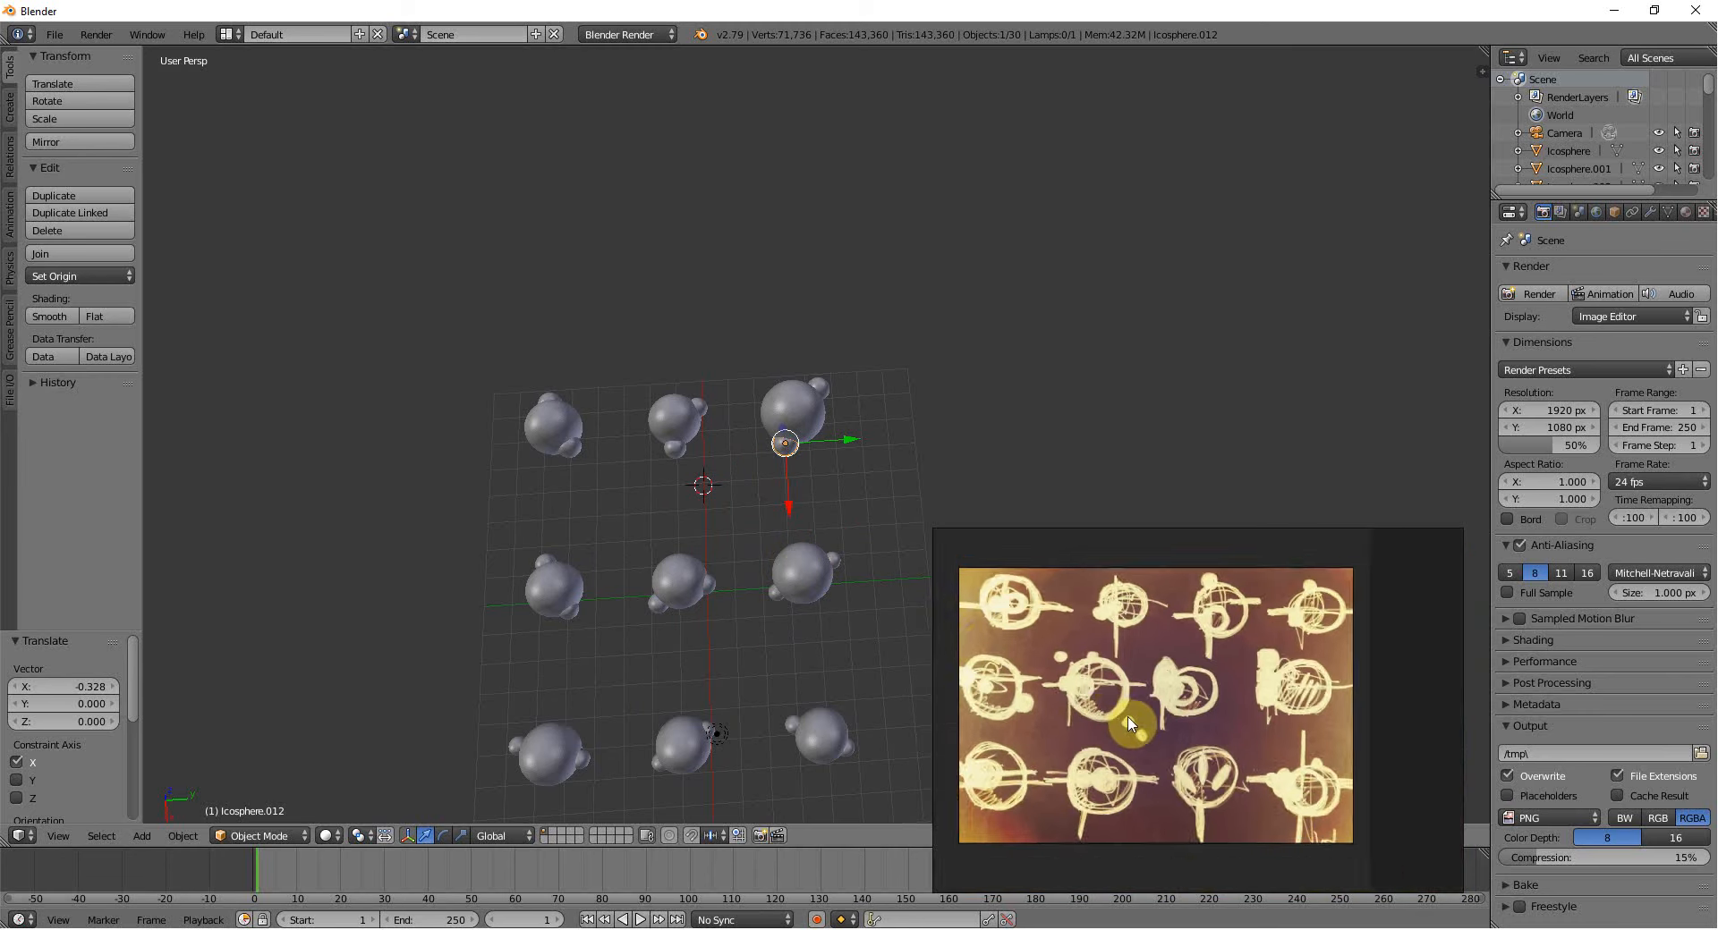
click(800, 573)
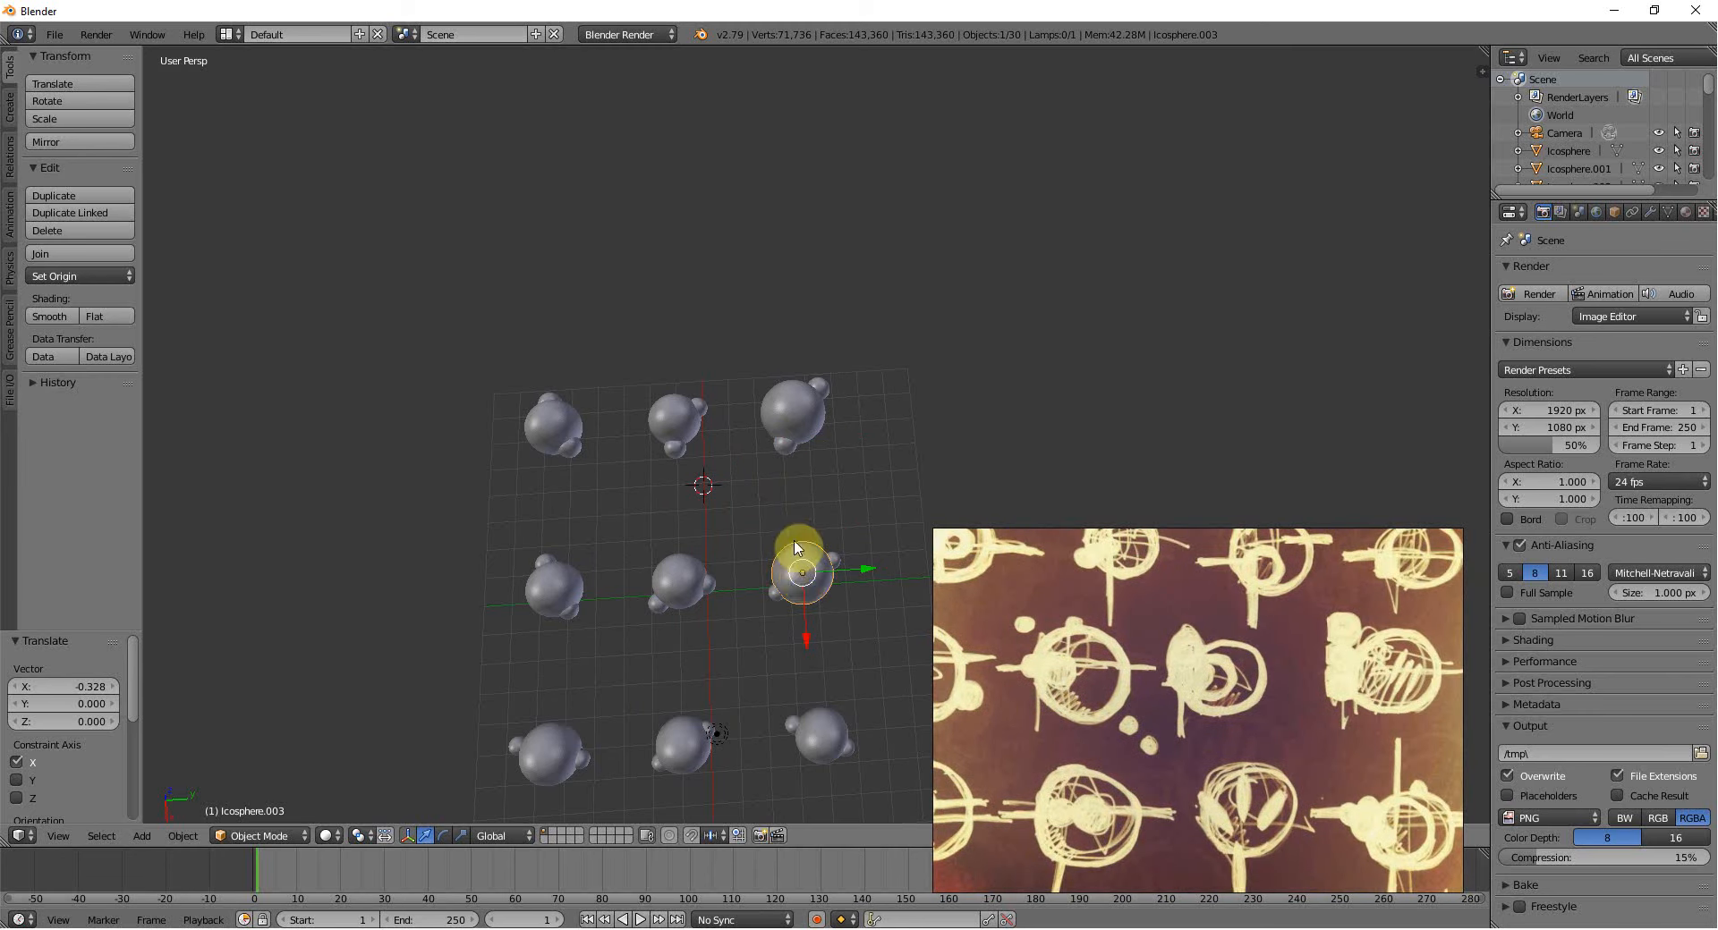
mouse_move(118, 823)
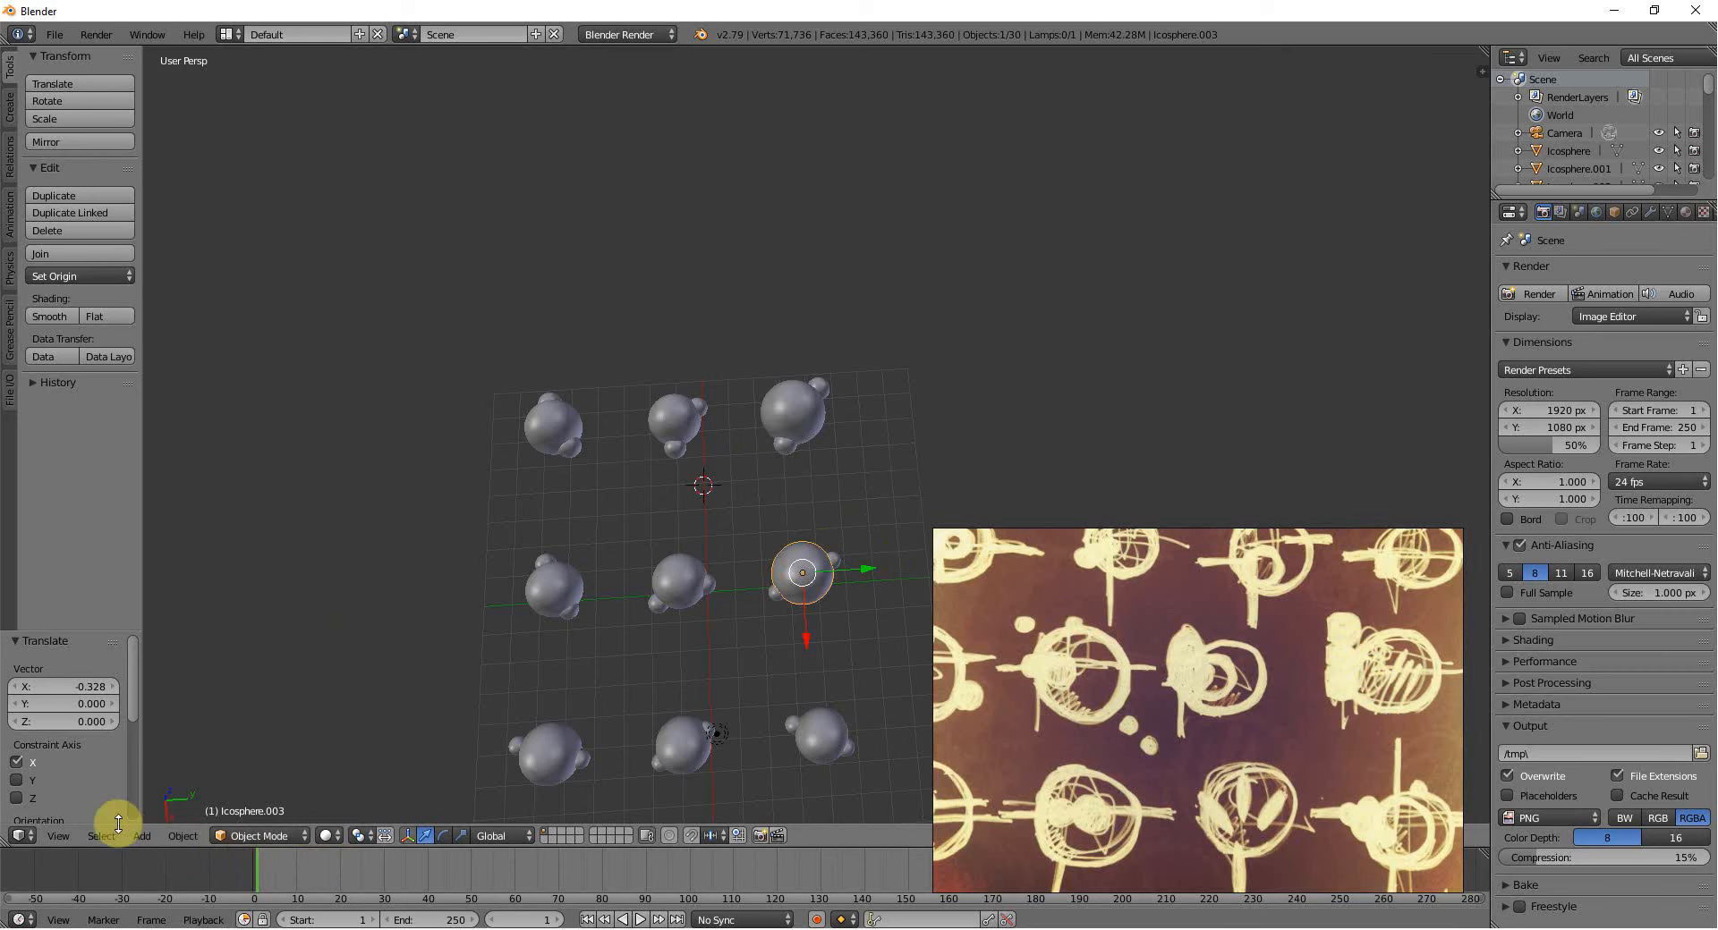
Add a small cube and place copies beside the right and middle-right spheres.
click(141, 835)
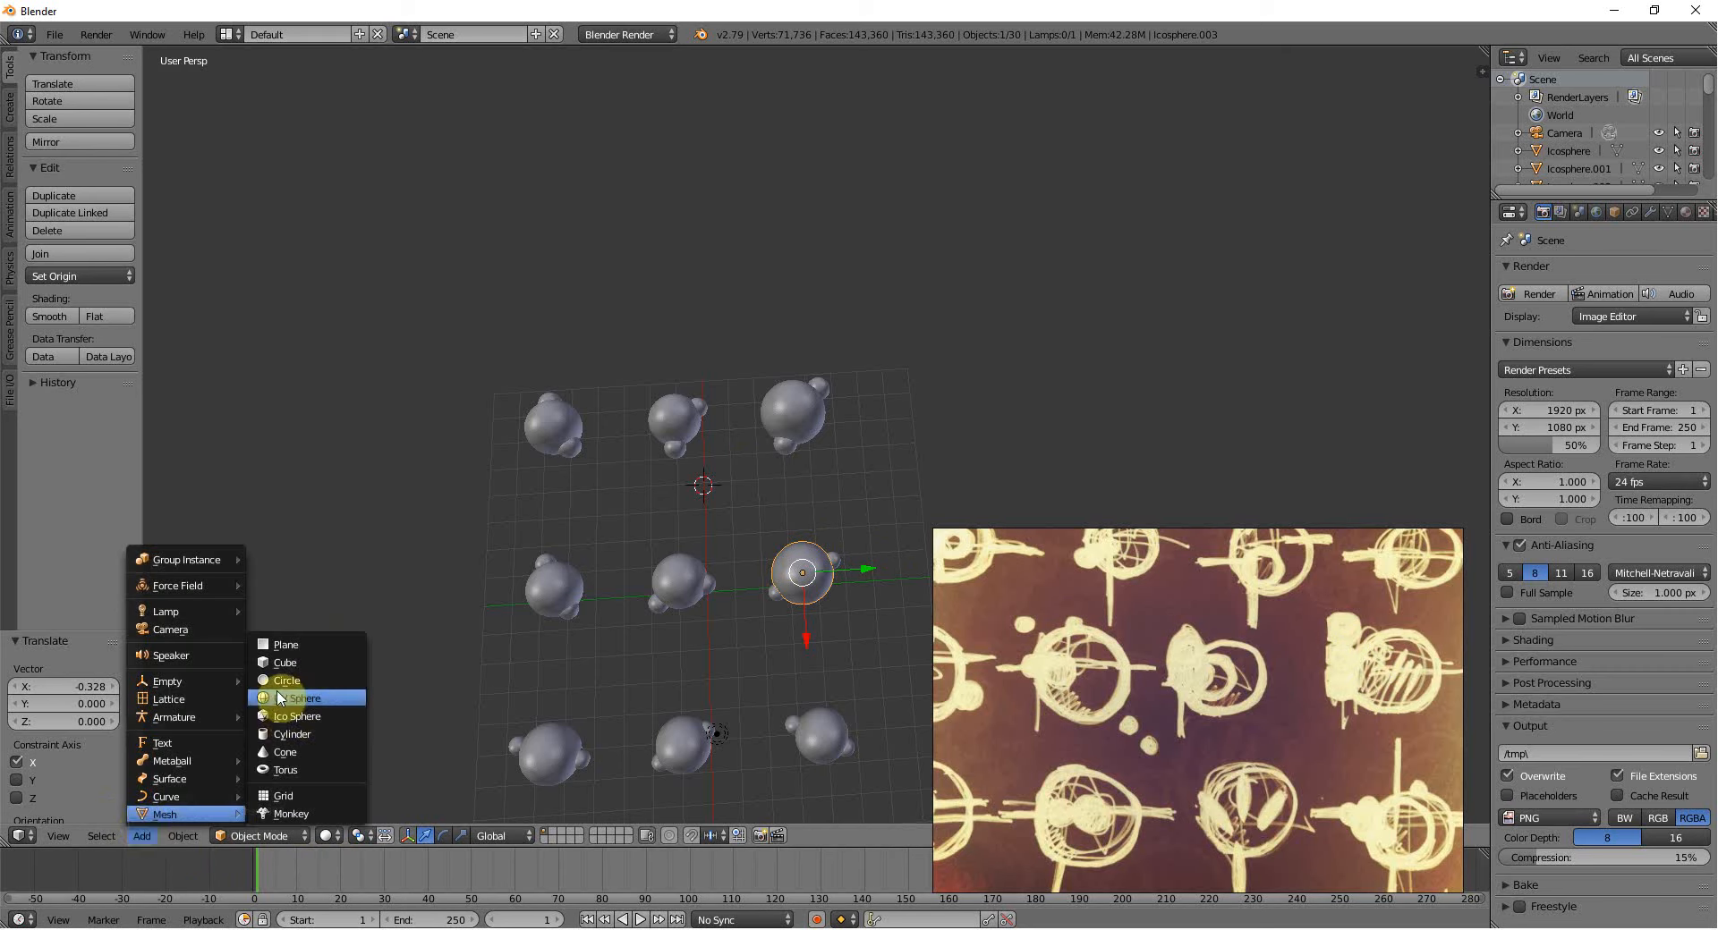
click(285, 662)
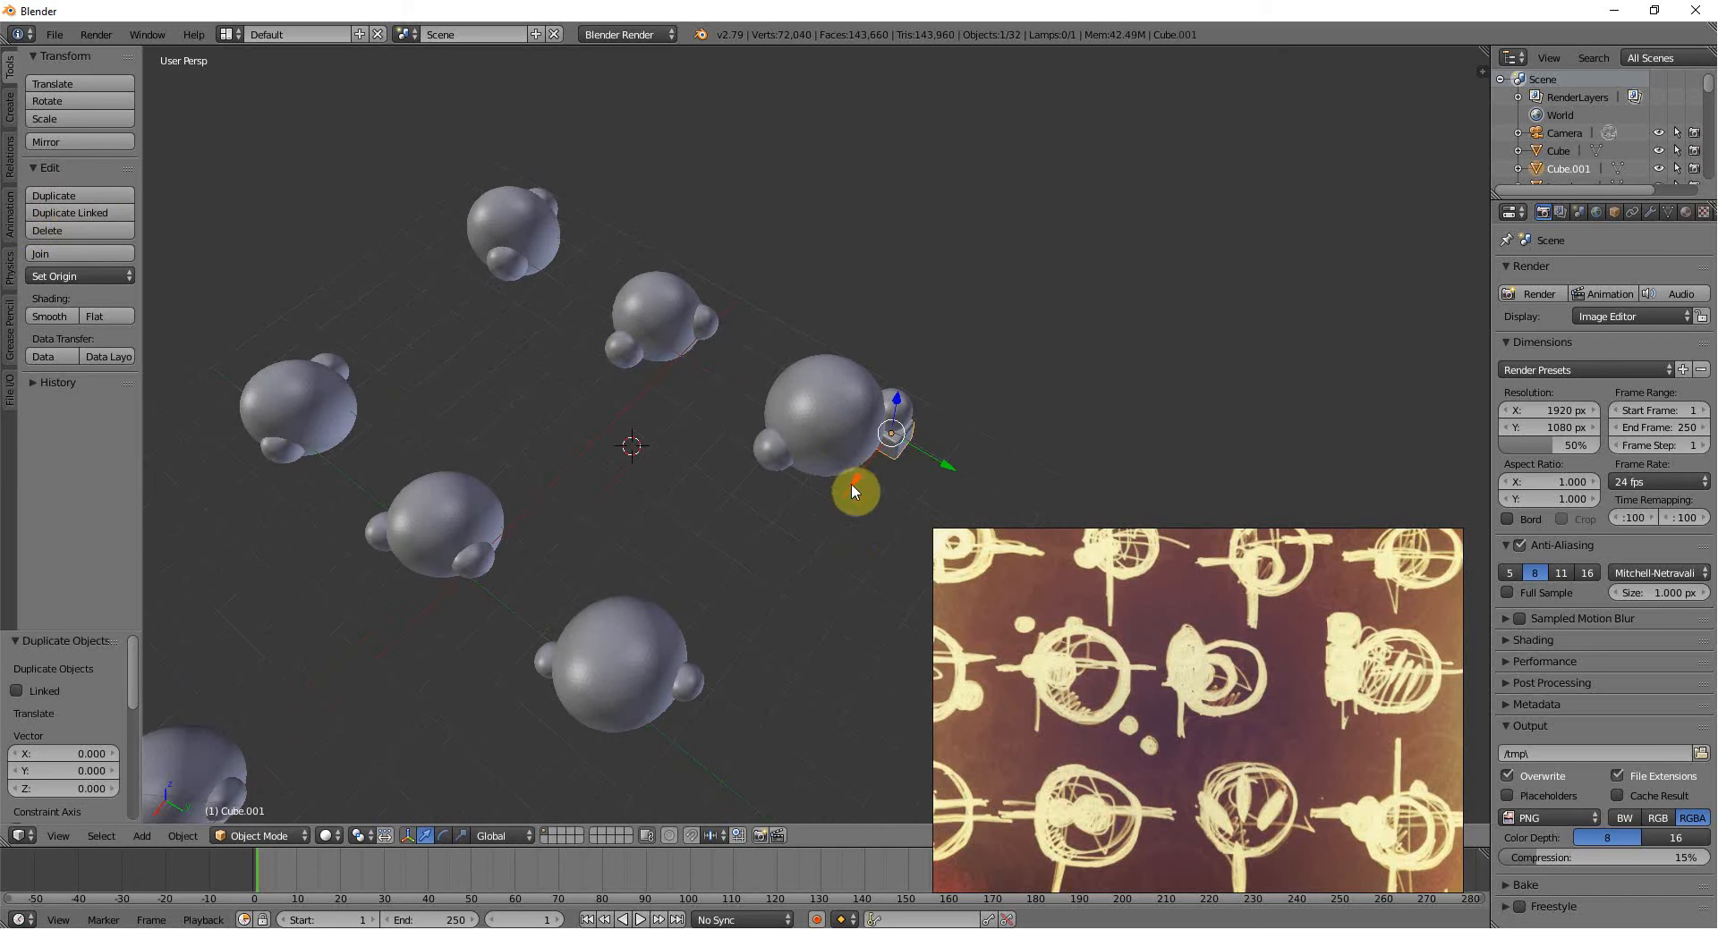
drag(855, 491, 833, 516)
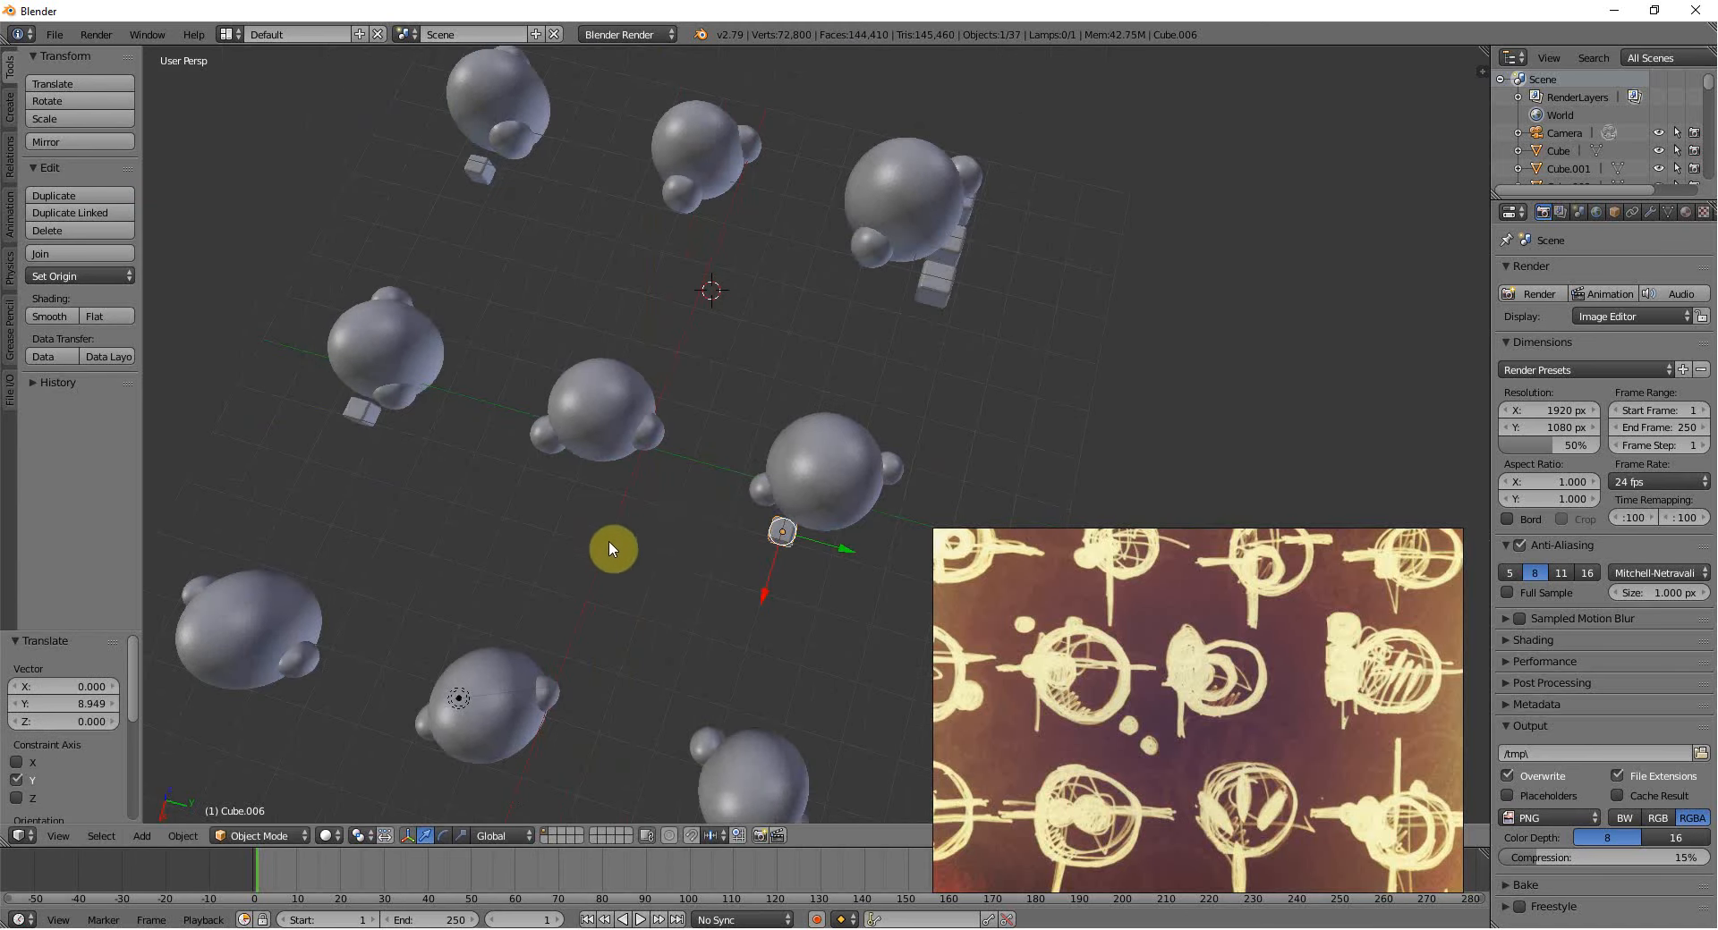
drag(613, 547, 663, 559)
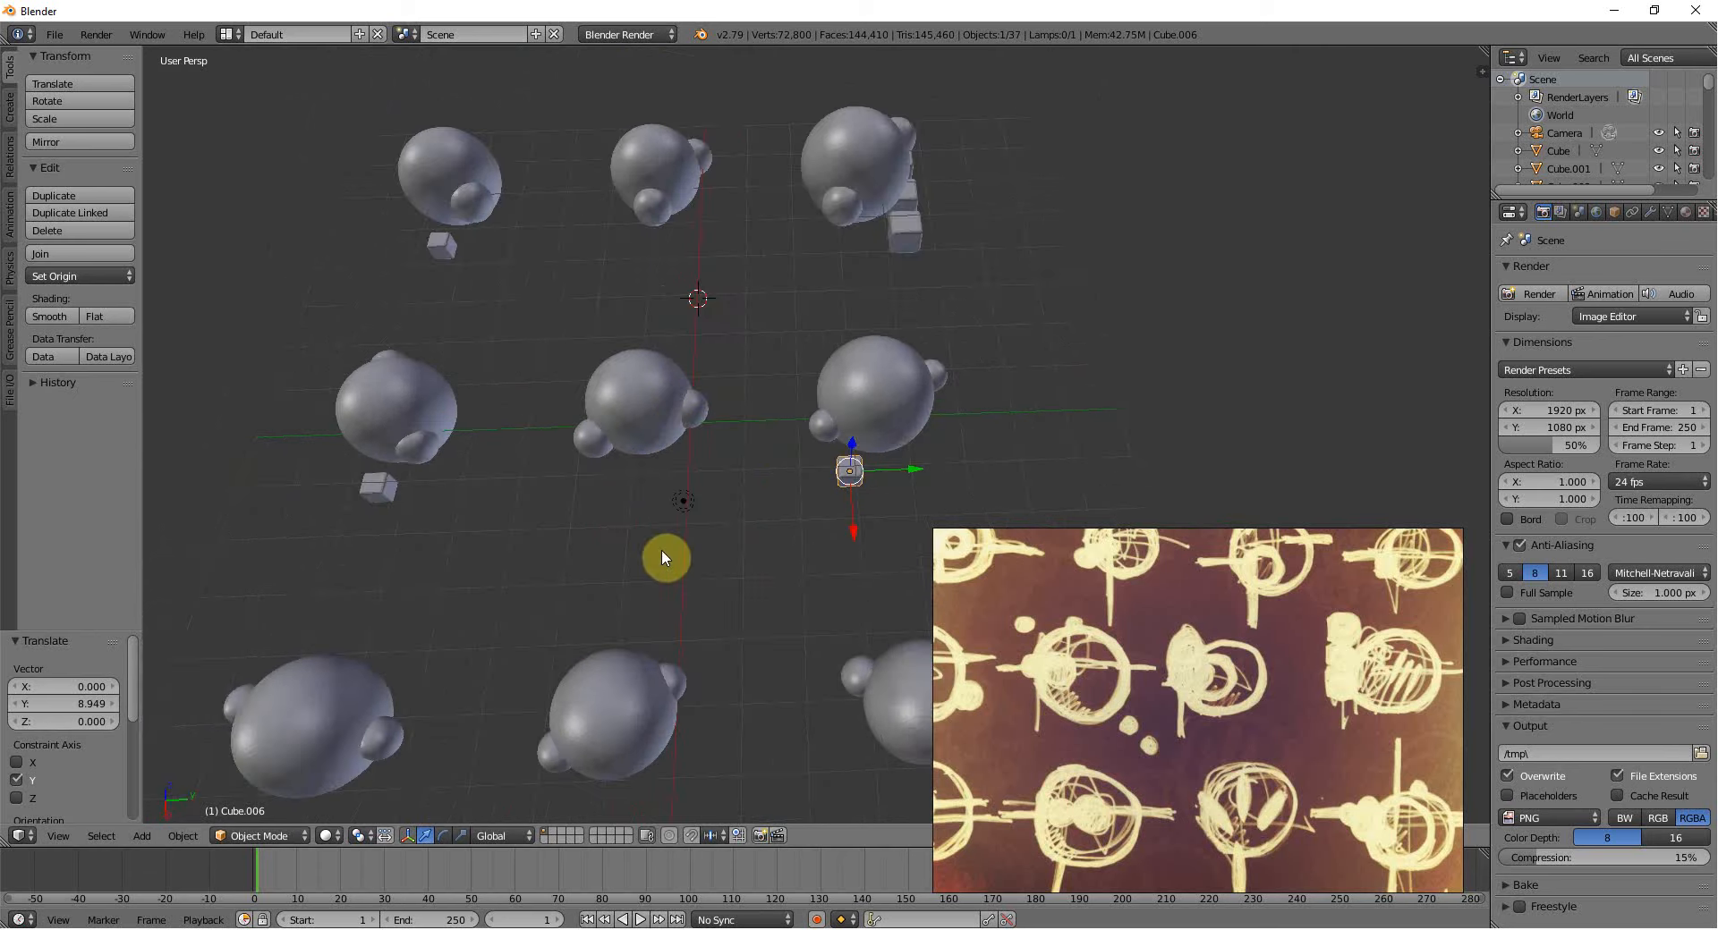
key(shift+d)
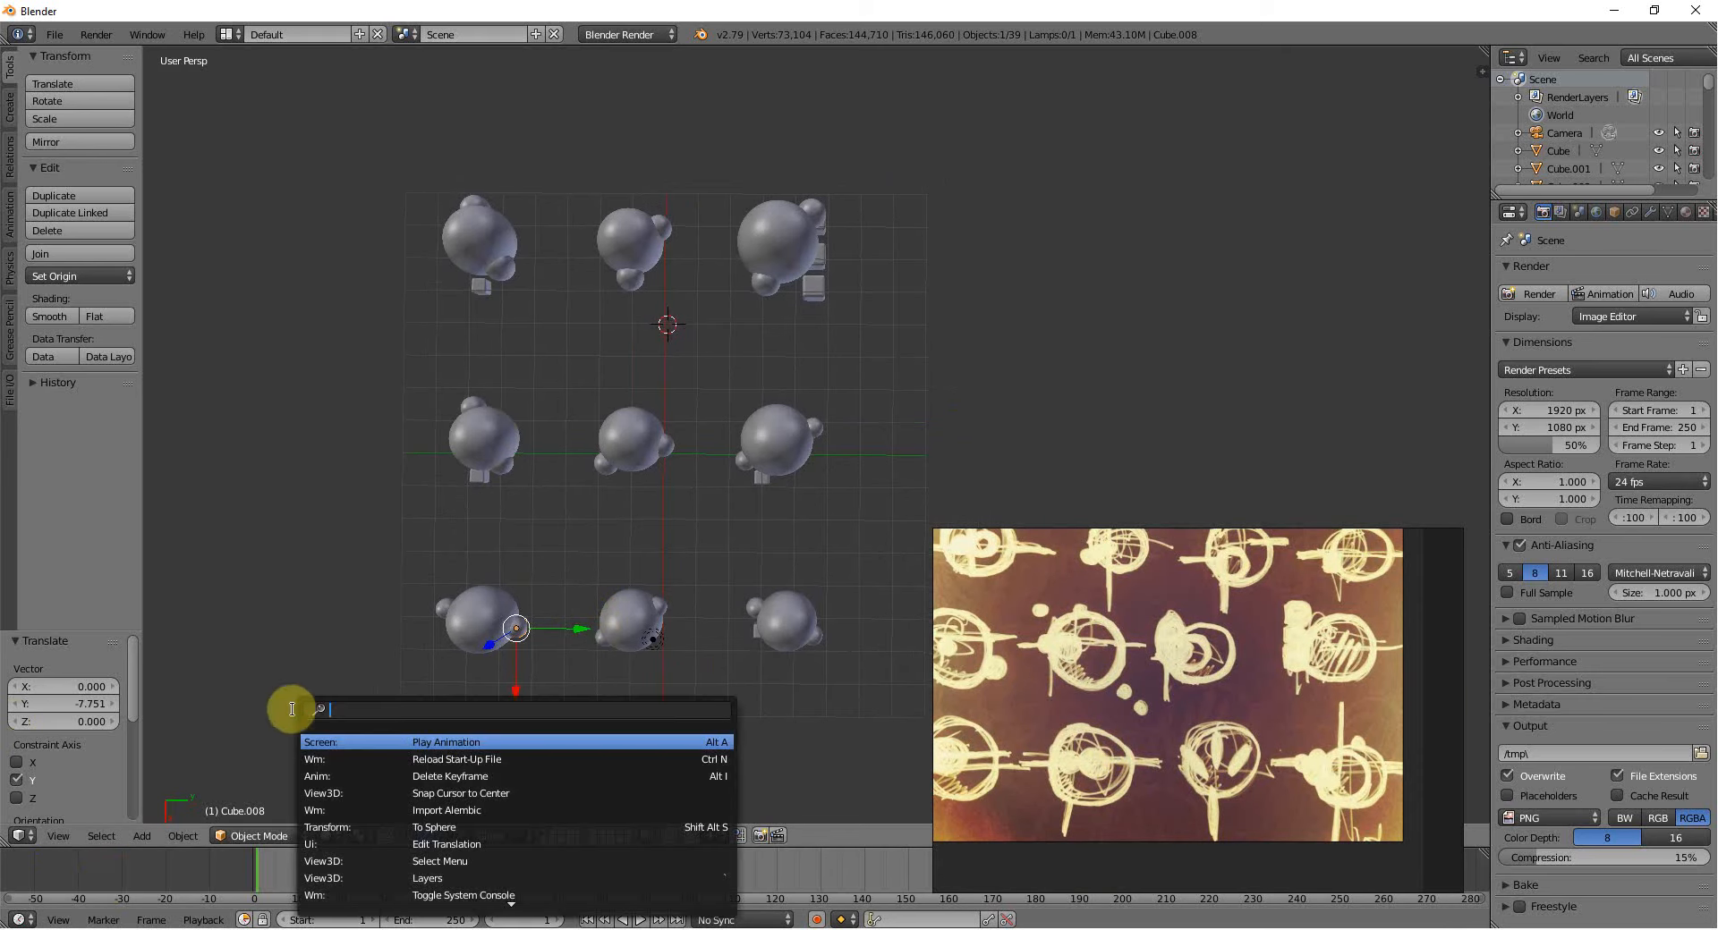
Add a ground plane under the grid and orbit to confirm it covers everything.
click(141, 835)
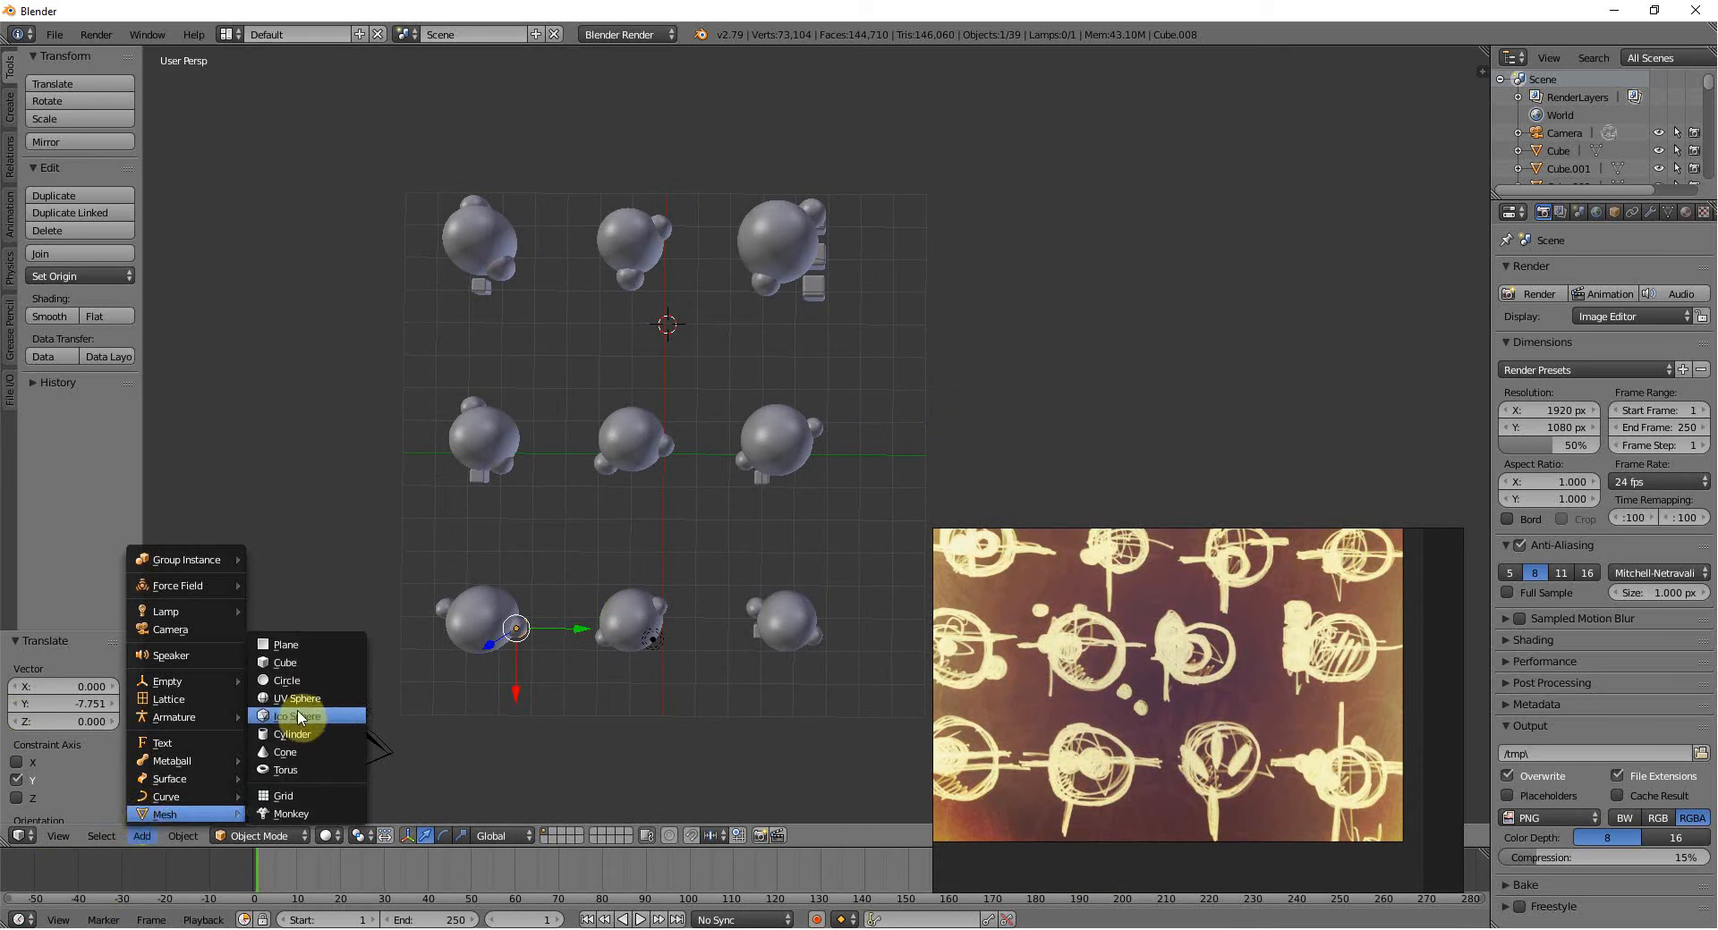
click(285, 644)
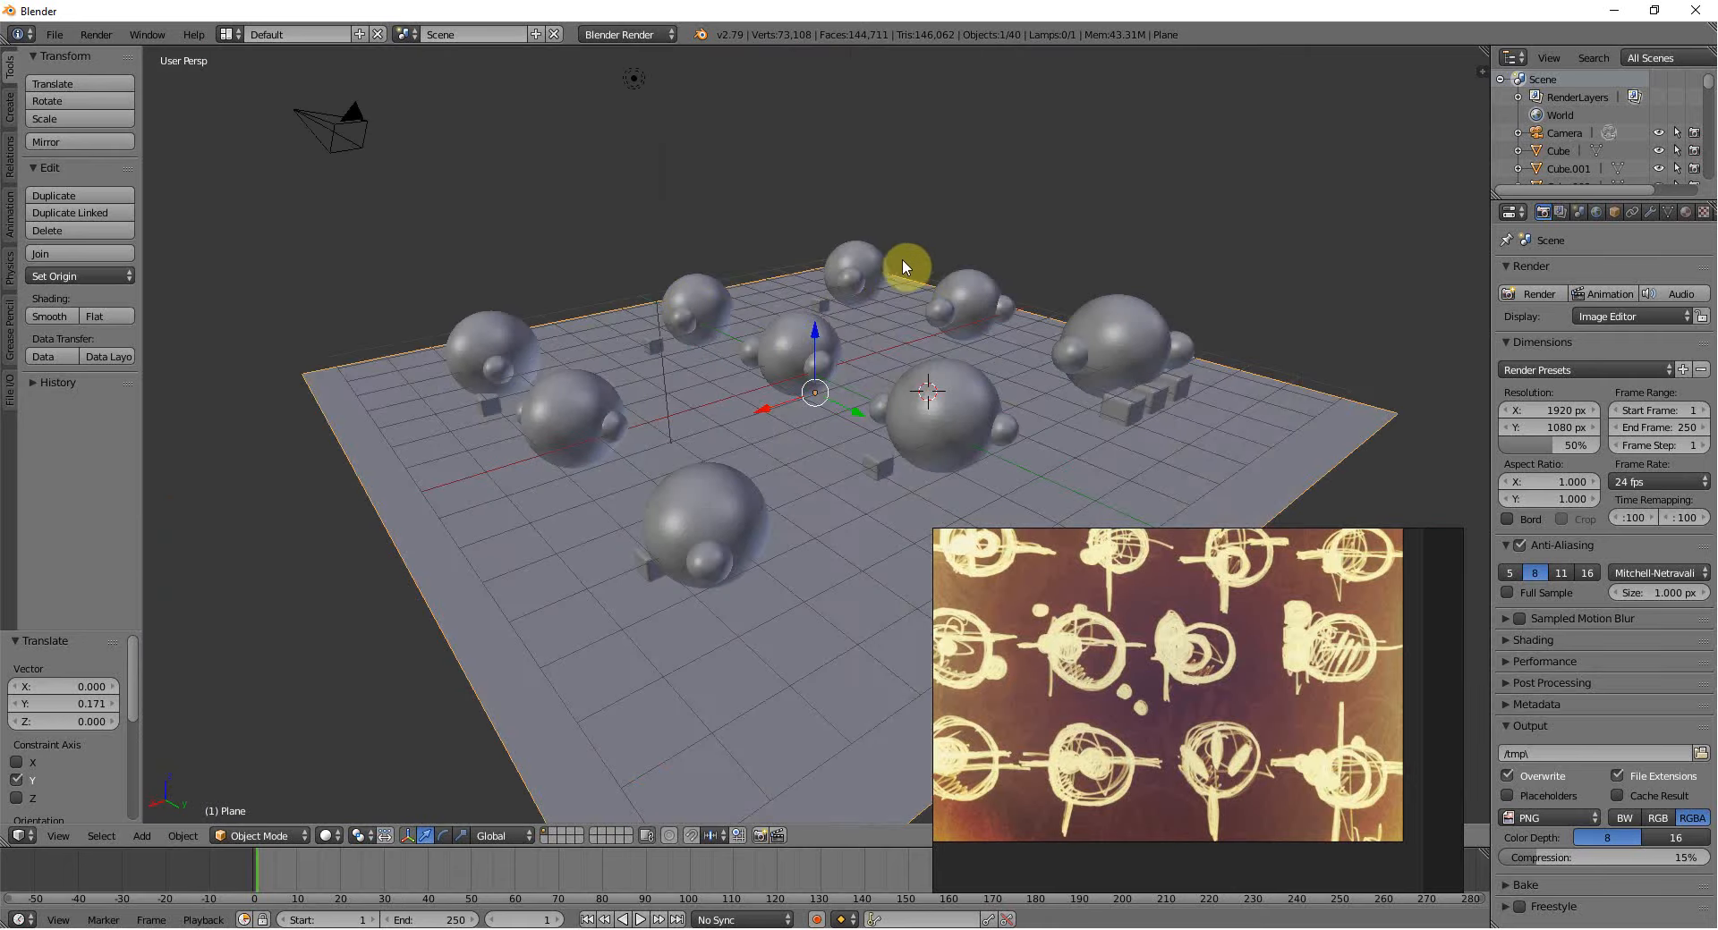
drag(903, 266, 765, 411)
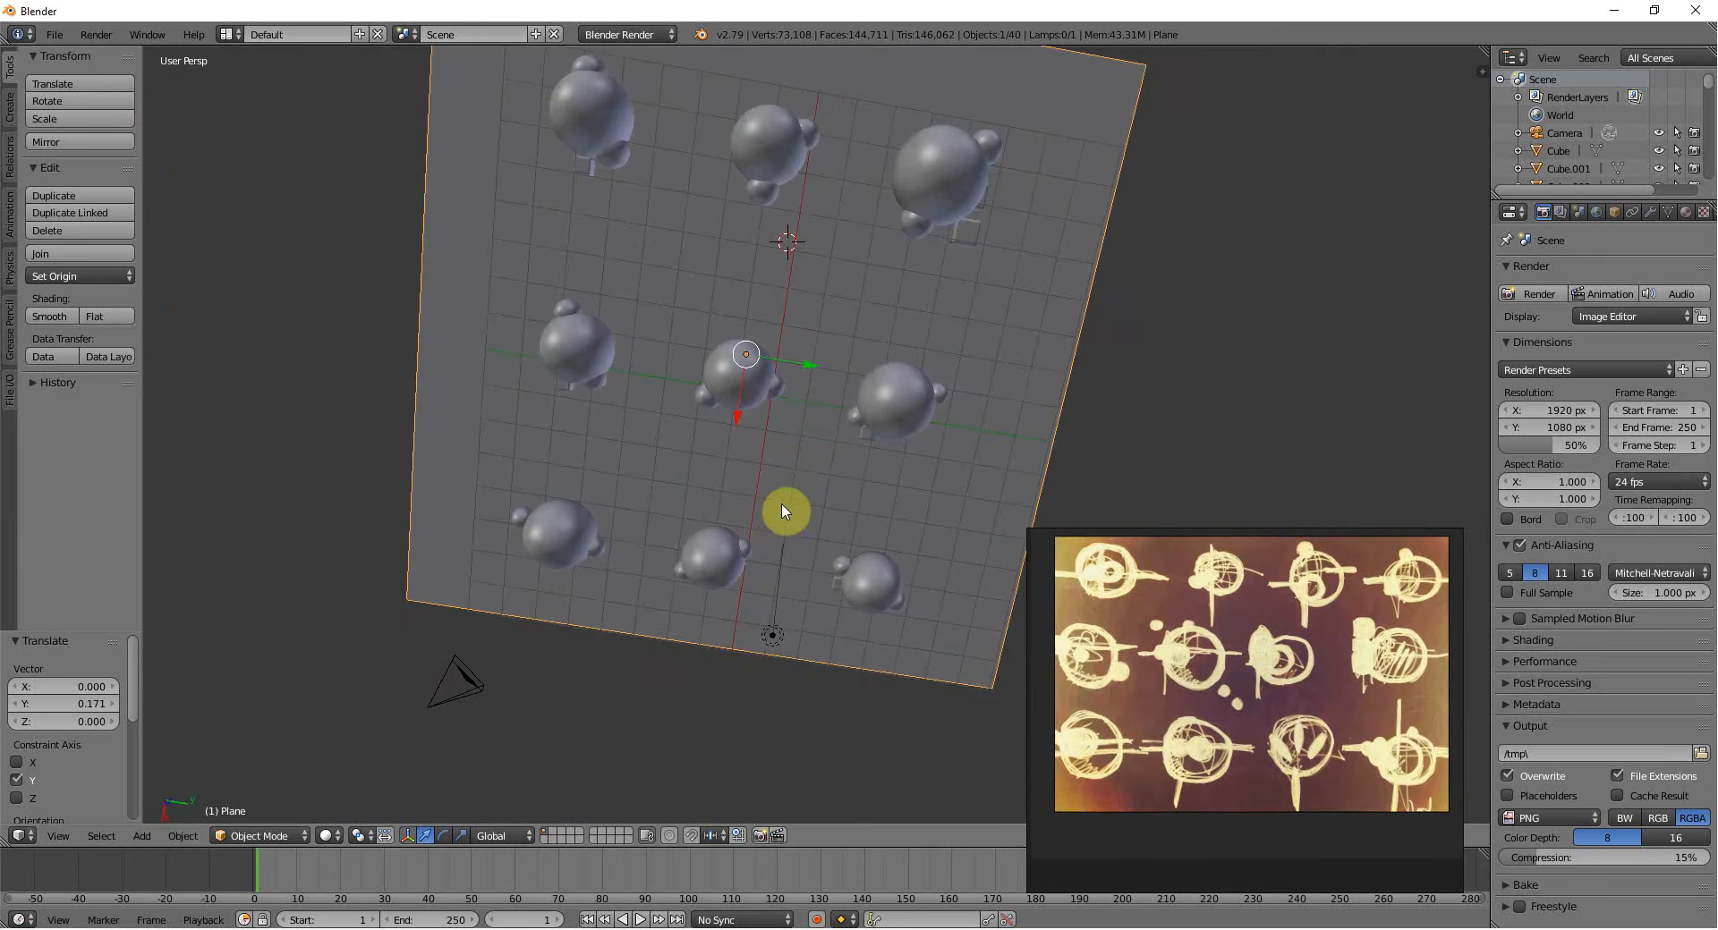
drag(784, 510, 821, 439)
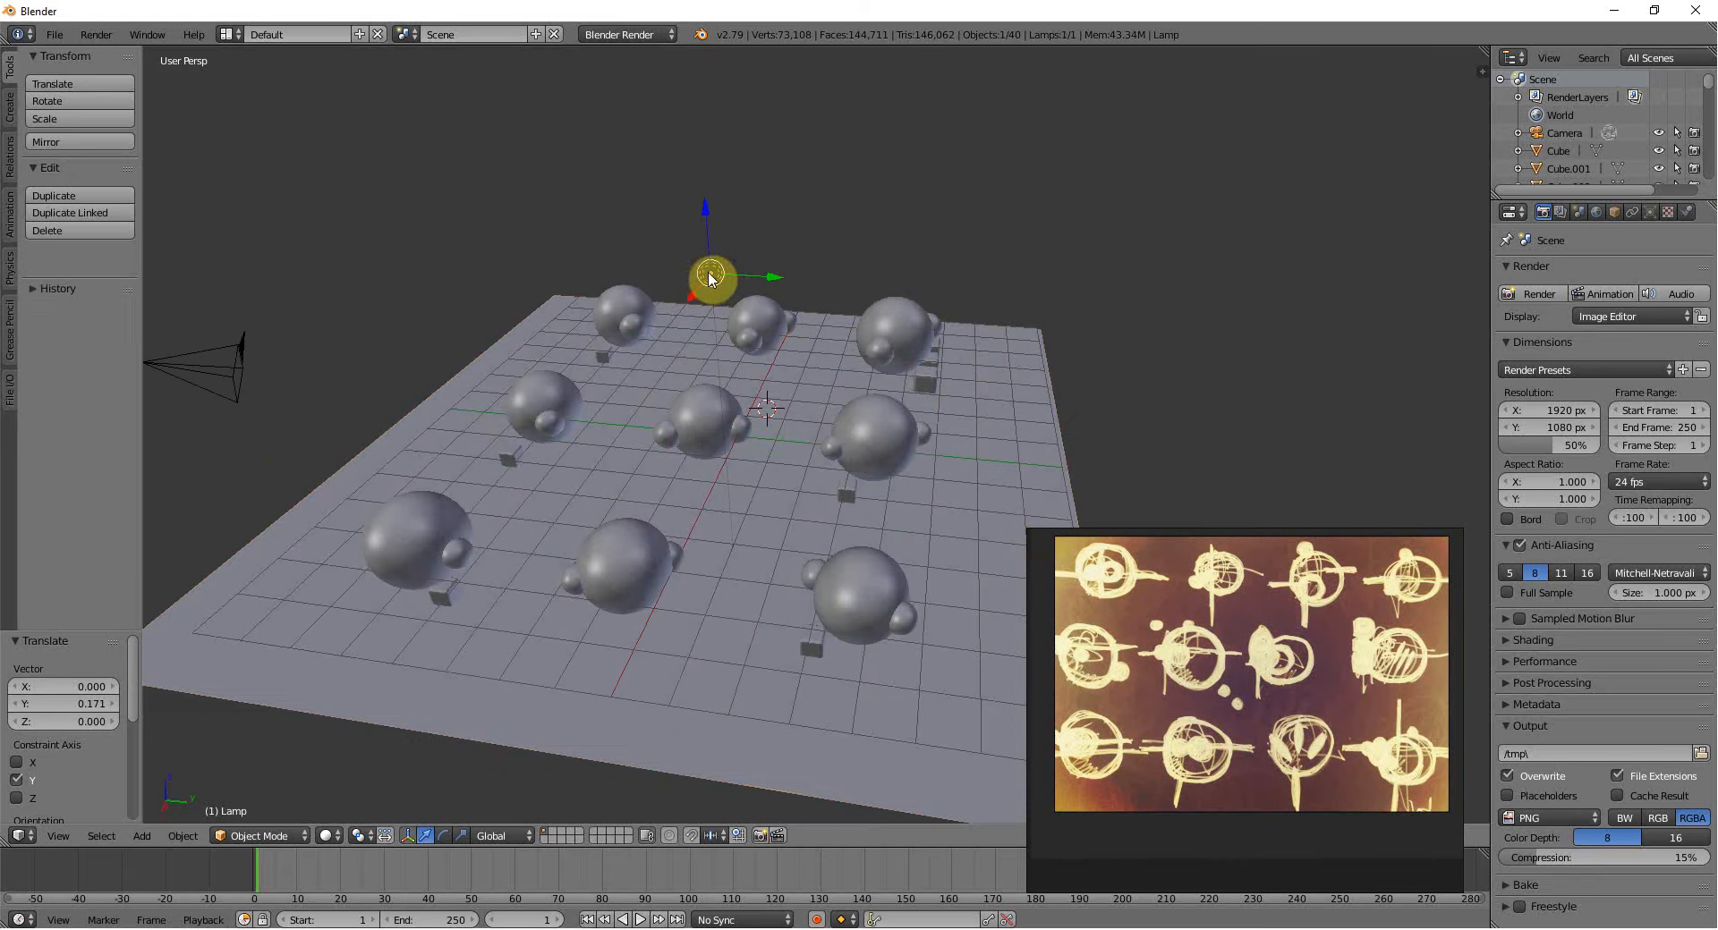
Select the lamp above the grid and switch the render engine to Cycles.
click(1625, 213)
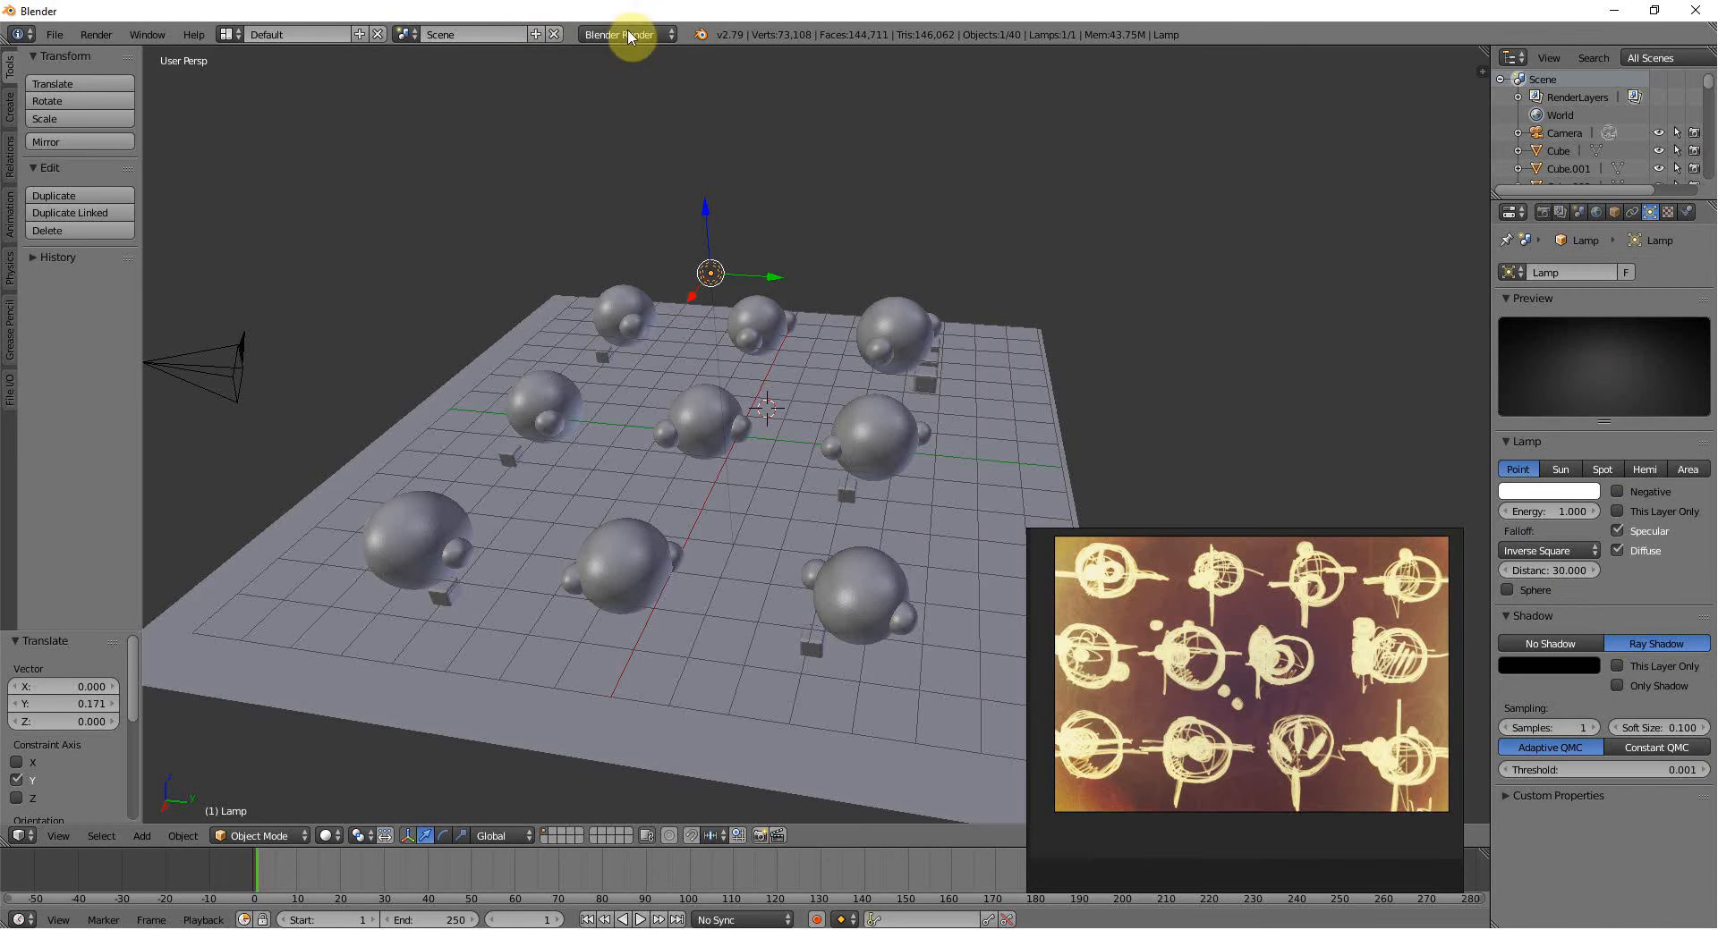
click(625, 34)
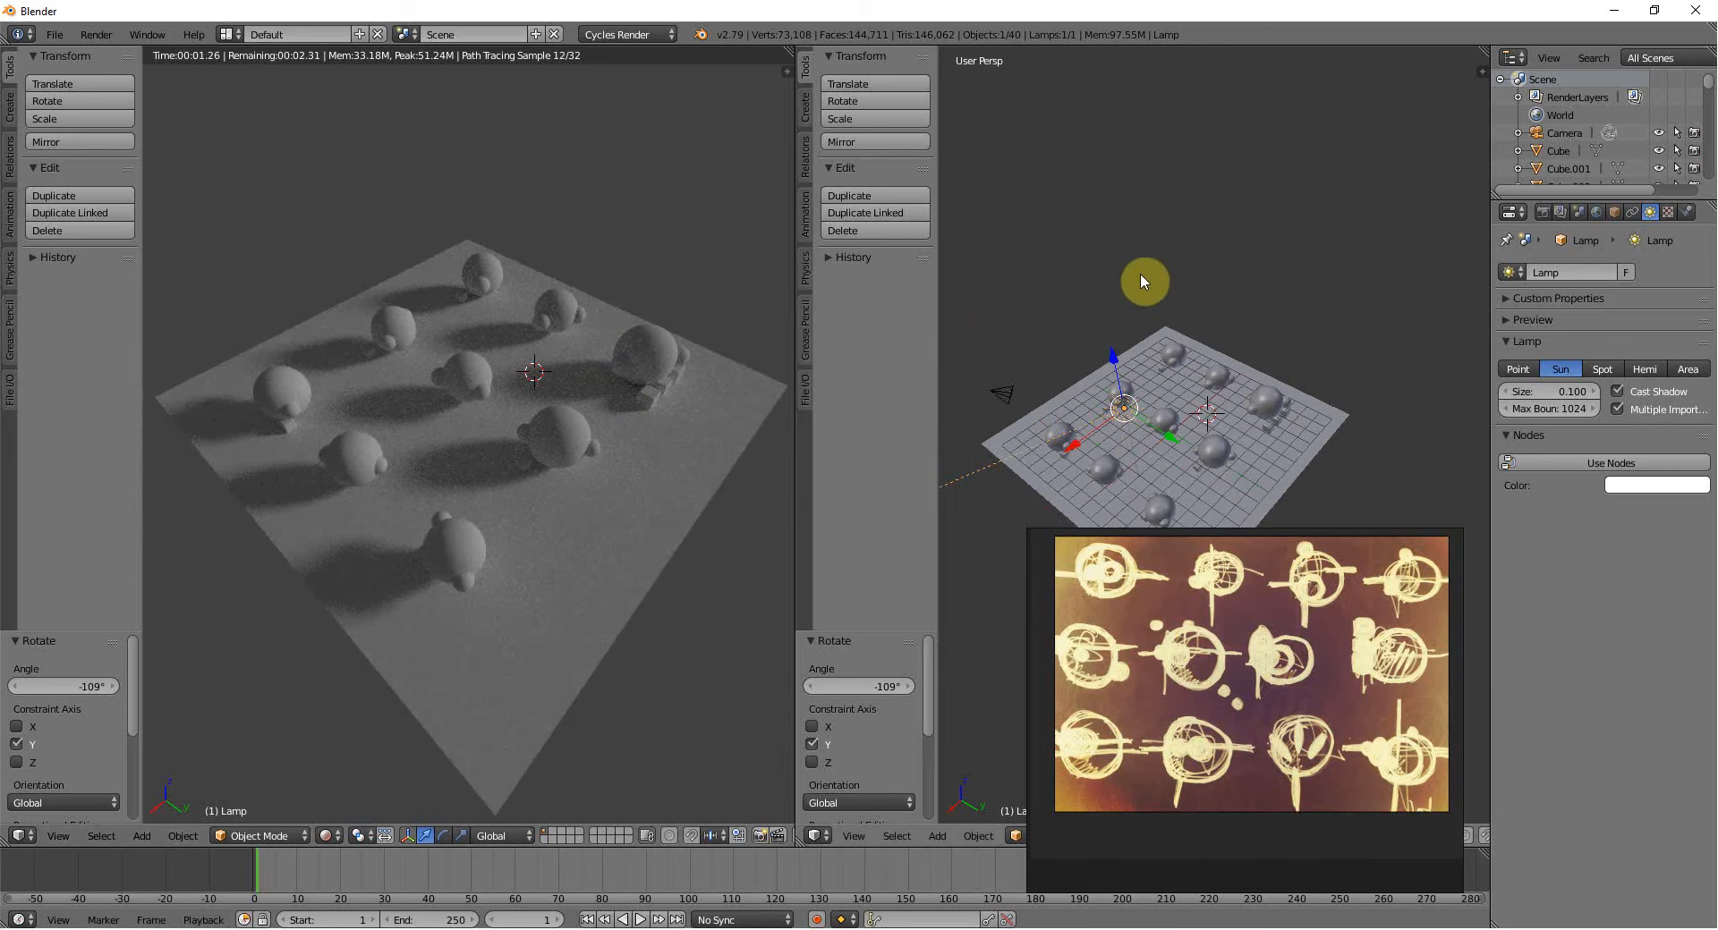
mouse_move(901, 736)
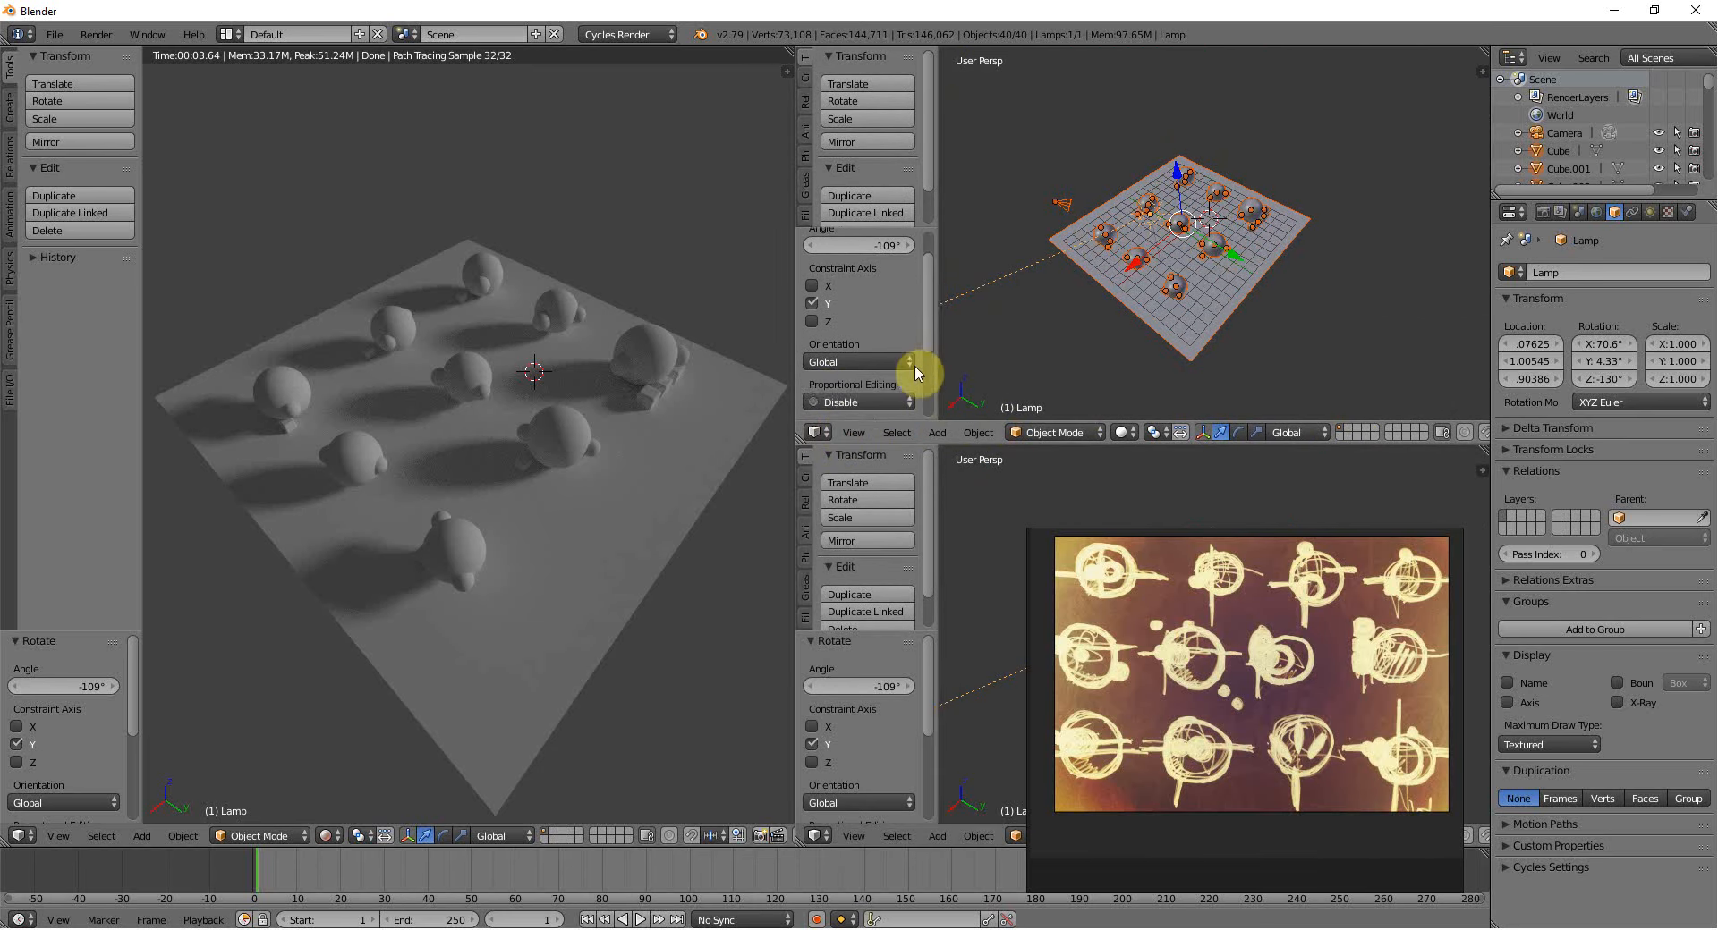
Show the Node Editor and give the ground plane a new Blood PBR material.
click(815, 432)
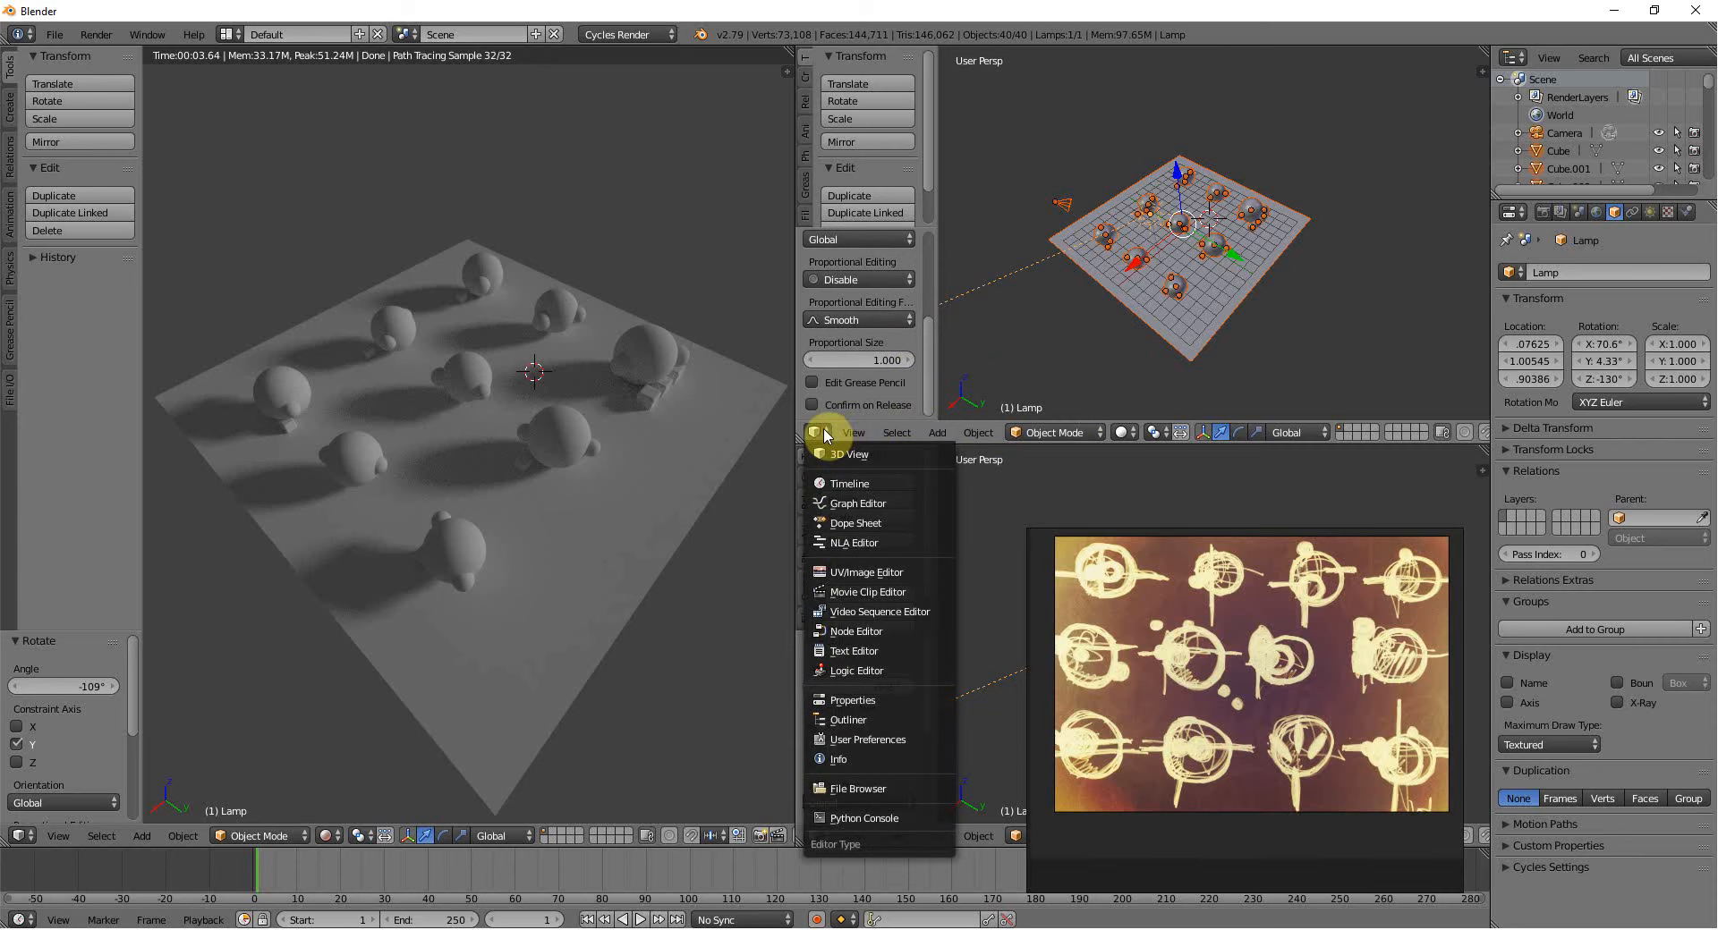
mouse_move(865, 571)
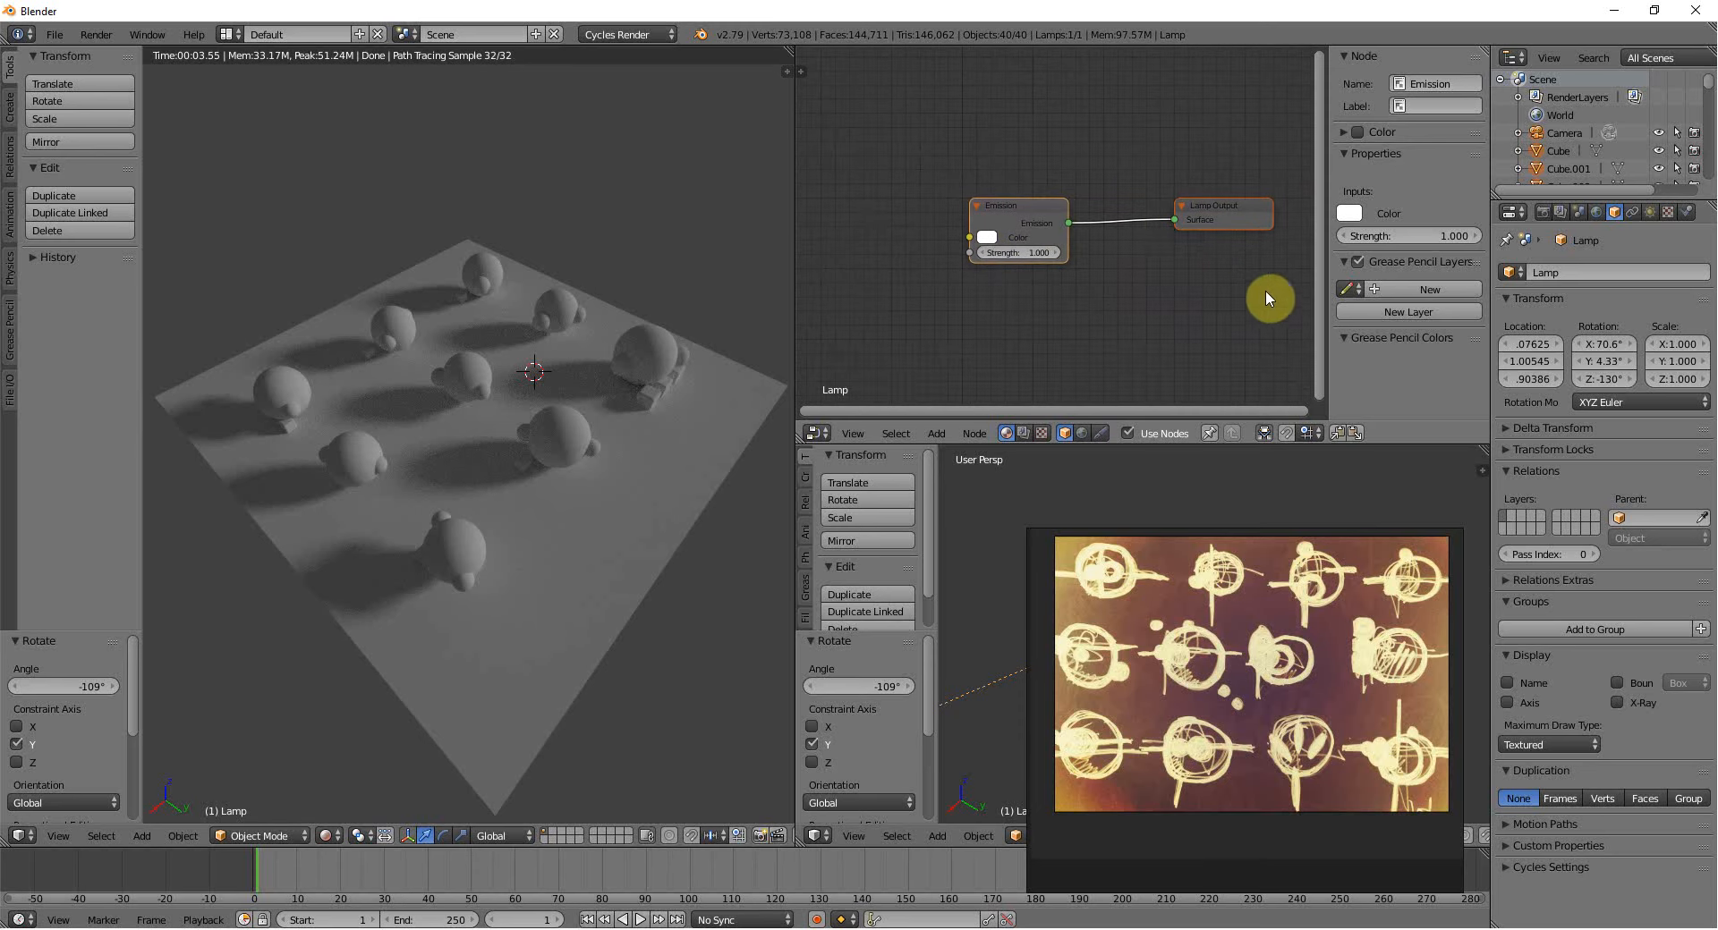
click(556, 452)
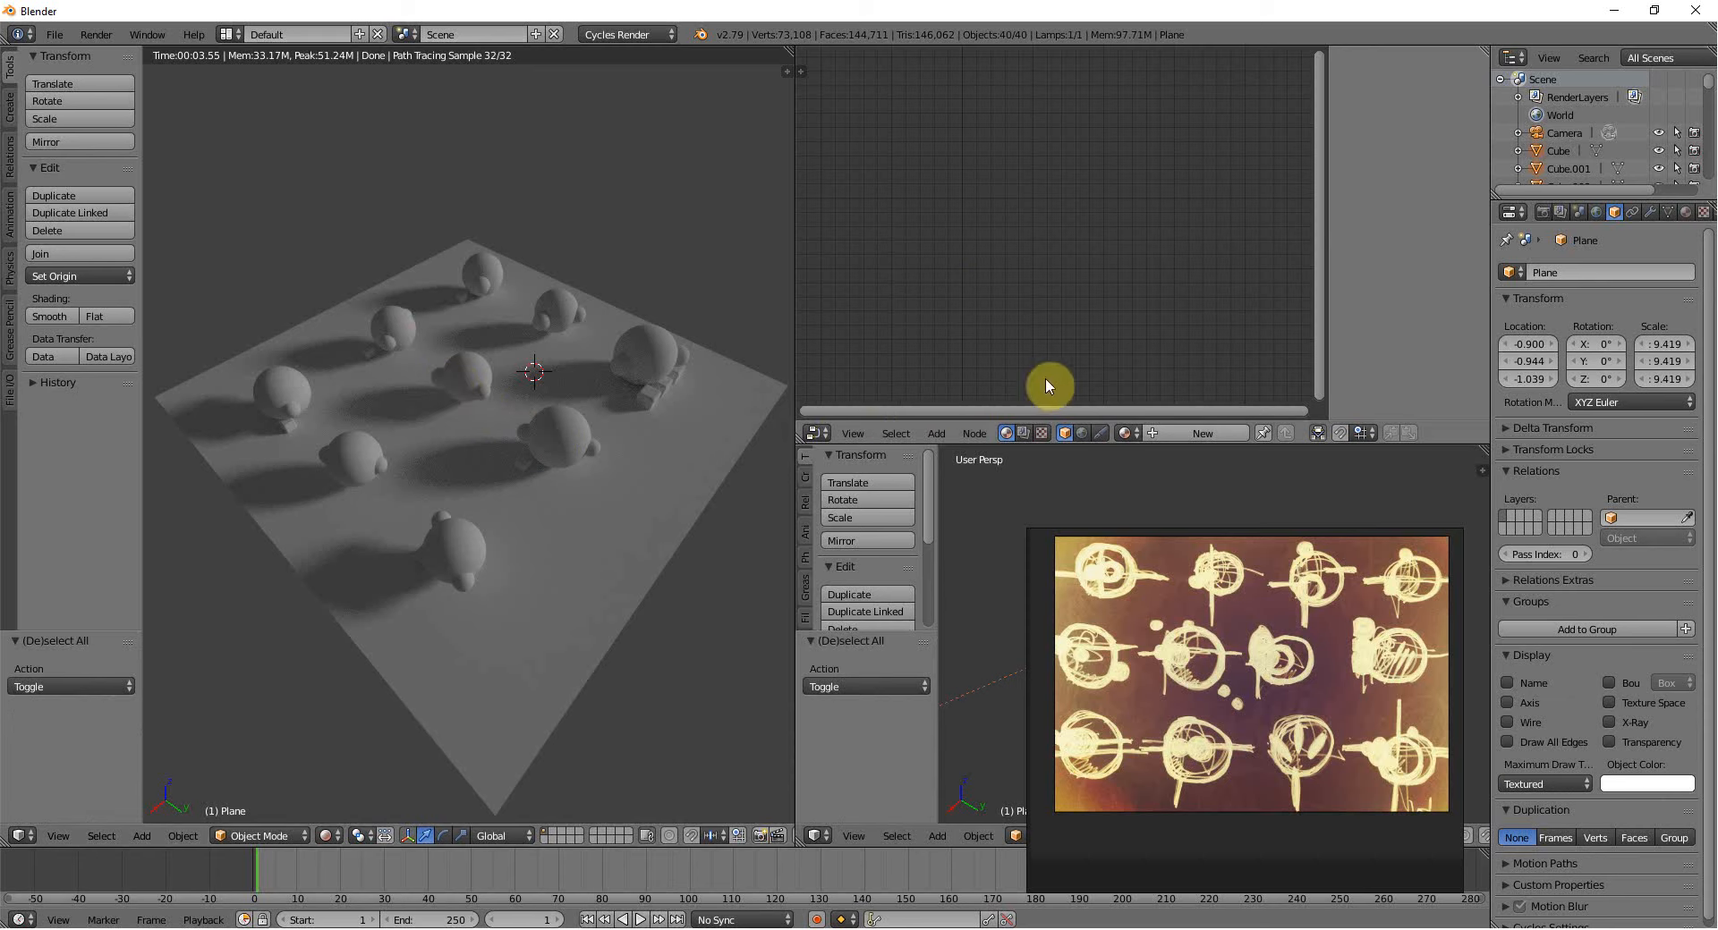
click(1202, 433)
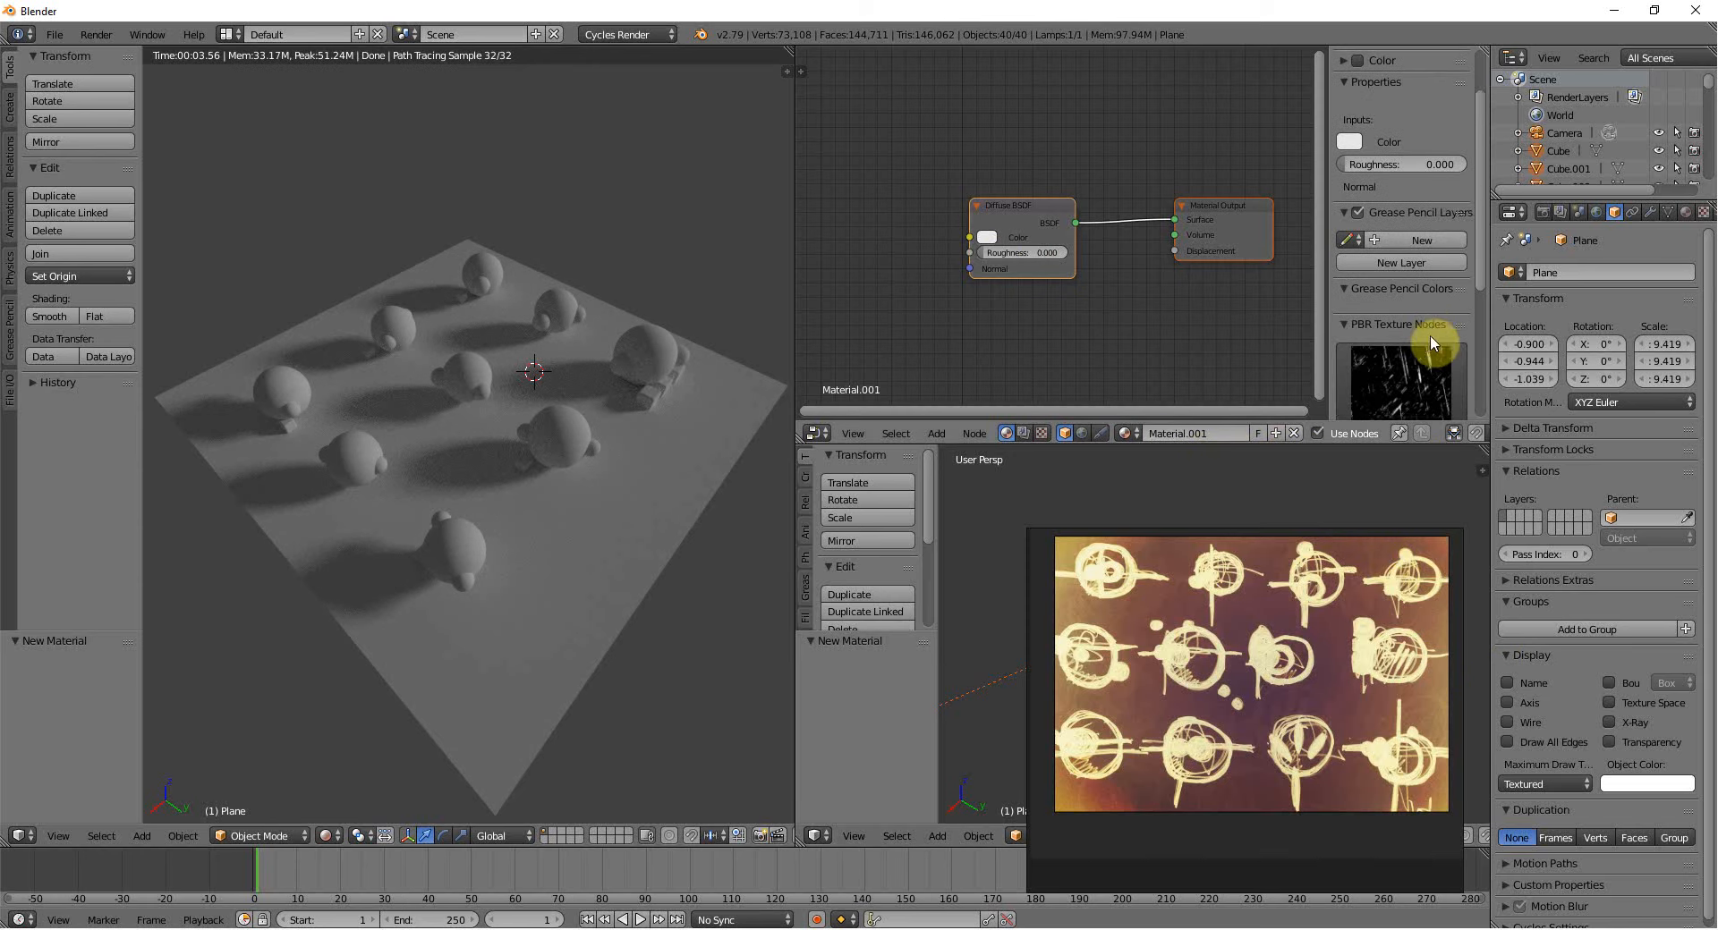
scroll(down, 3)
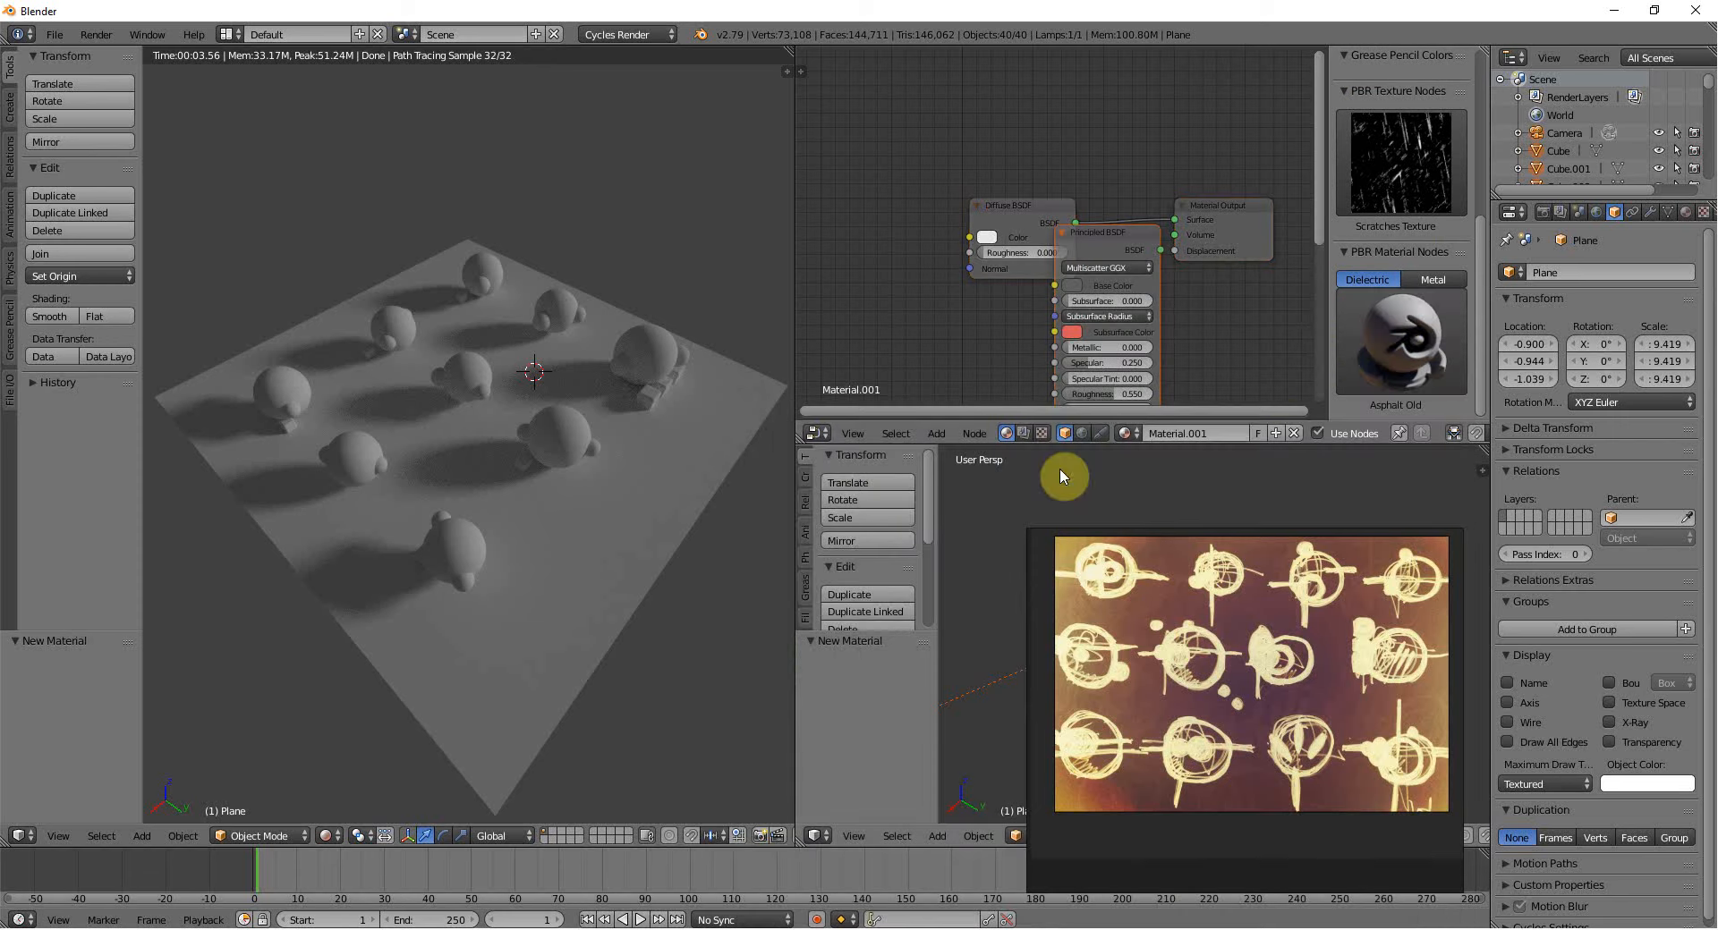
click(570, 443)
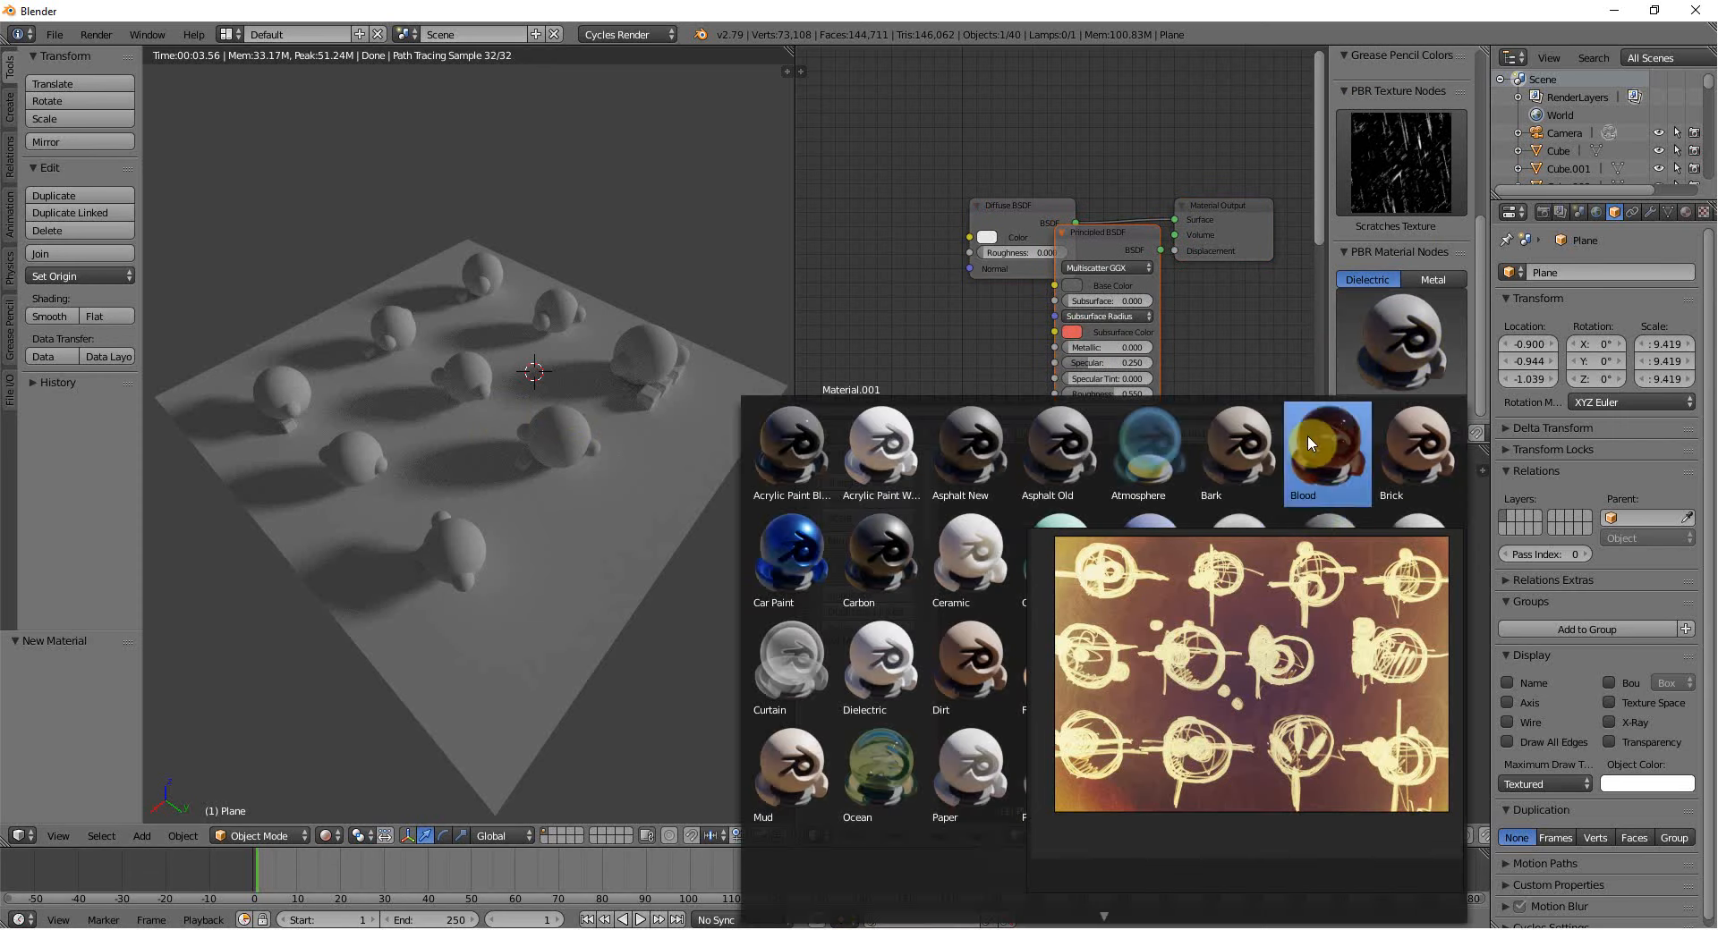
click(1326, 447)
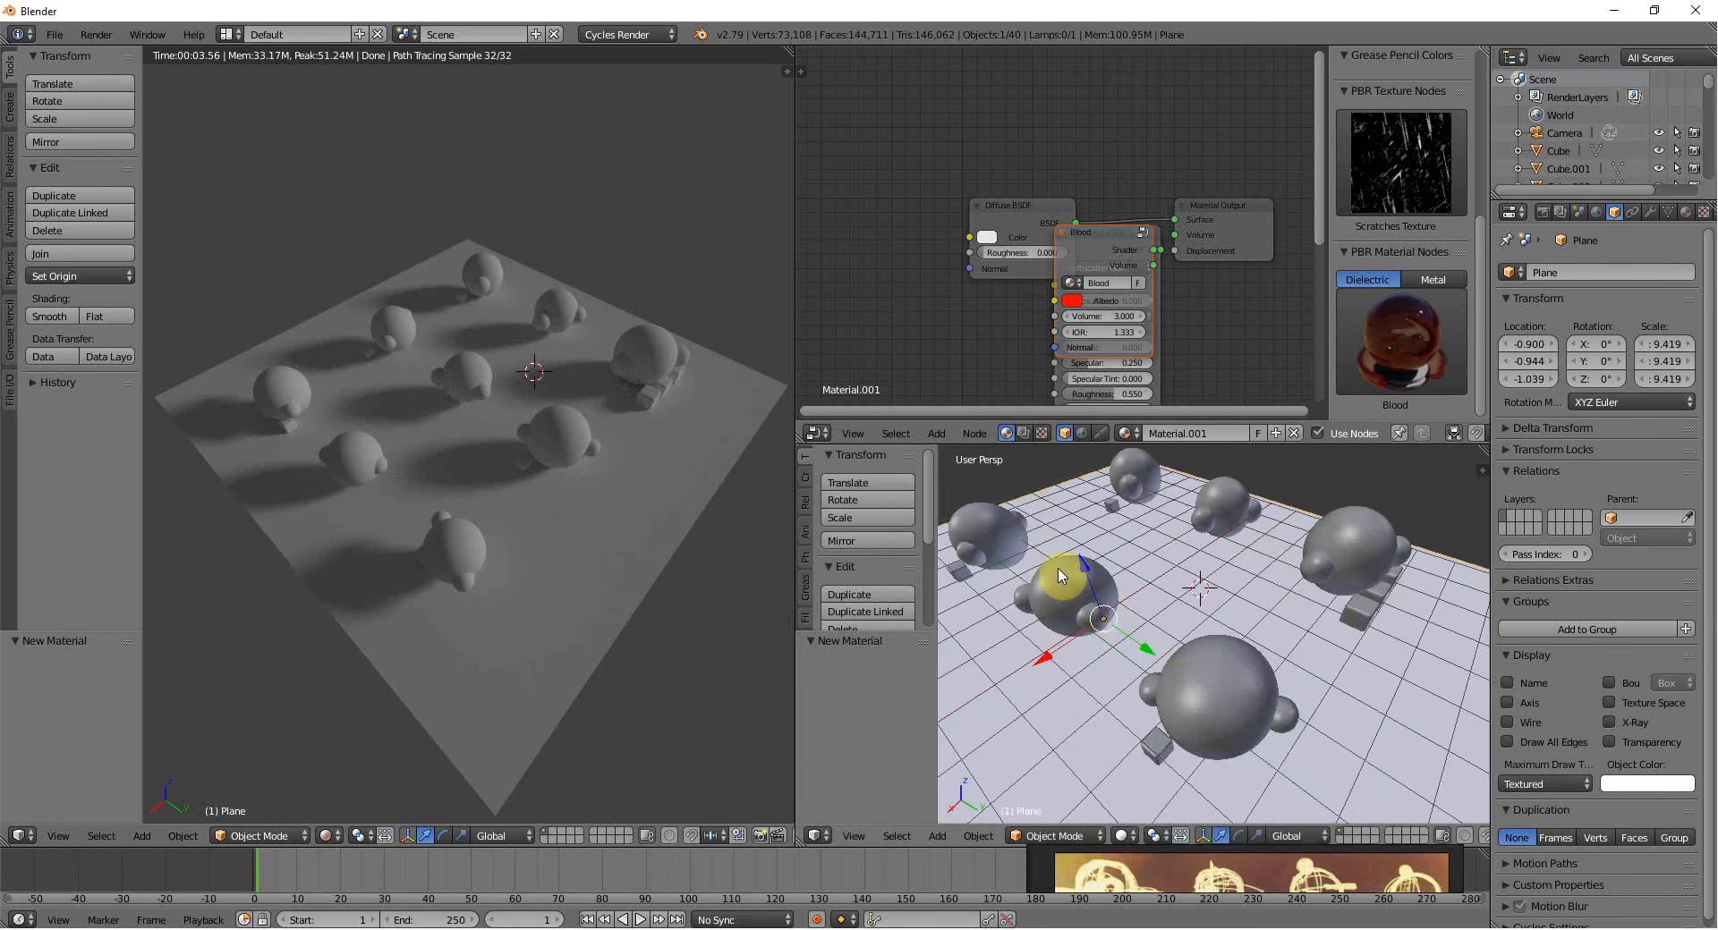
Apply the Blood material to one icosphere and close the material gallery.
click(1072, 591)
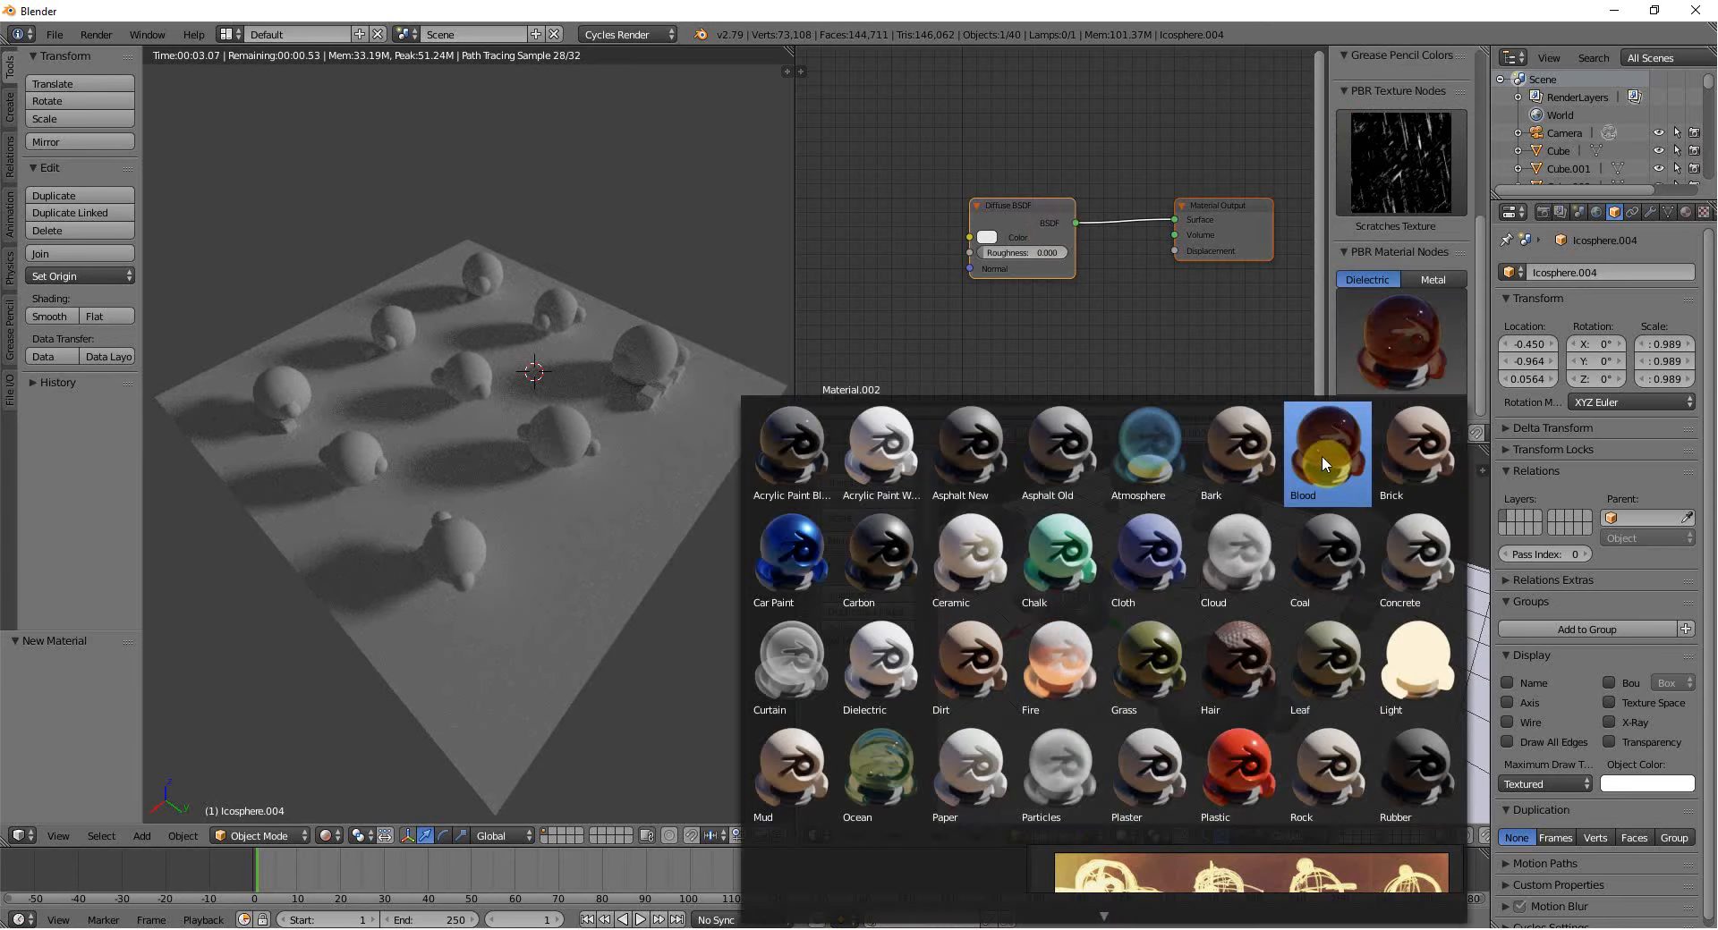
click(1327, 449)
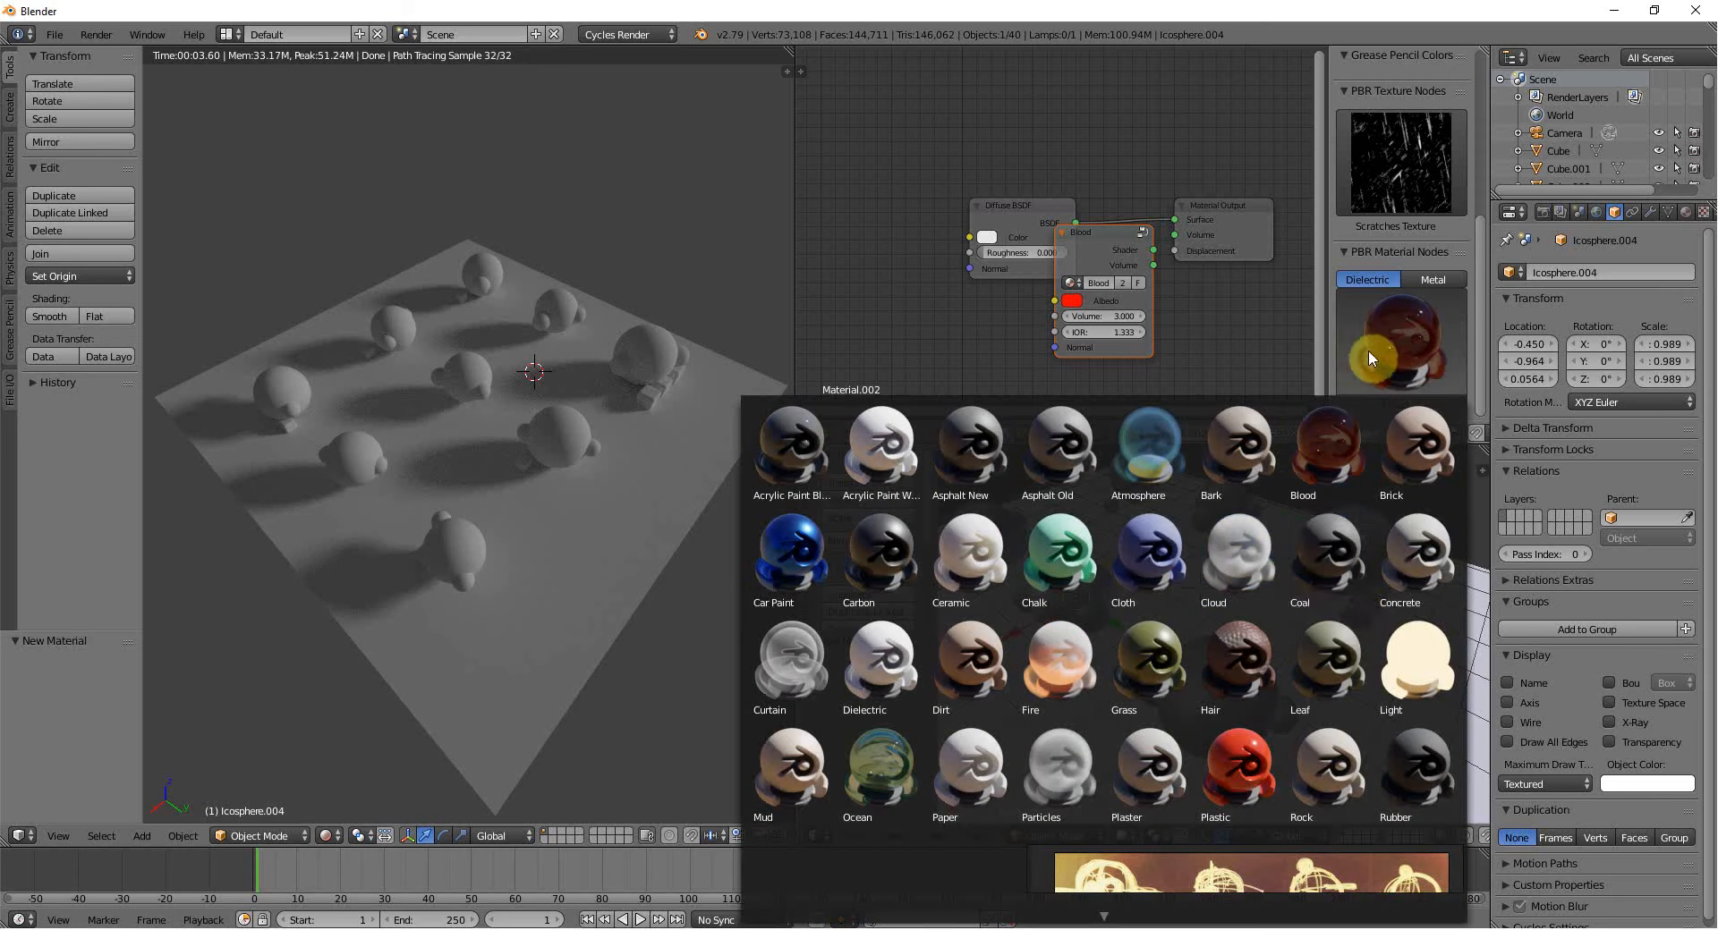
click(1418, 658)
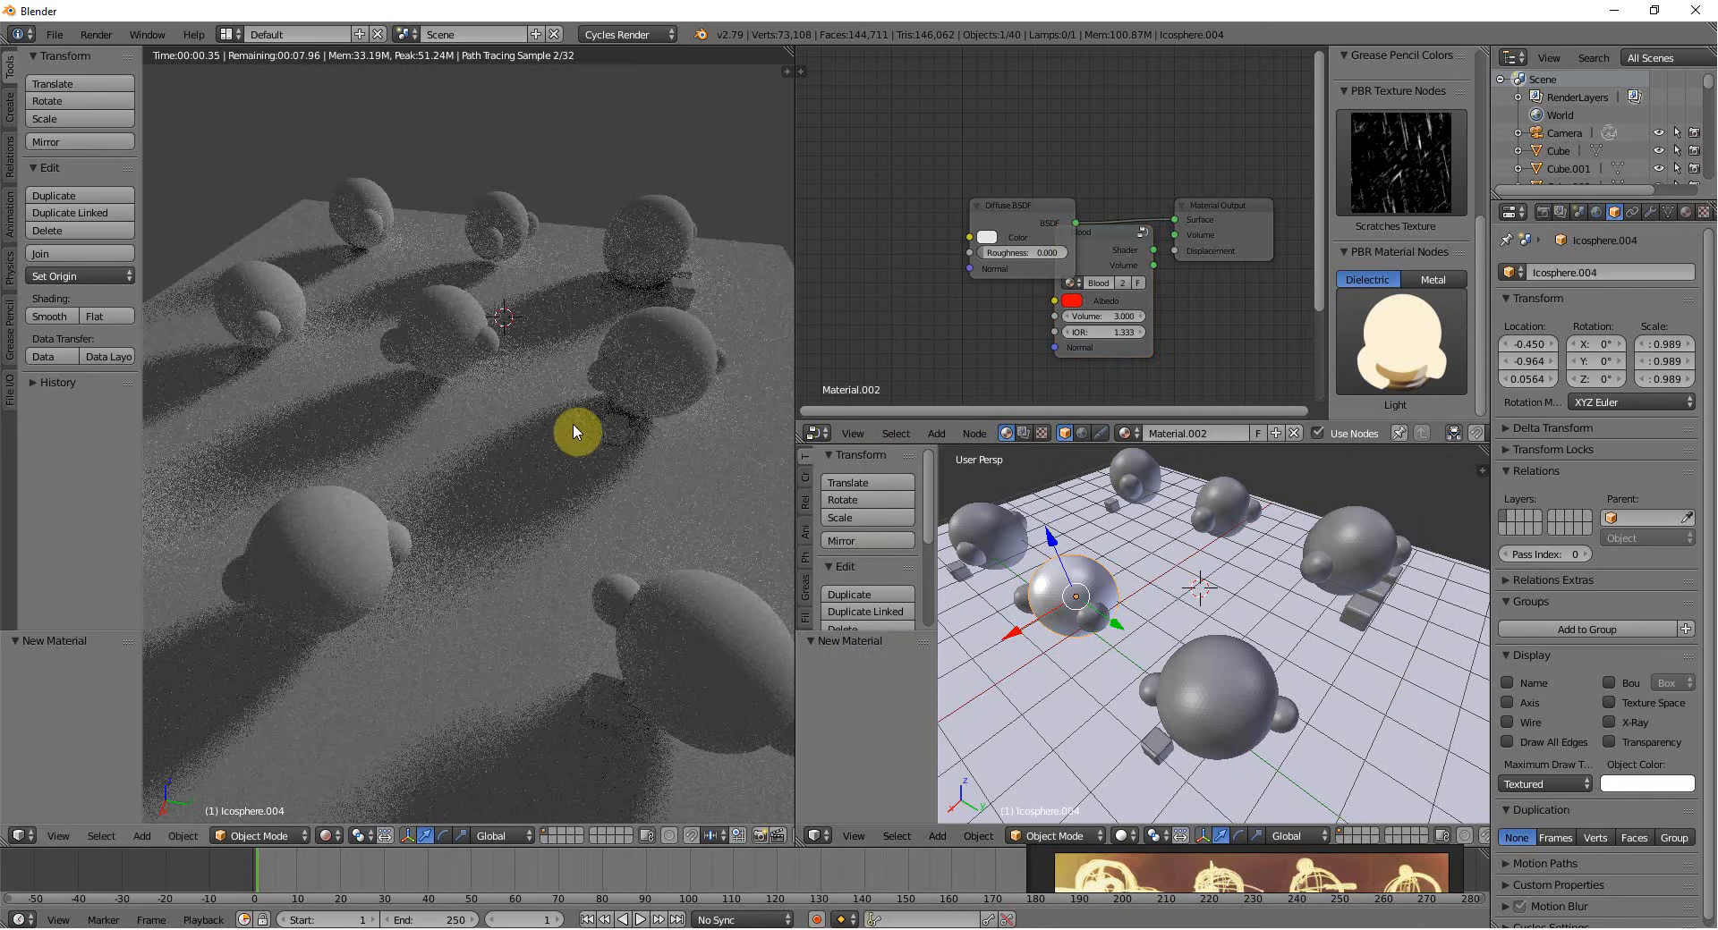
mouse_move(1022, 155)
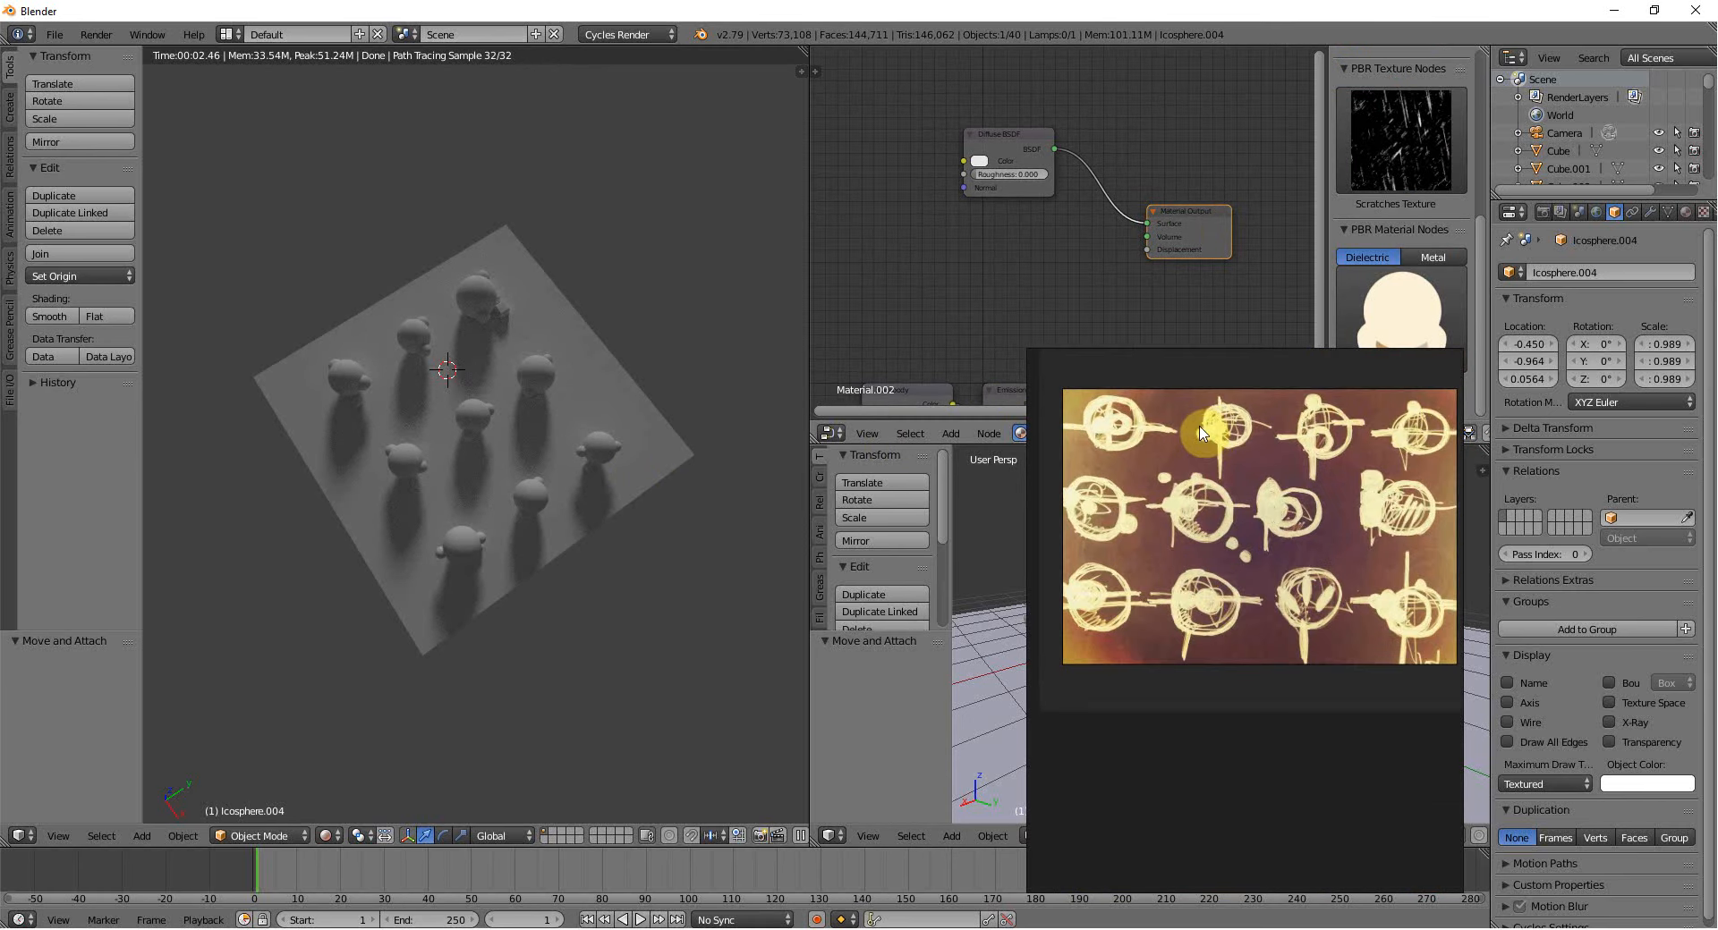
mouse_move(1219, 335)
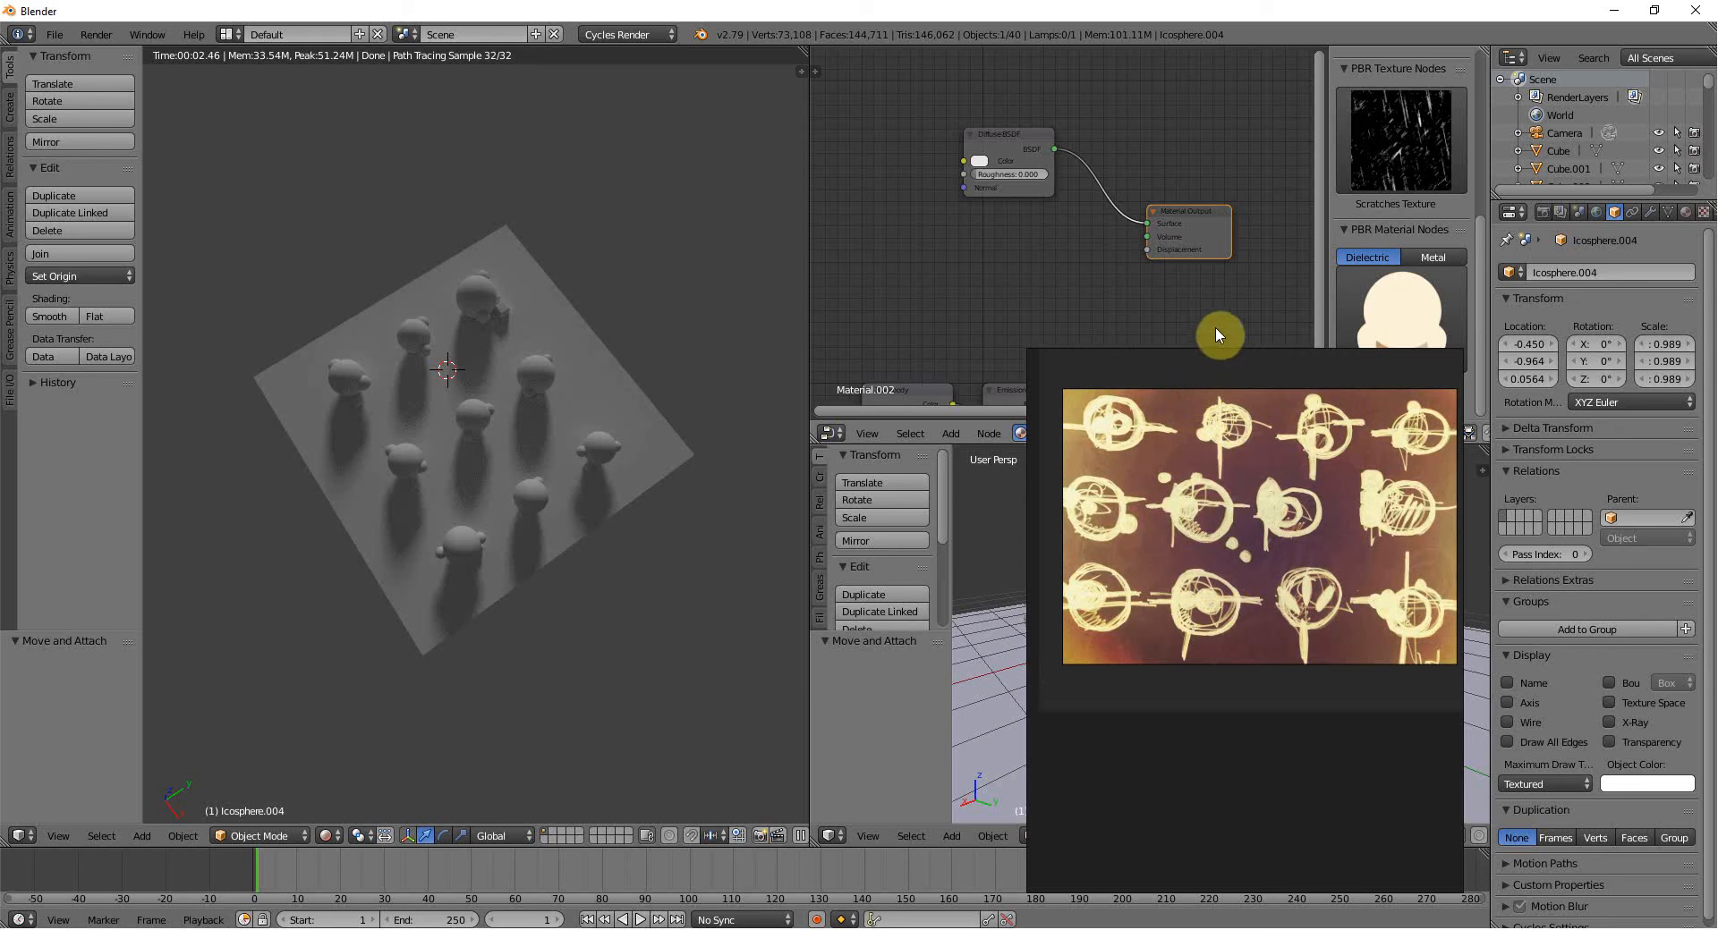
mouse_move(1192, 331)
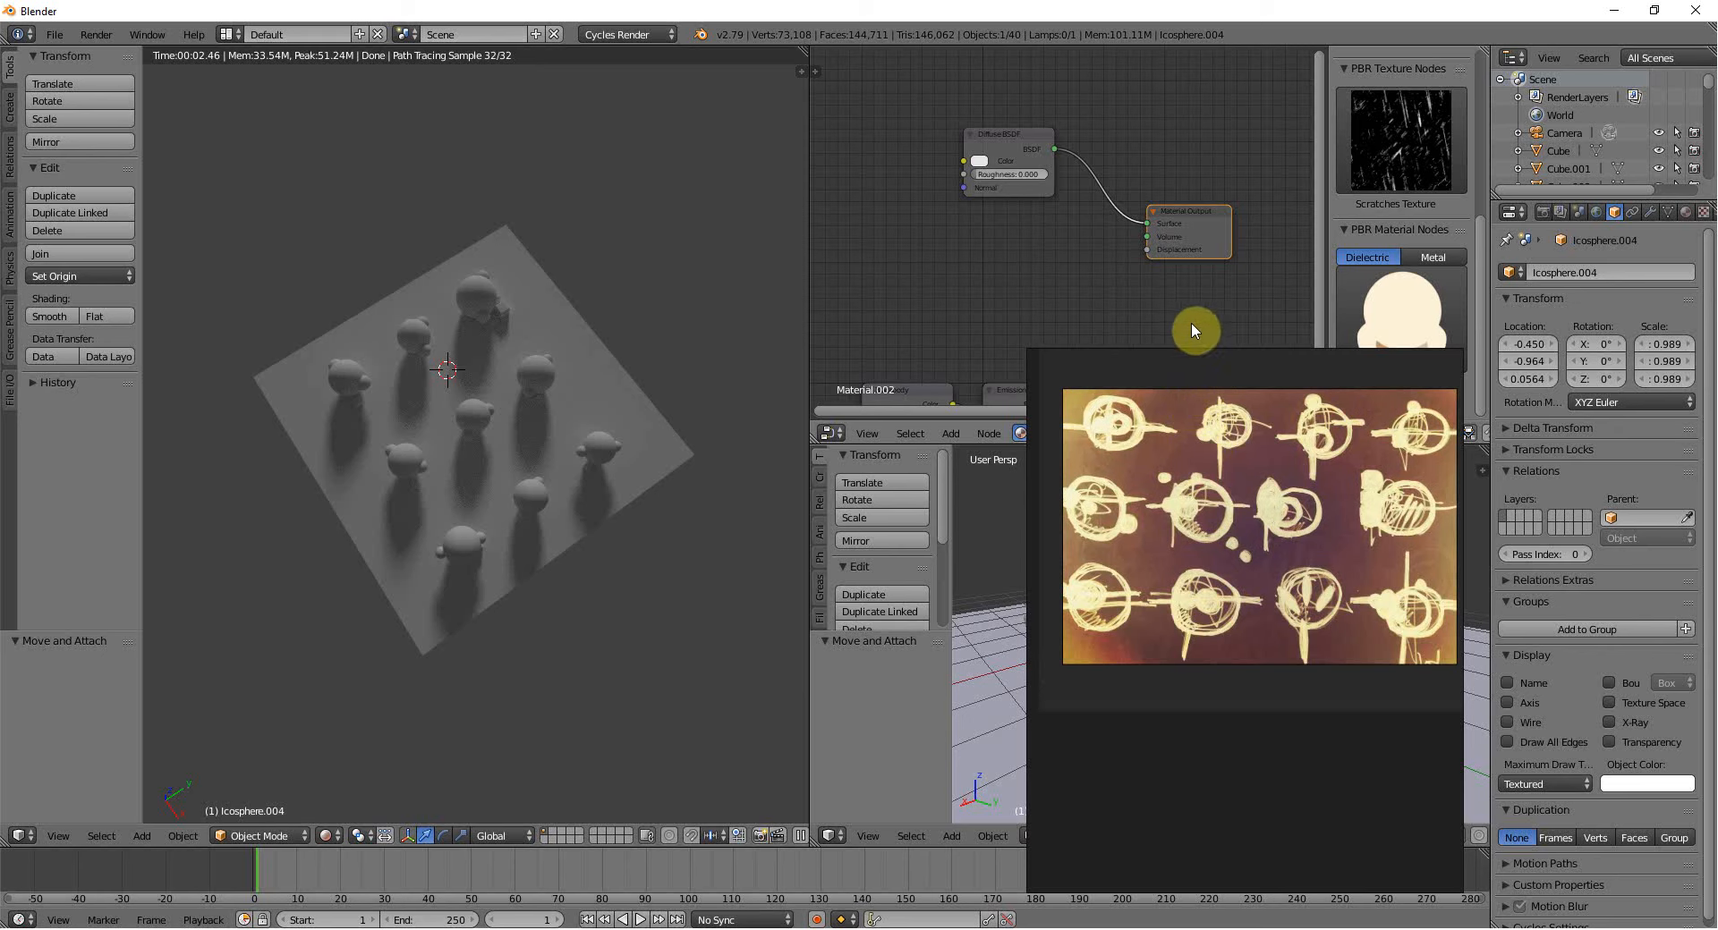
mouse_move(1131, 422)
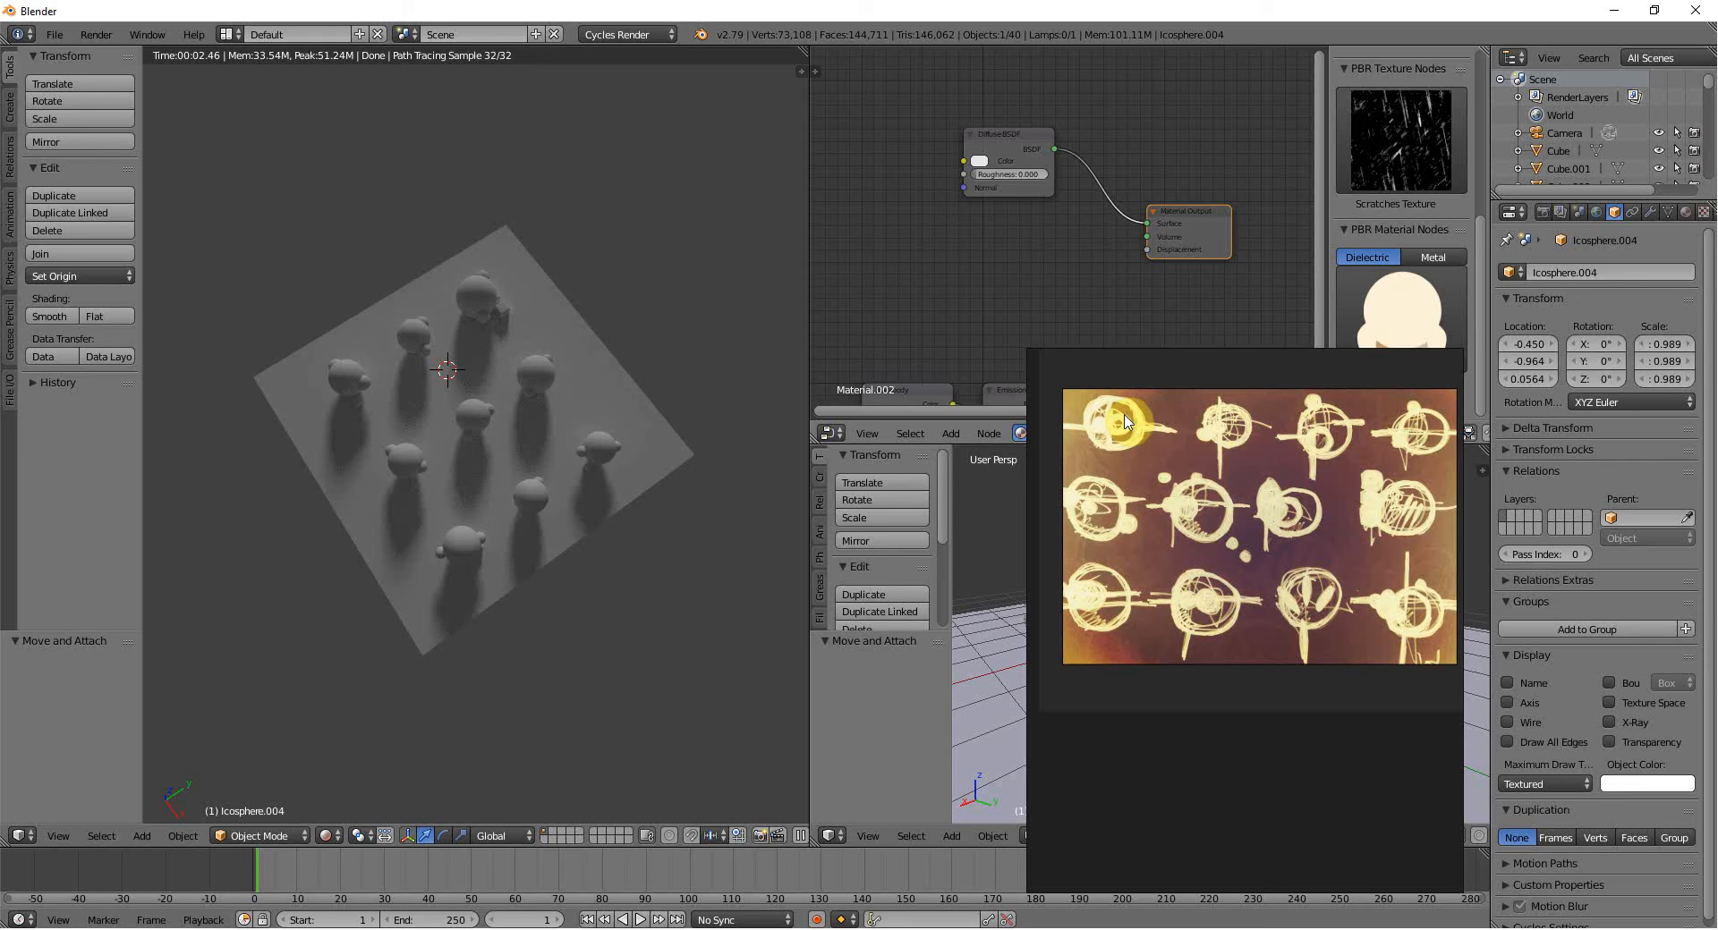
mouse_move(1124, 427)
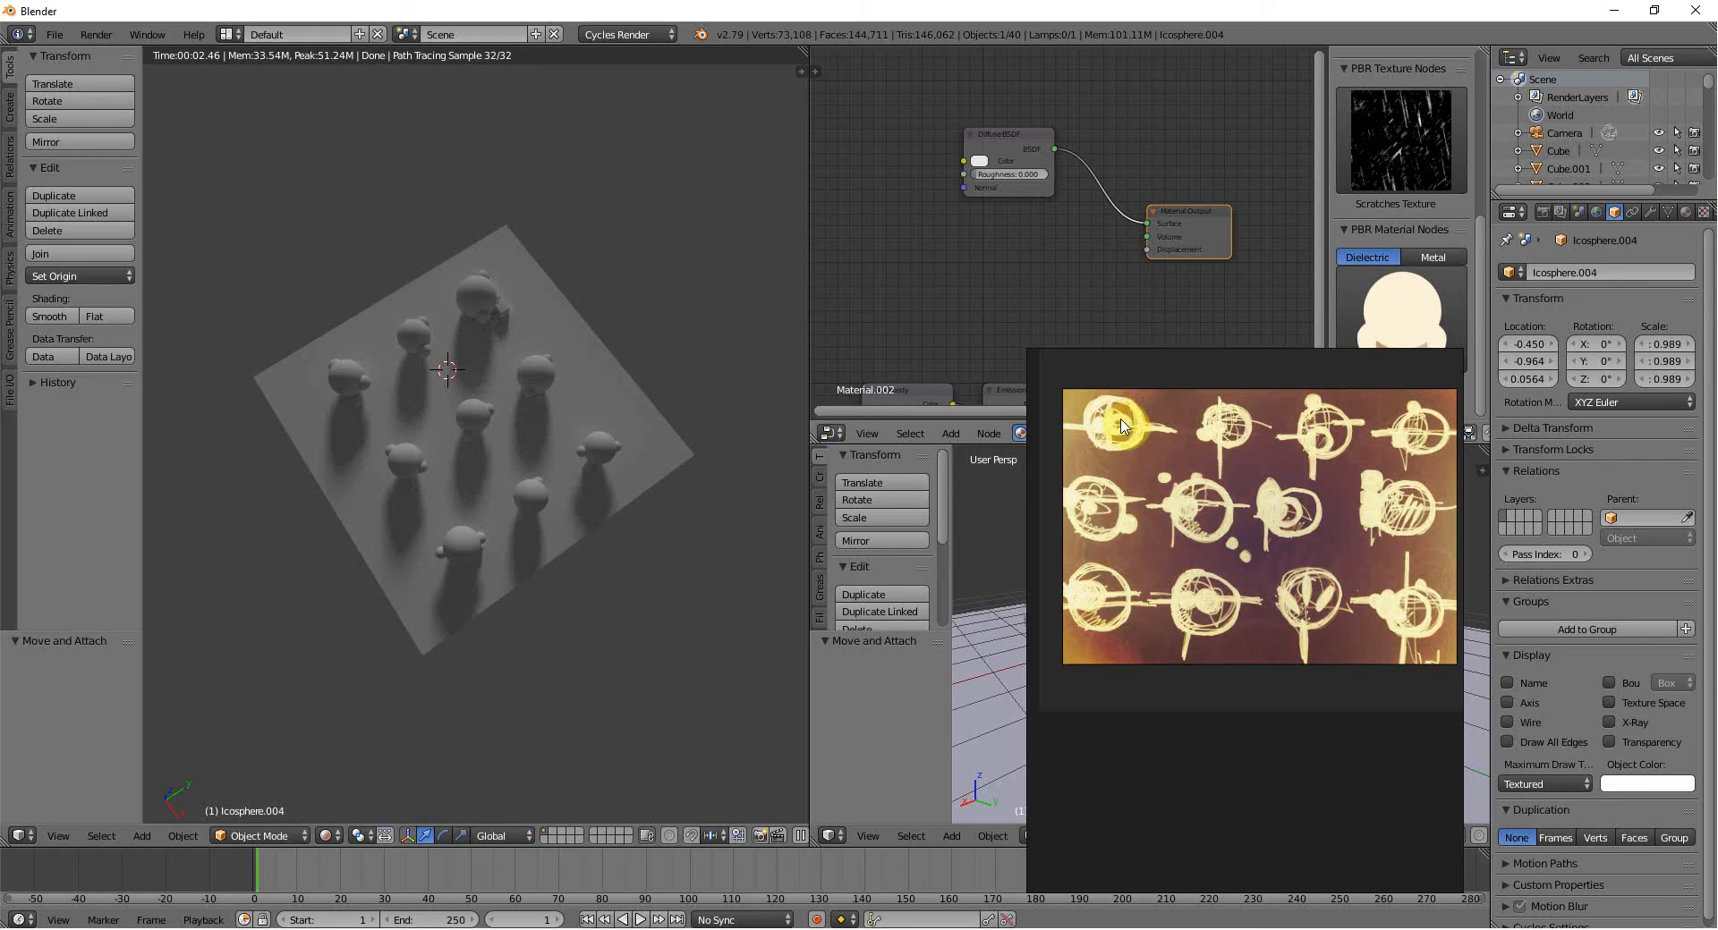